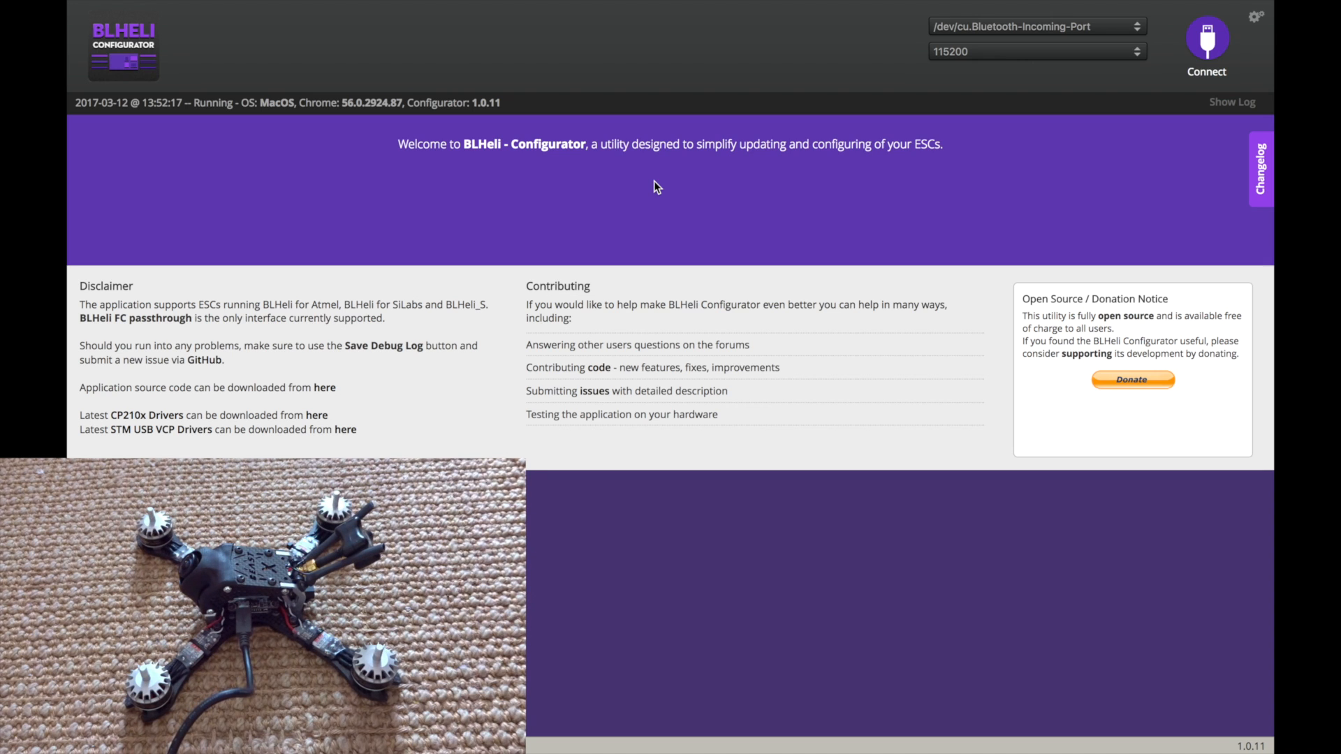
Step: Connect BLHeli Configurator to the ESCs over /dev/cu.SLAB_USBtoUART
left_click(1035, 25)
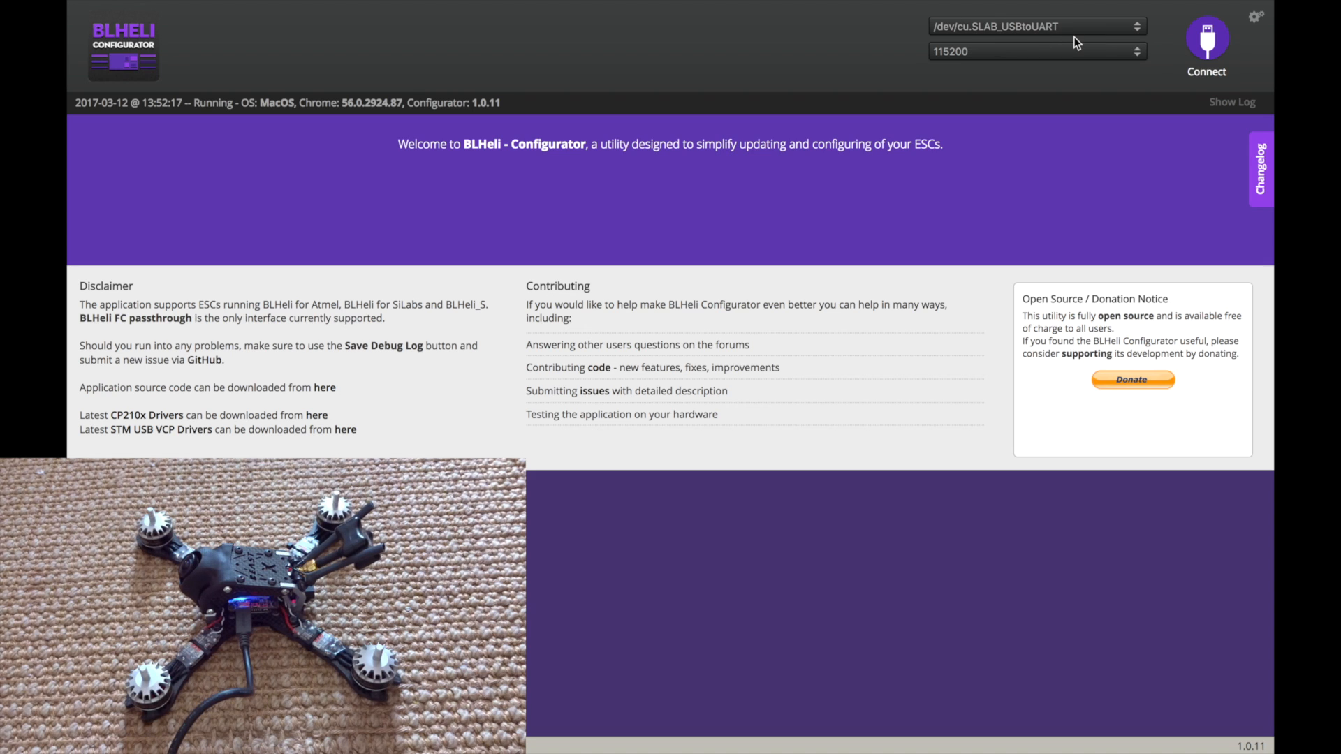
left_click(1205, 43)
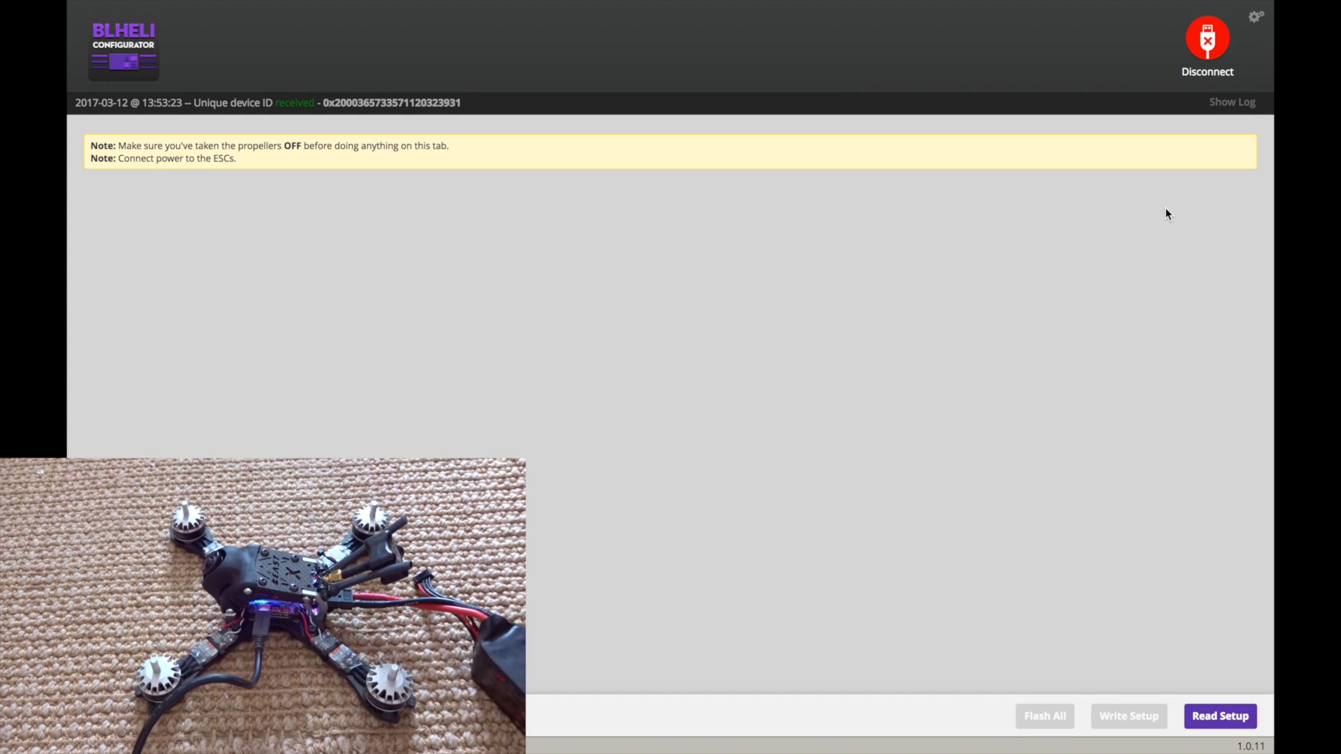
Step: Read the A-H-70 ESC setup and start firmware flashing to reach target selection
left_click(1220, 716)
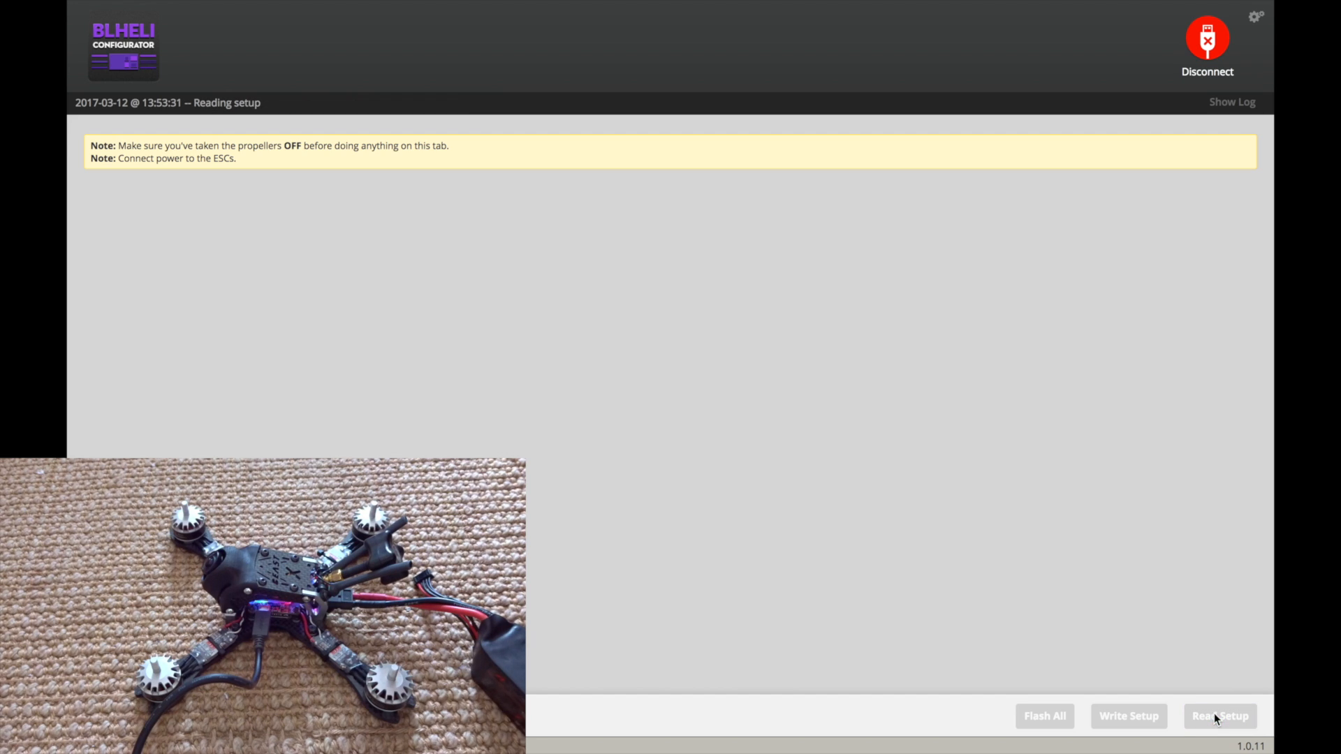
left_click(1218, 715)
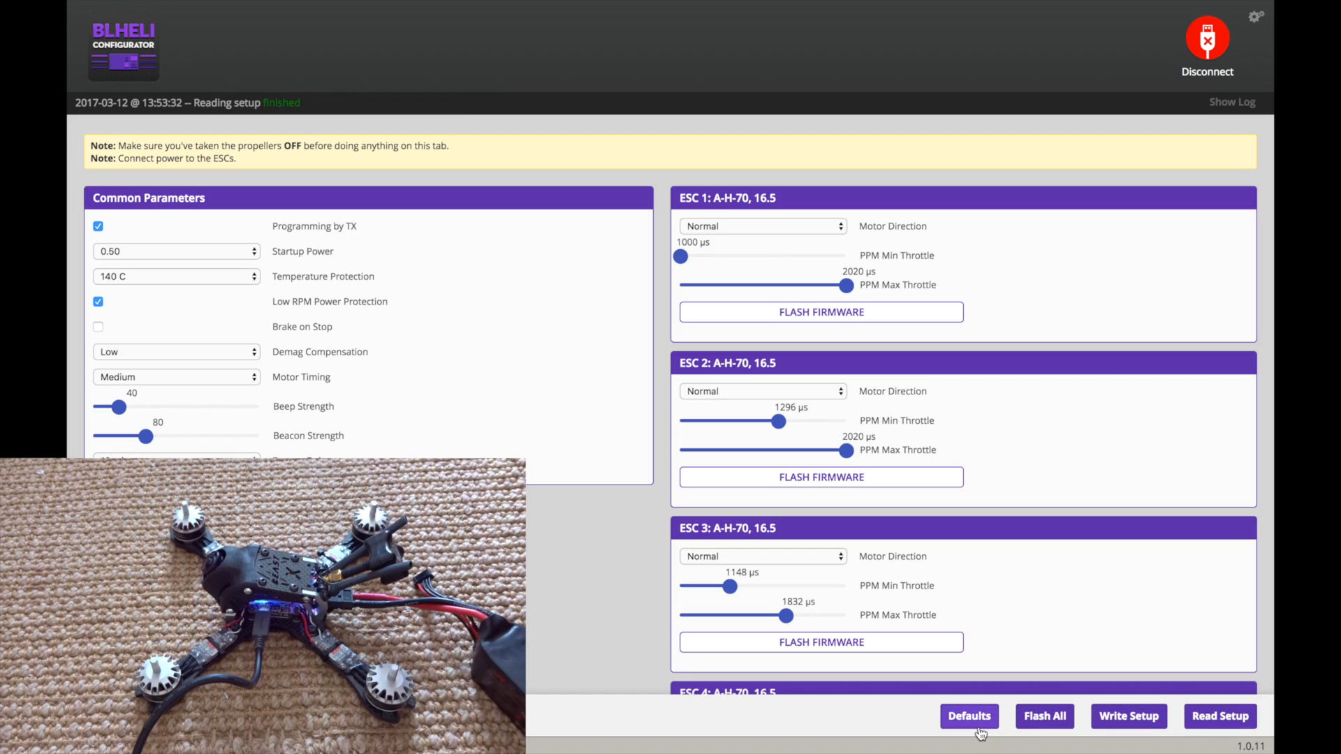
scroll("down", 3)
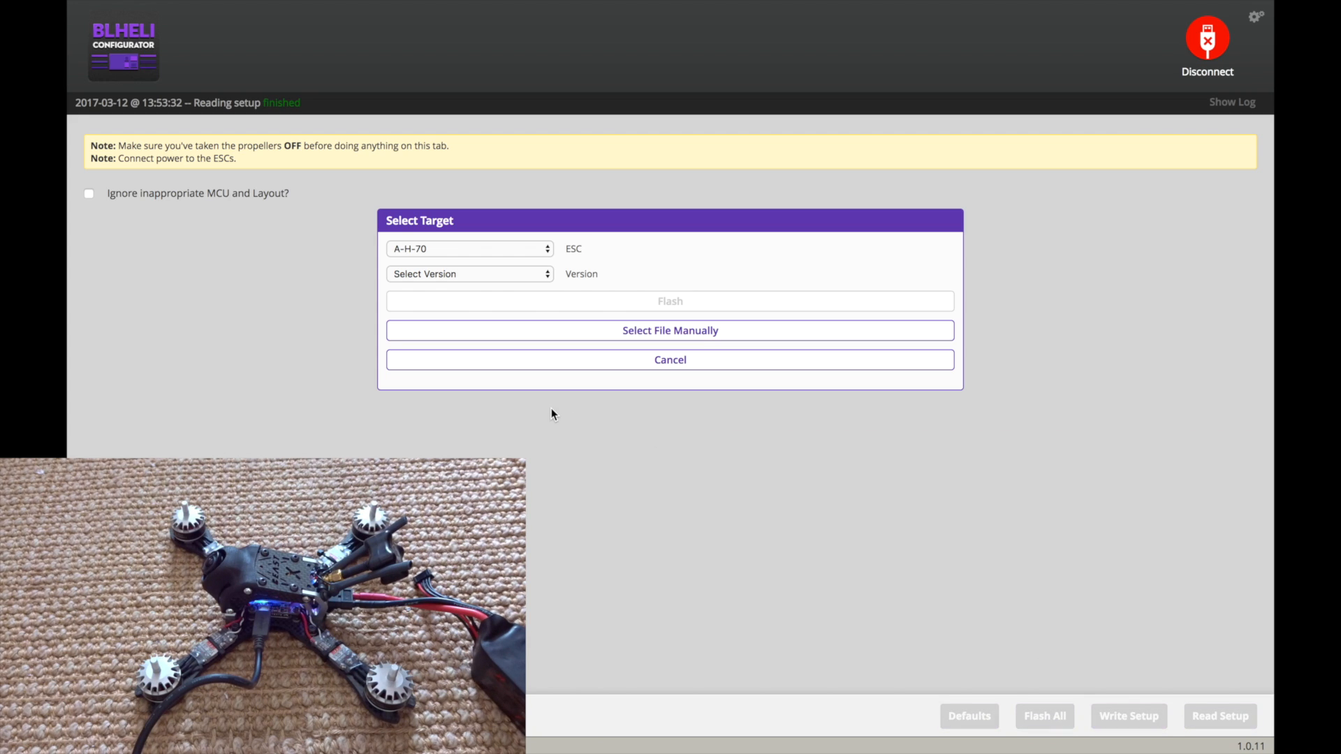
Step: Keep ESC target A-H-70, choose version 16.6 and flash all four ESCs
left_click(469, 249)
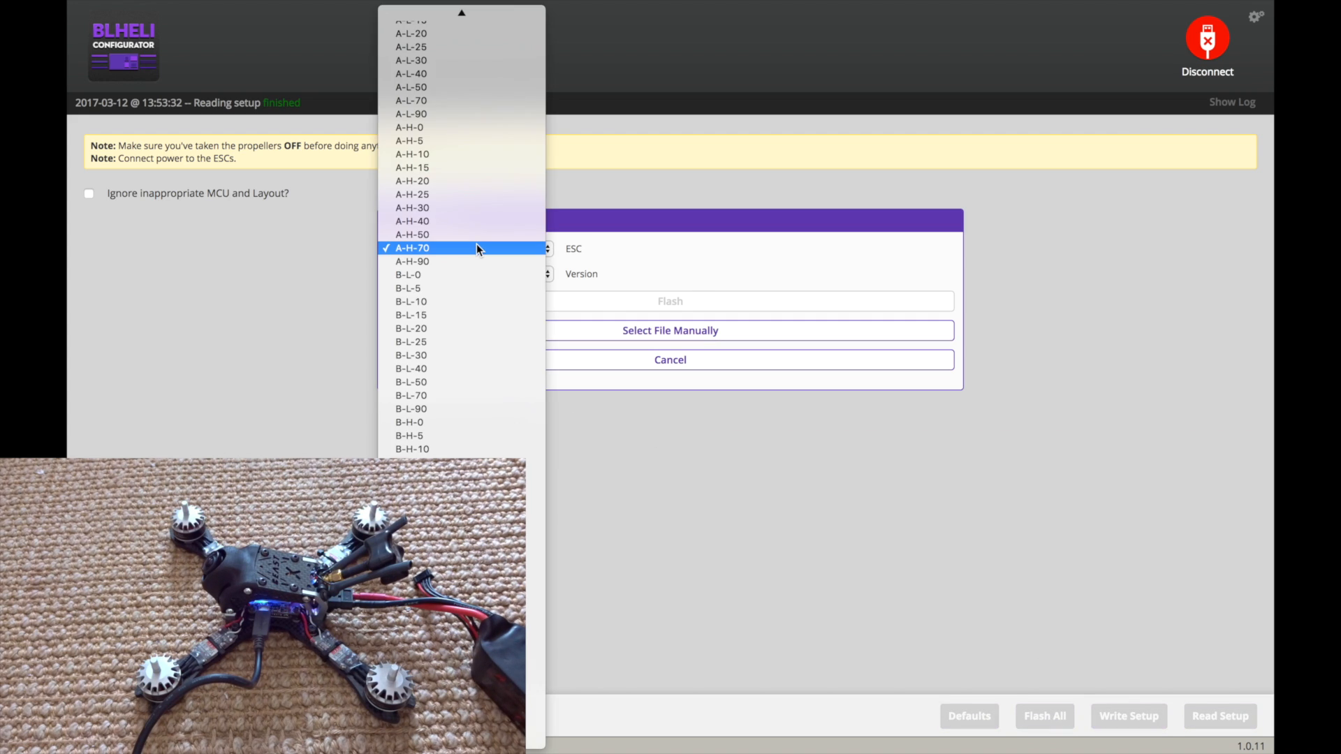
left_click(409, 249)
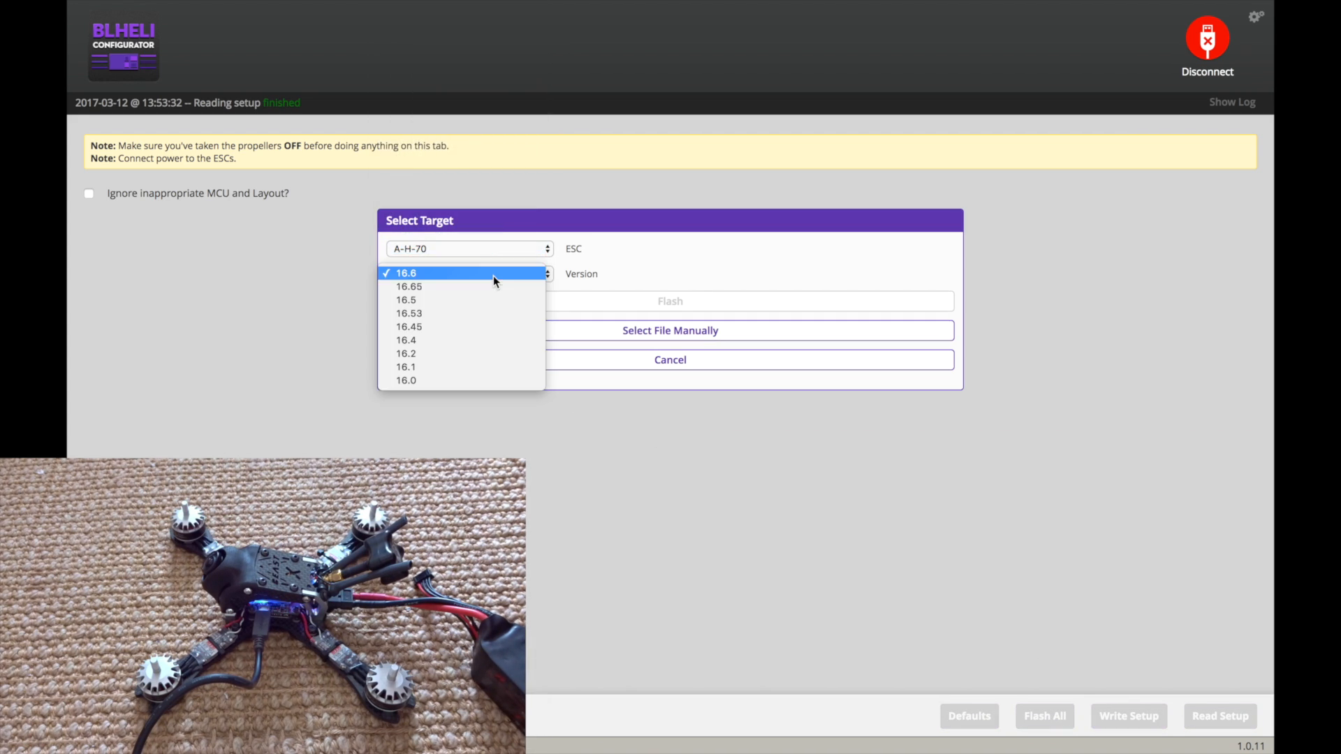
left_click(406, 272)
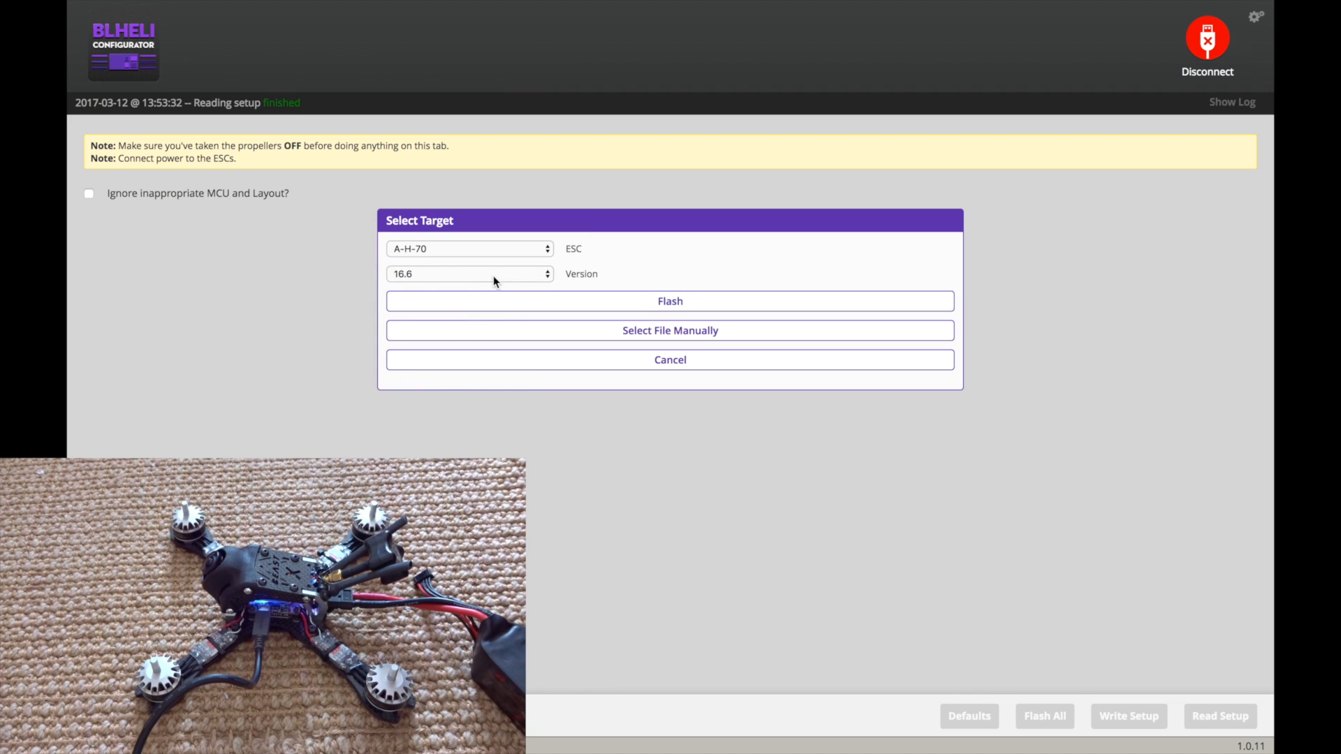
left_click(669, 301)
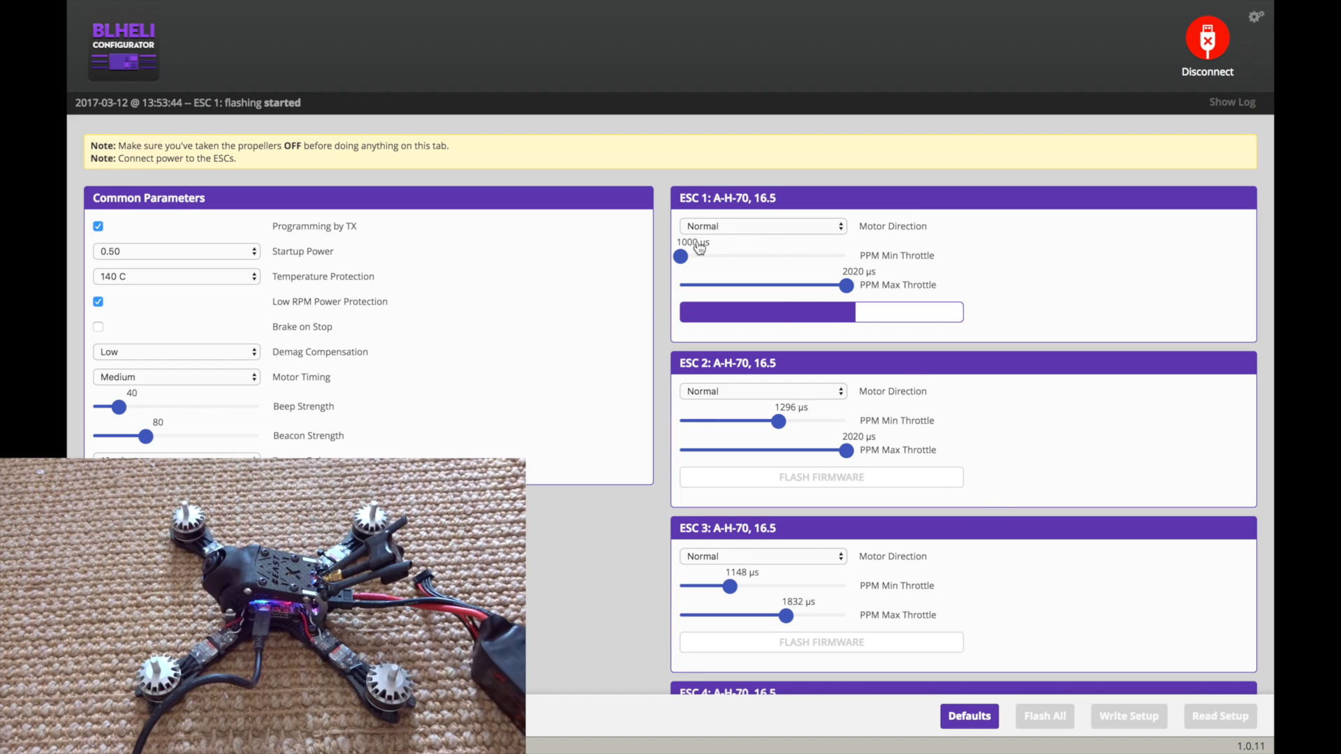
mouse_move(1061, 586)
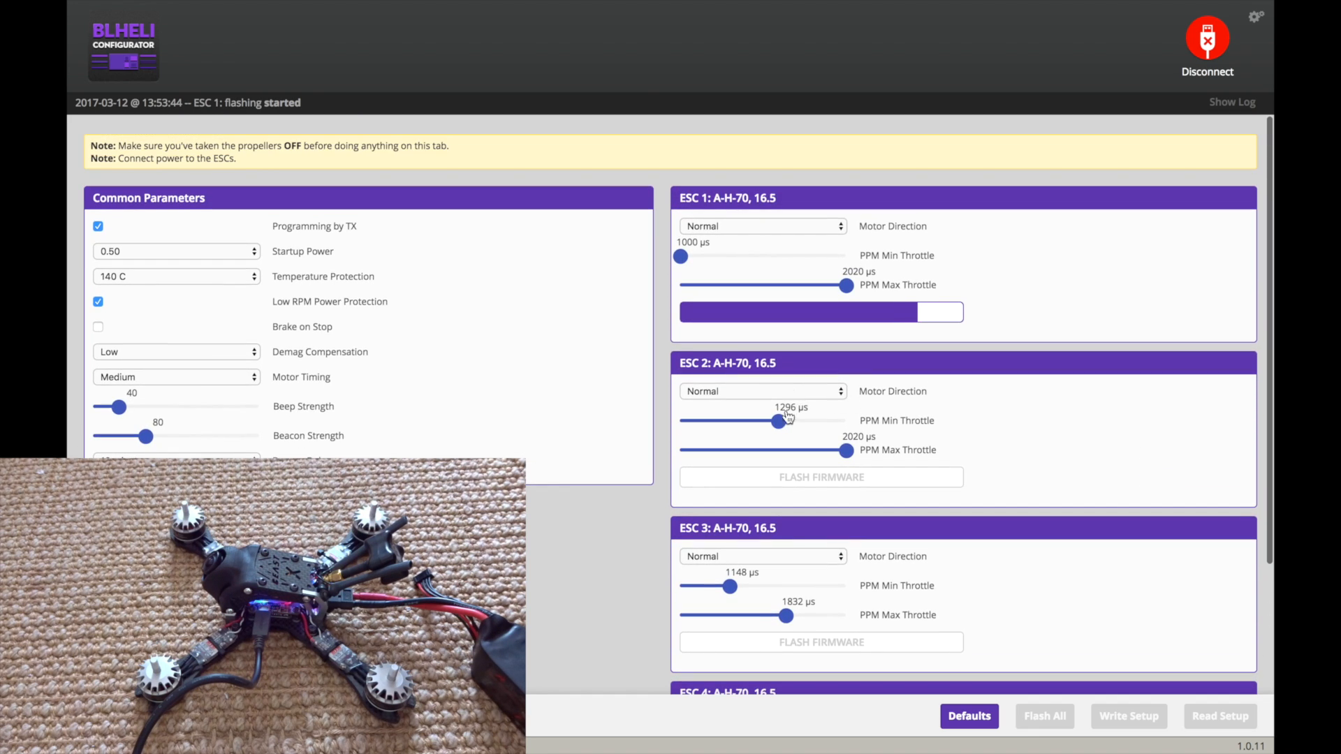
left_click(1129, 715)
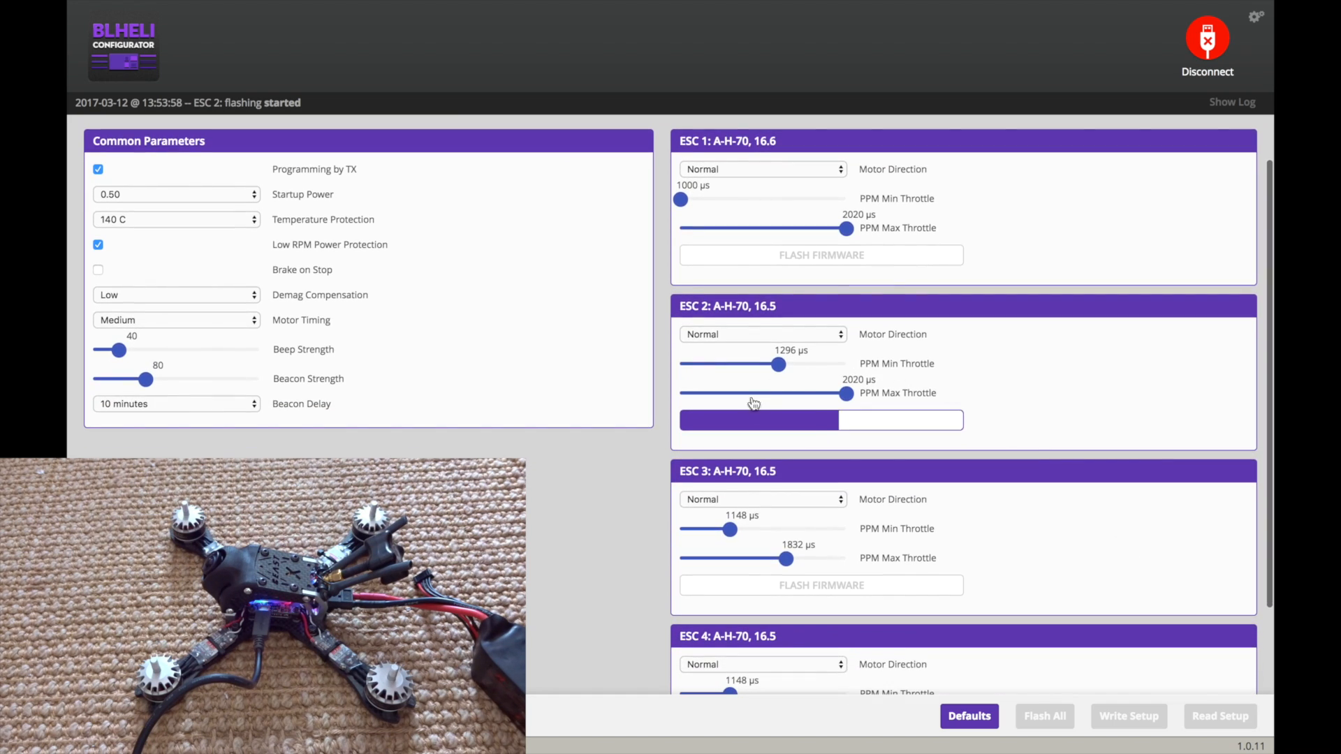
scroll("down", 3)
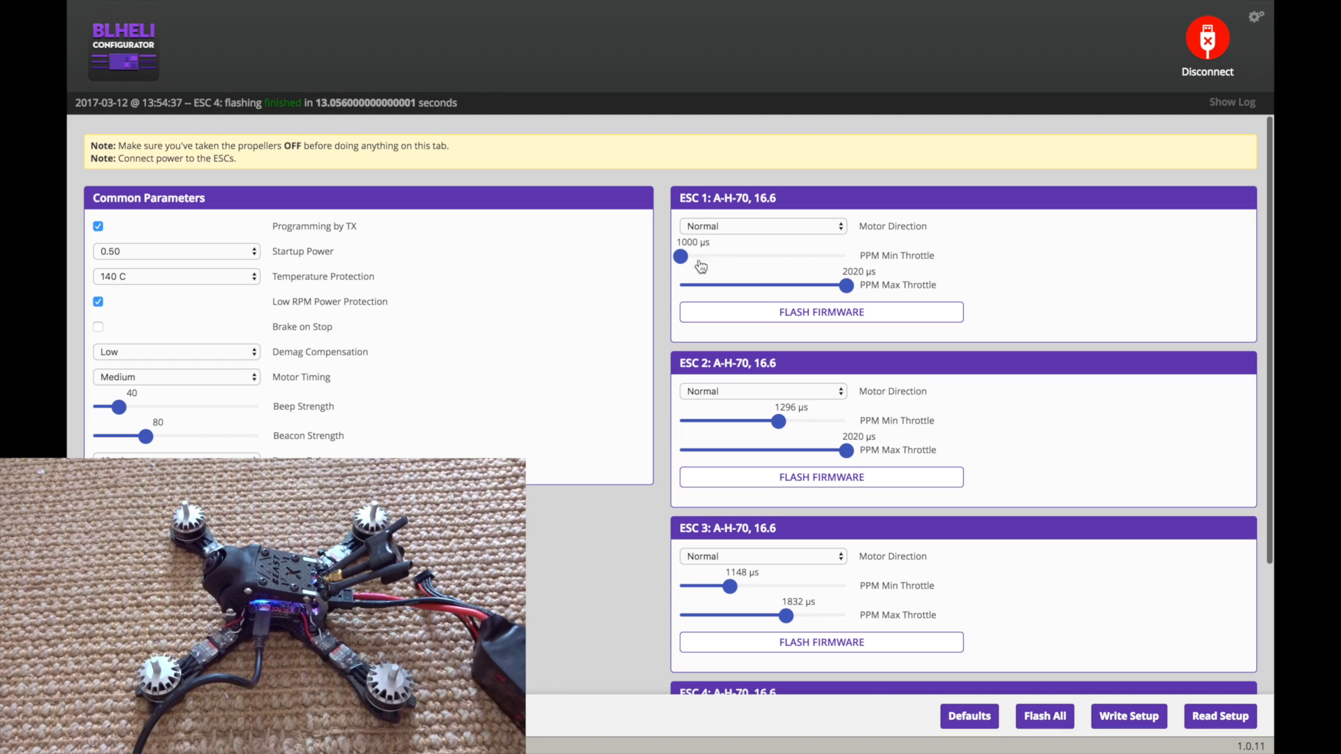
mouse_move(789, 264)
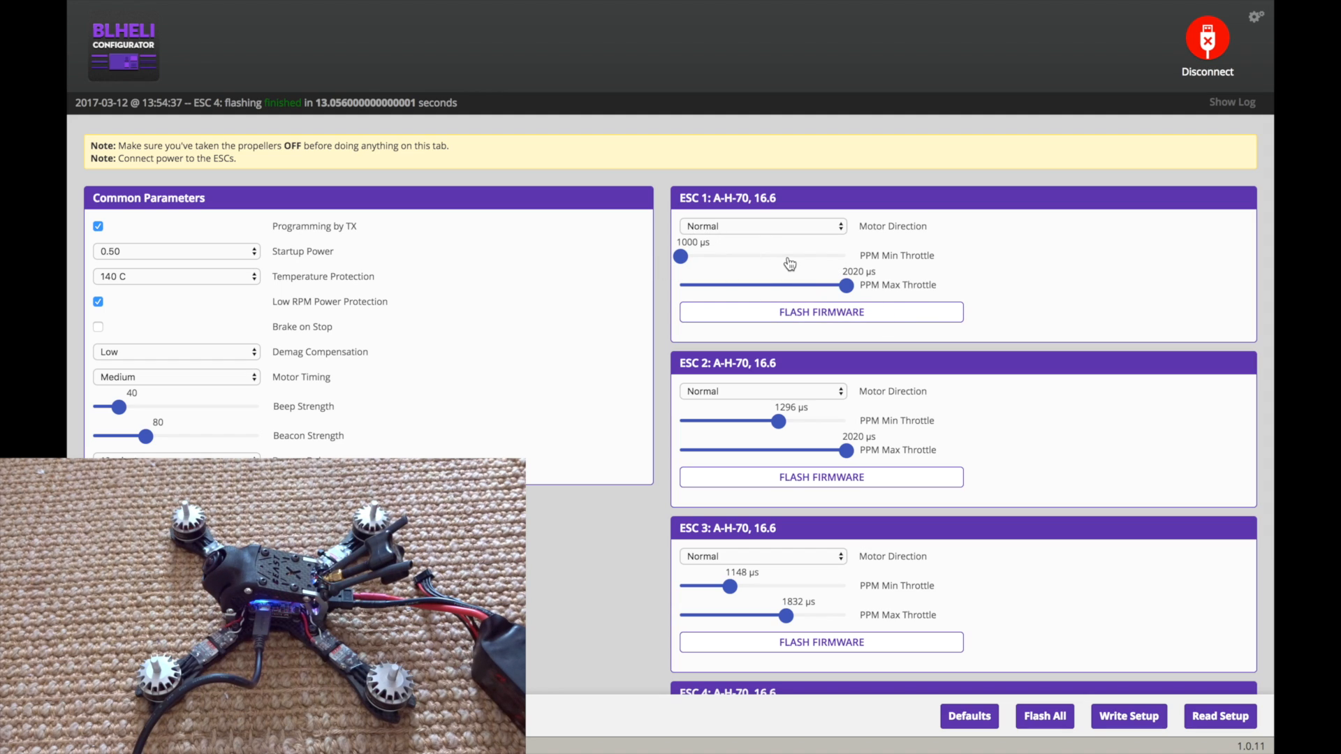
mouse_move(790, 500)
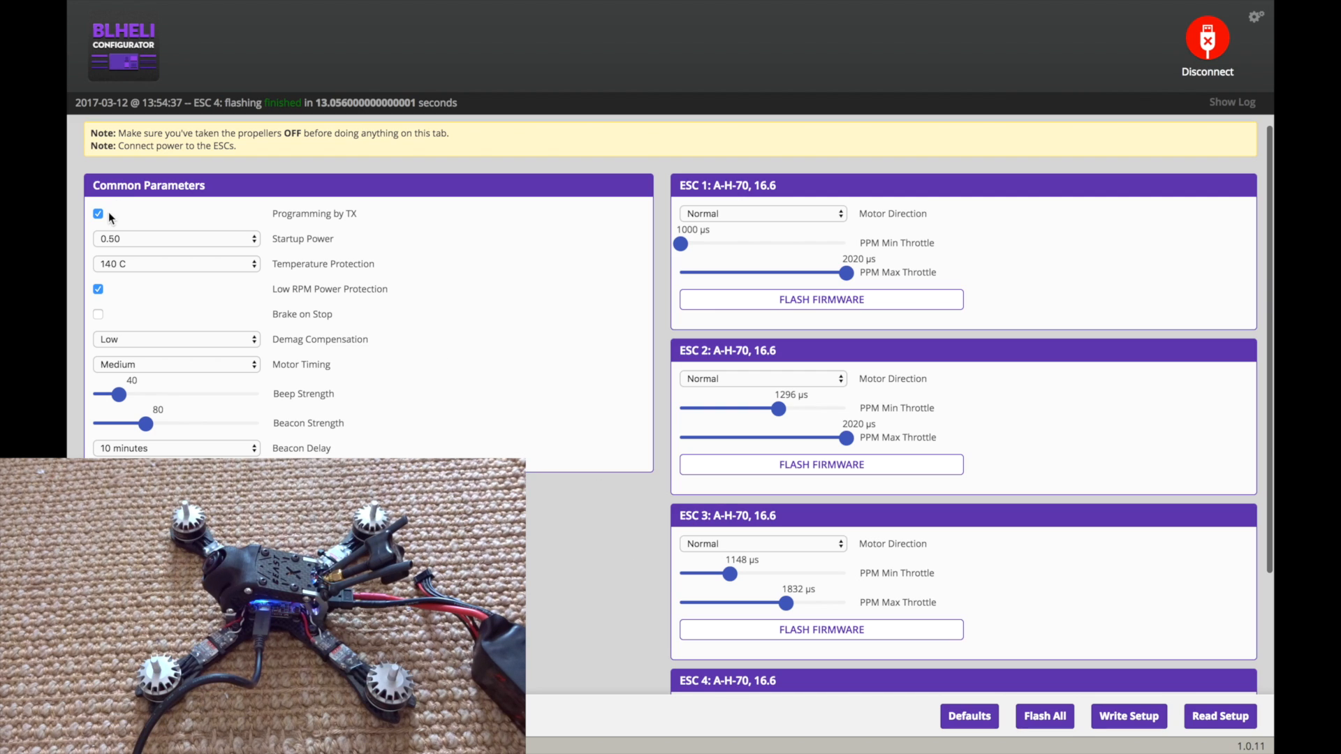
Step: Disable programming by TX, set beep strength 50 and beacon delay 2 minutes, then write setup
left_click(176, 239)
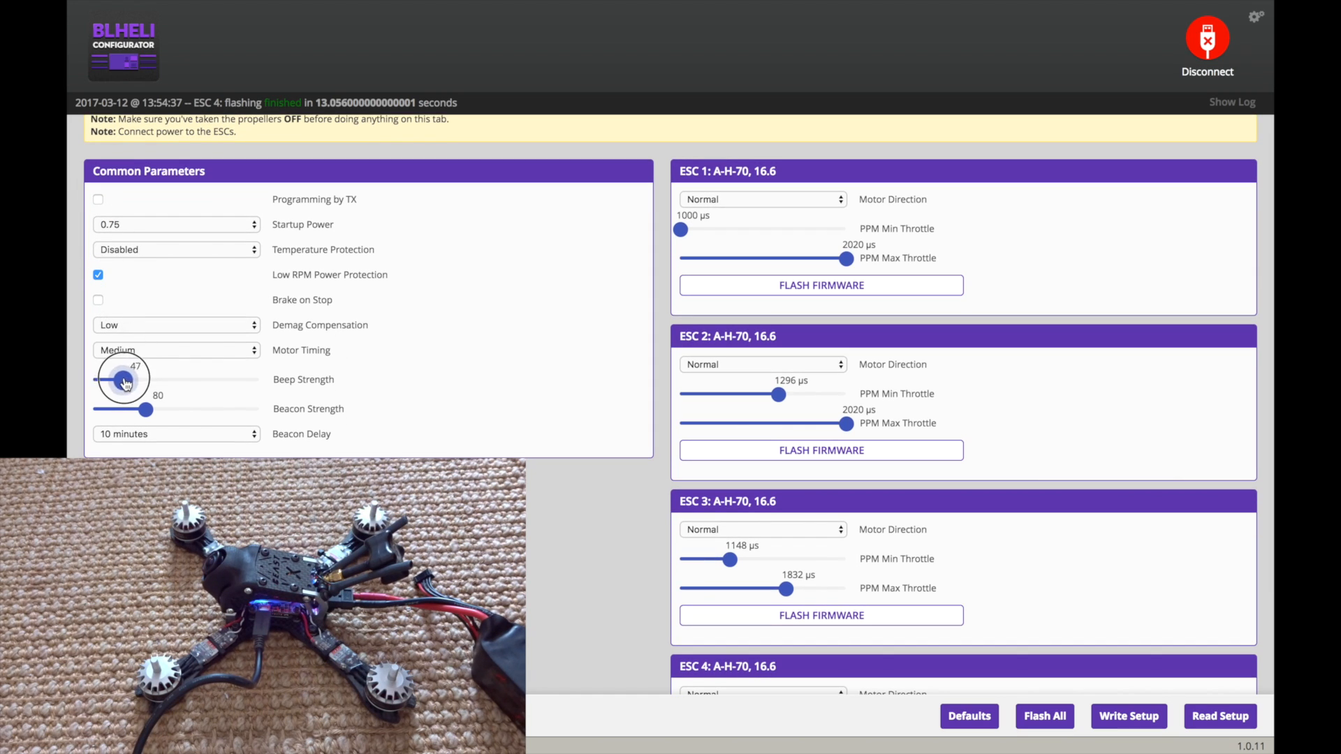
left_click_drag(120, 381, 126, 382)
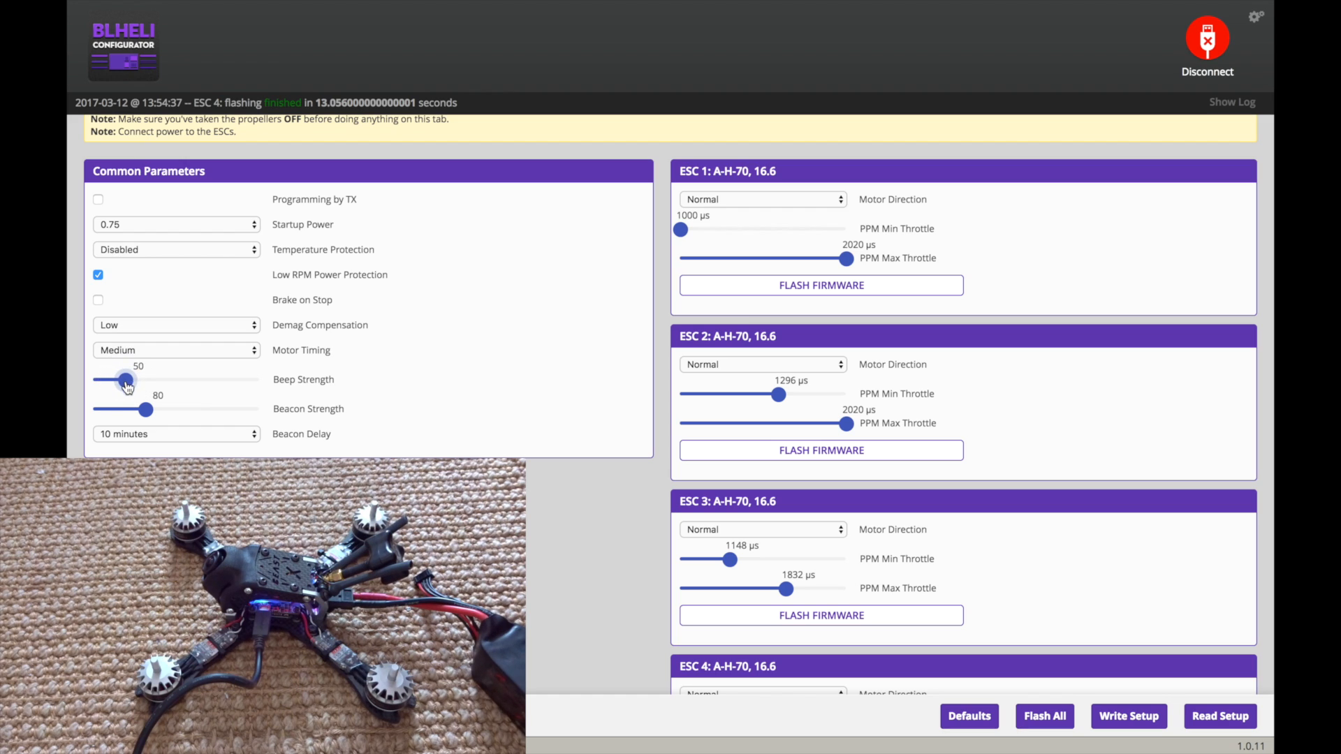
left_click(176, 433)
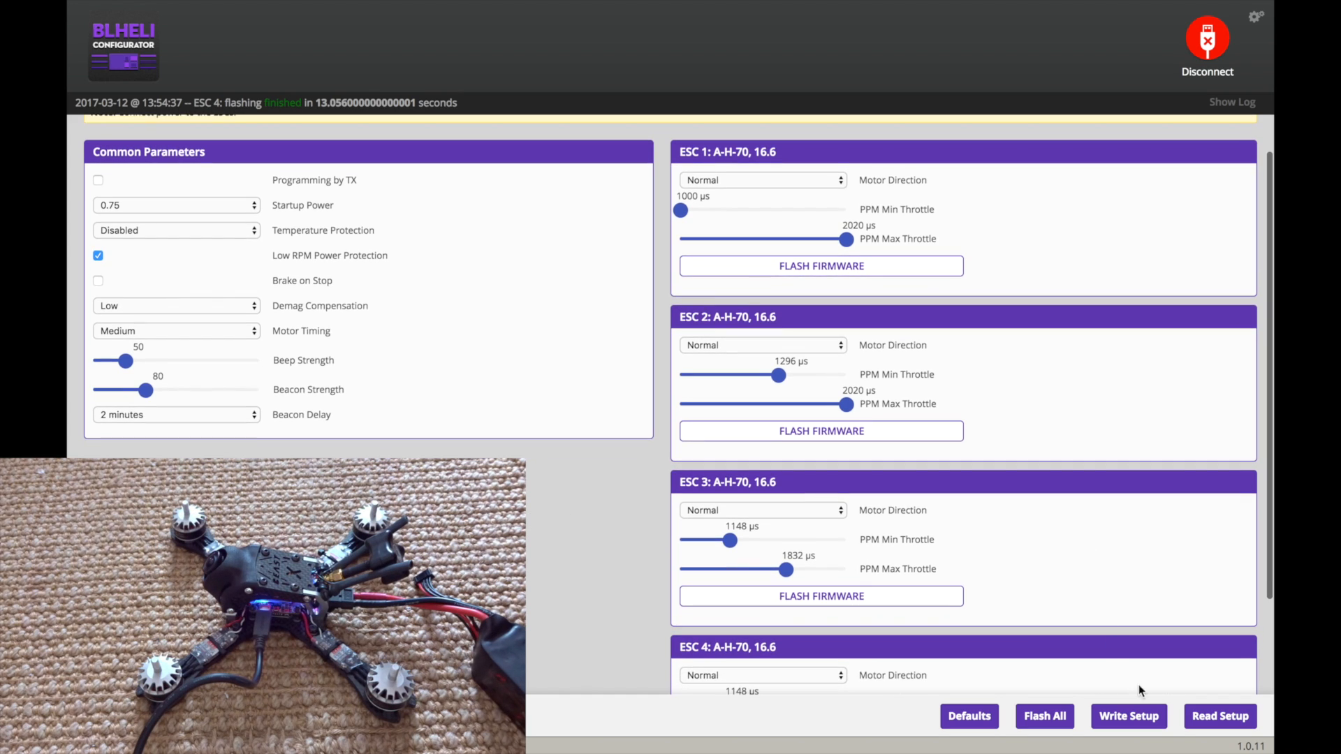
left_click(1129, 716)
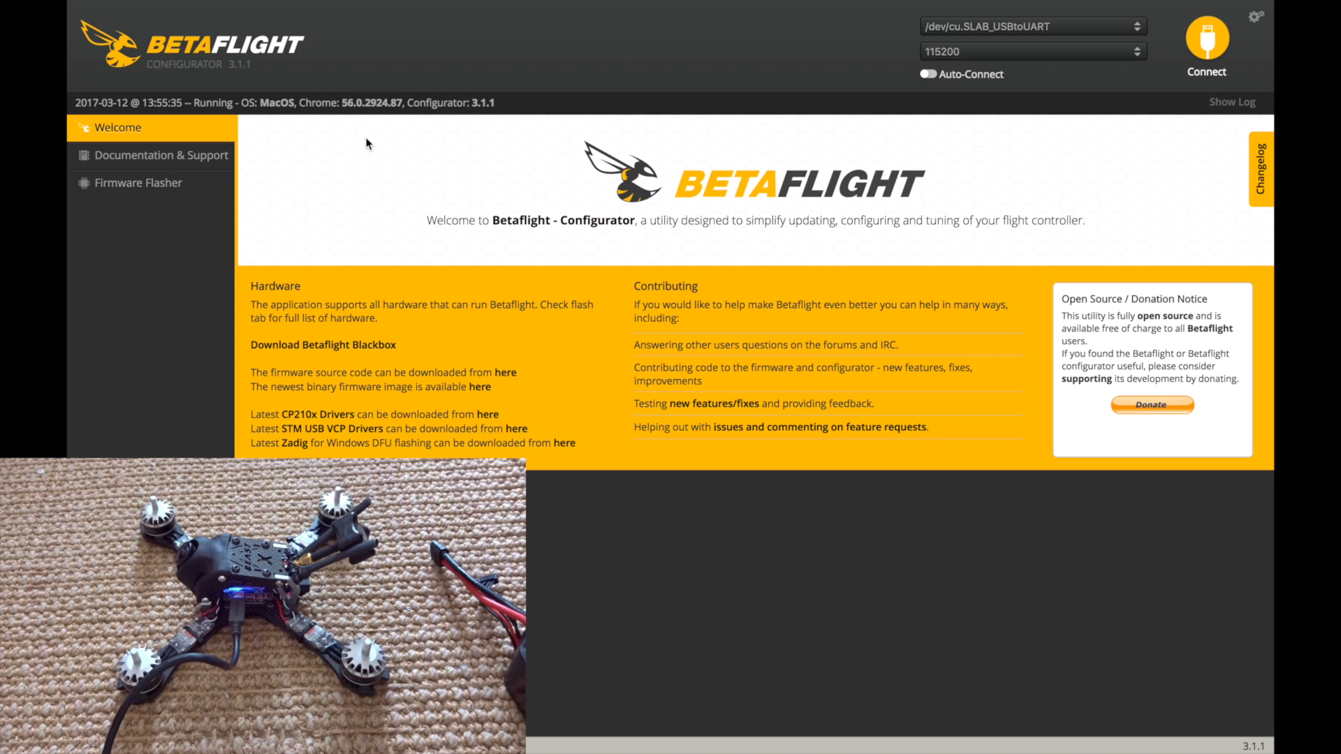
Step: Load X_RACERSPI 3.1.6 stable firmware online and flash it to the flight controller
left_click(135, 183)
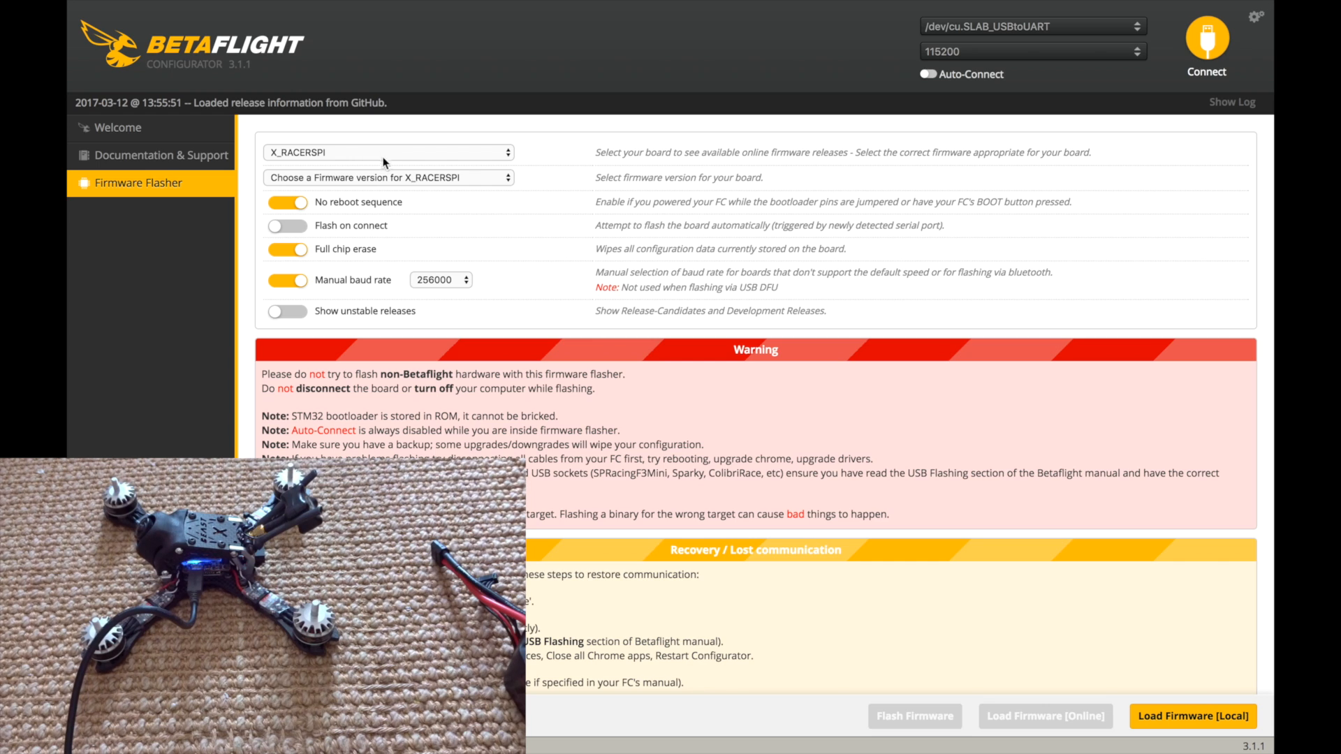
left_click(387, 177)
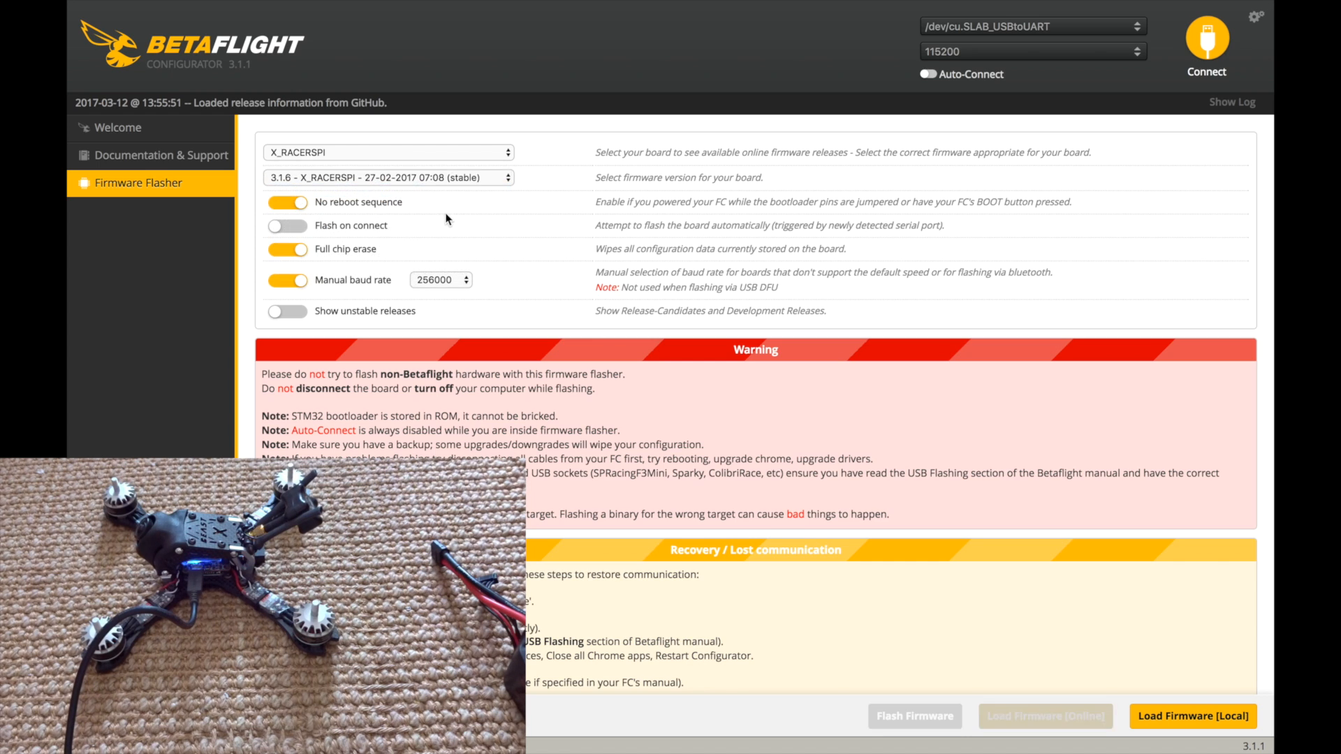
left_click(286, 248)
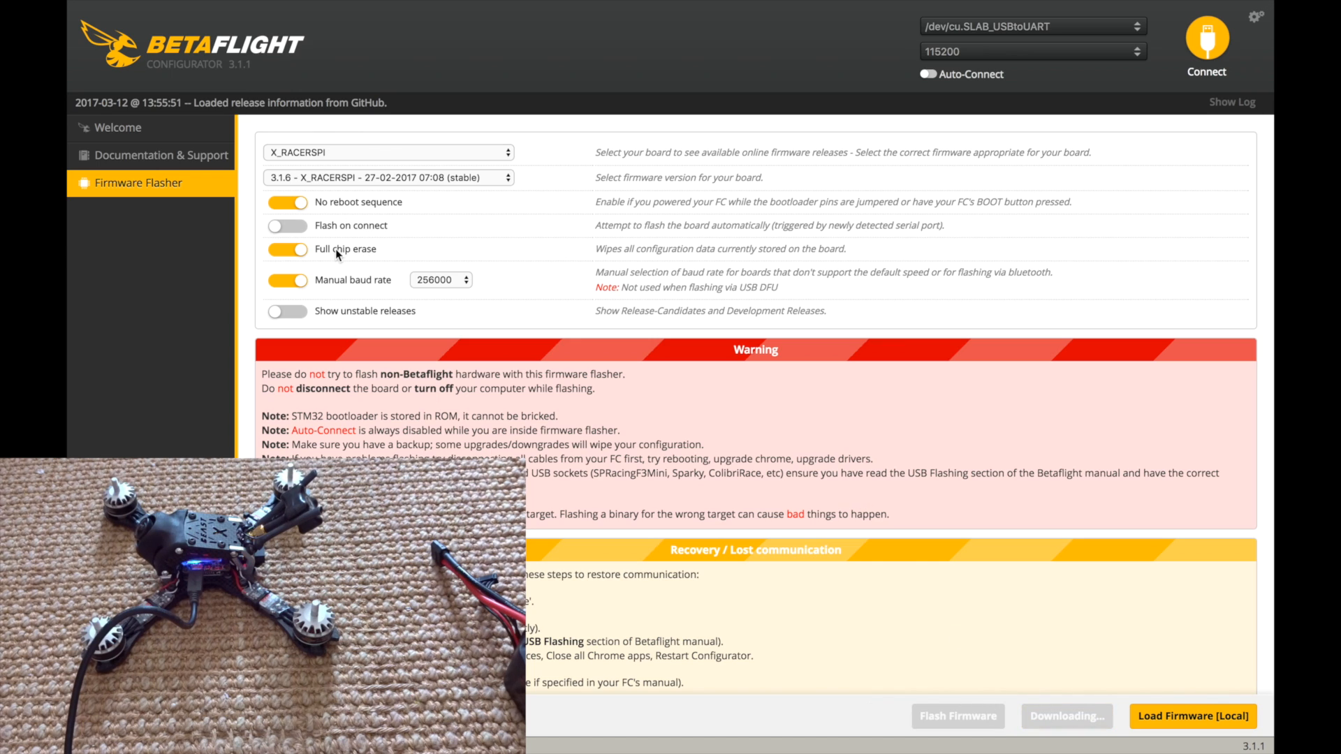
mouse_move(419, 280)
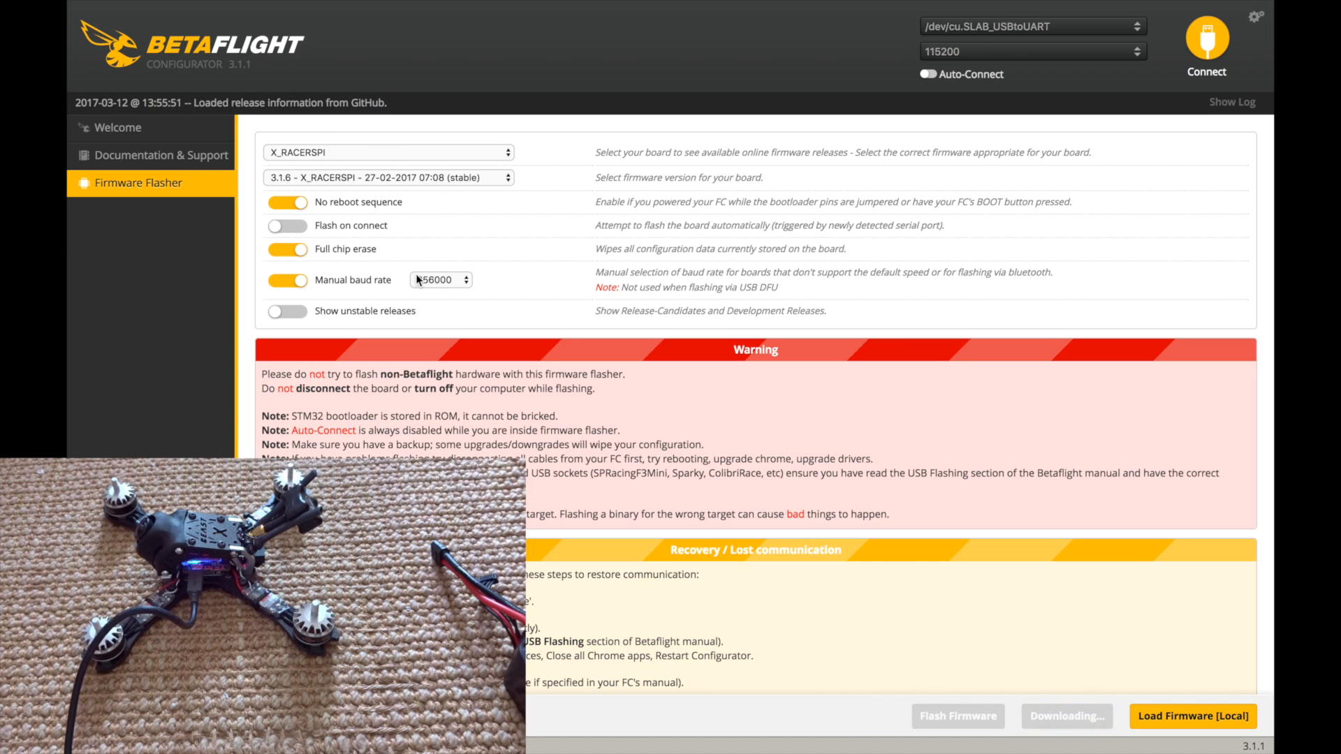
scroll("down", 3)
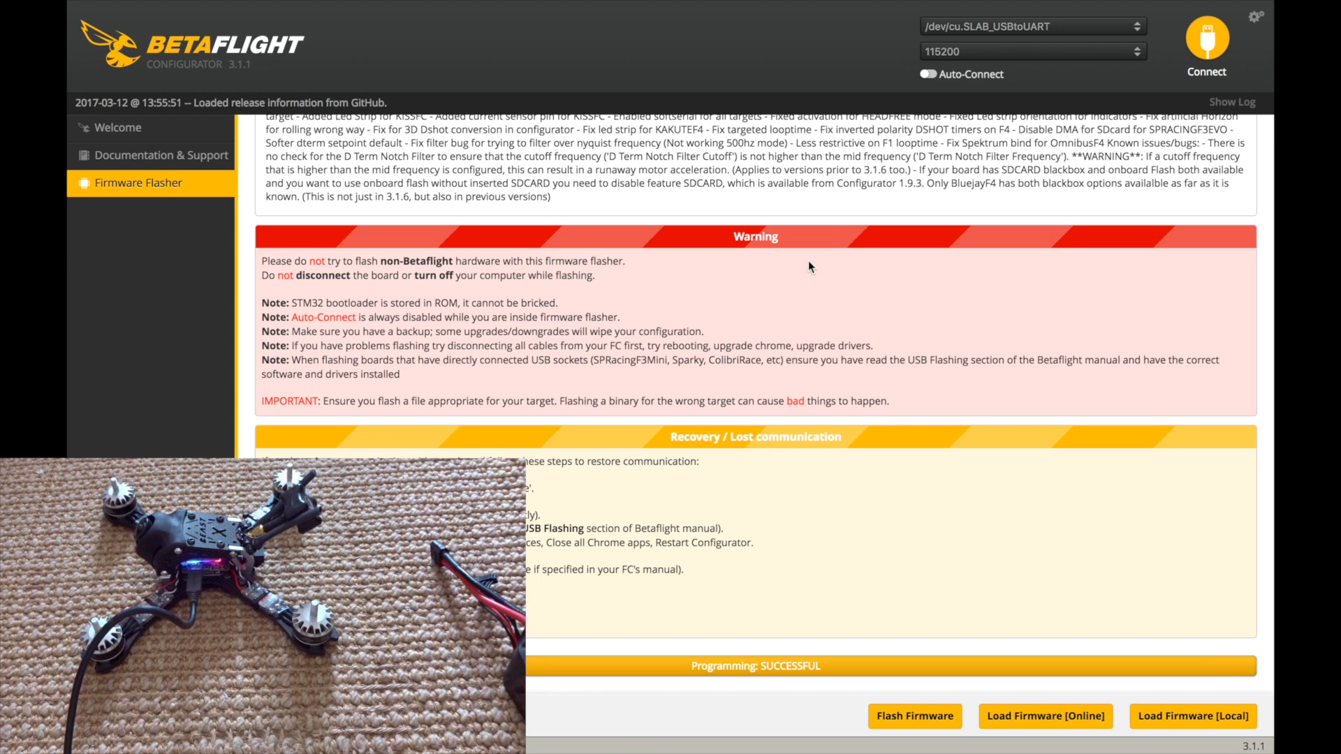
left_click(117, 127)
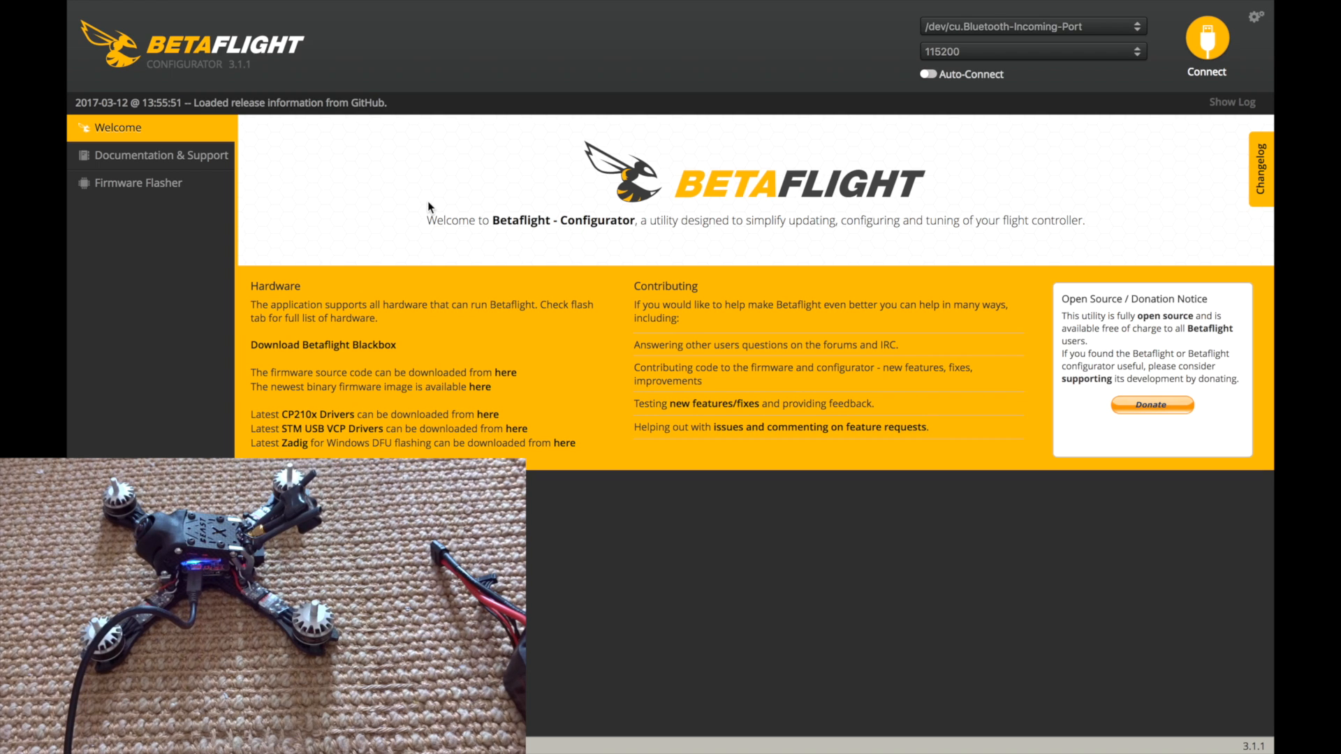
Step: Connect to the flight controller on /dev/cu.SLAB_USBtoUART and go to Ports
left_click(1031, 25)
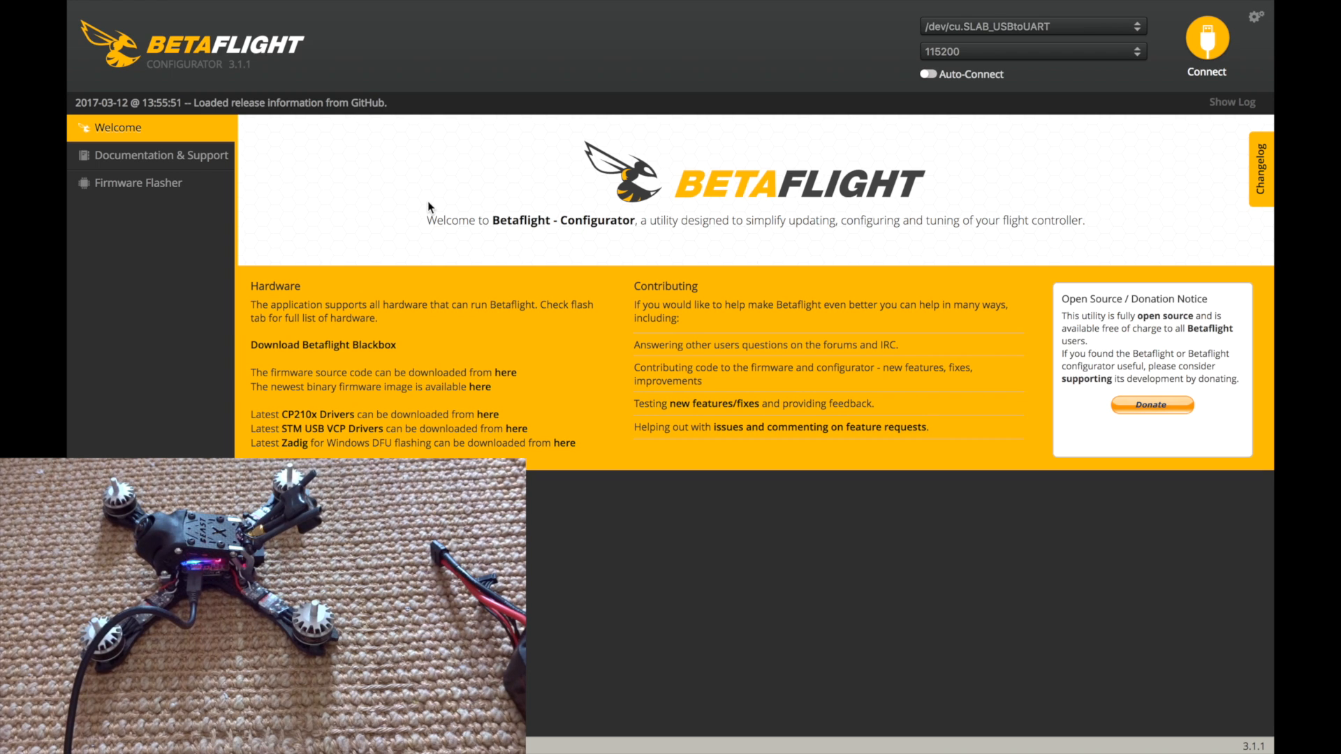
left_click(1205, 48)
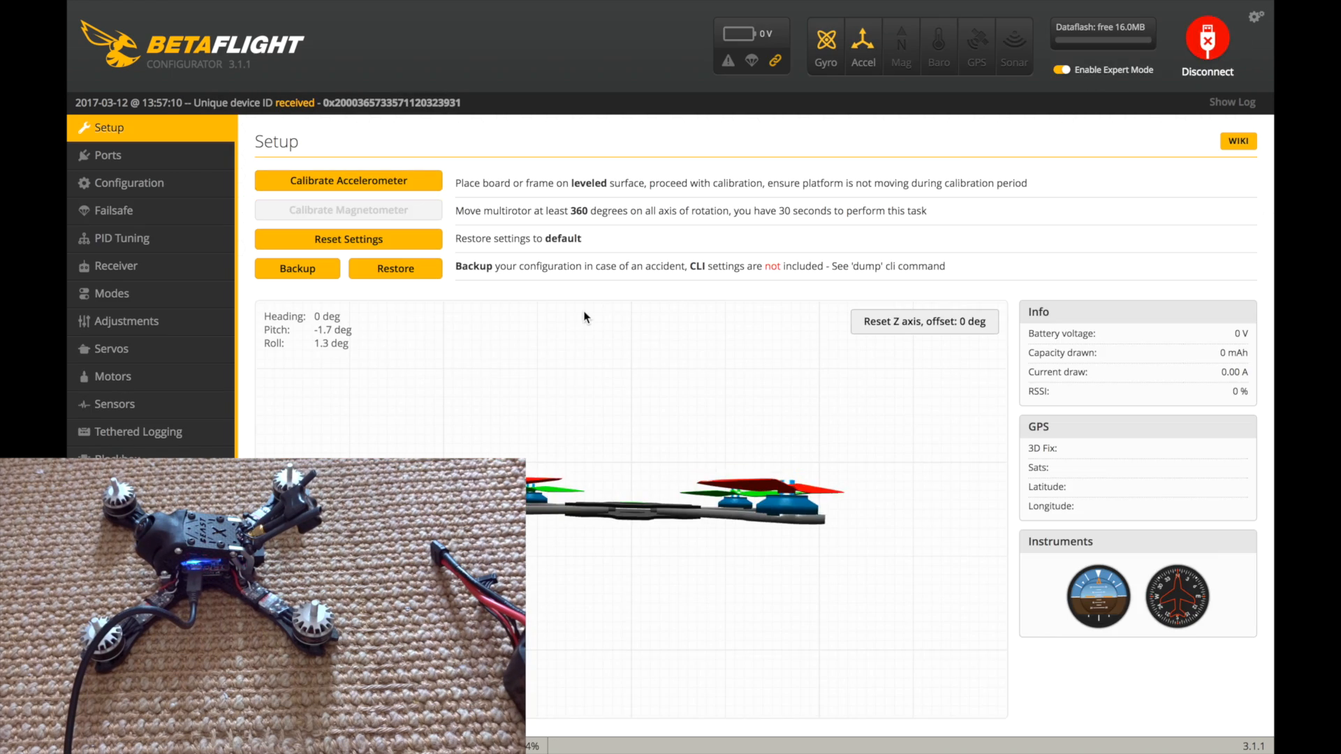
mouse_move(621, 254)
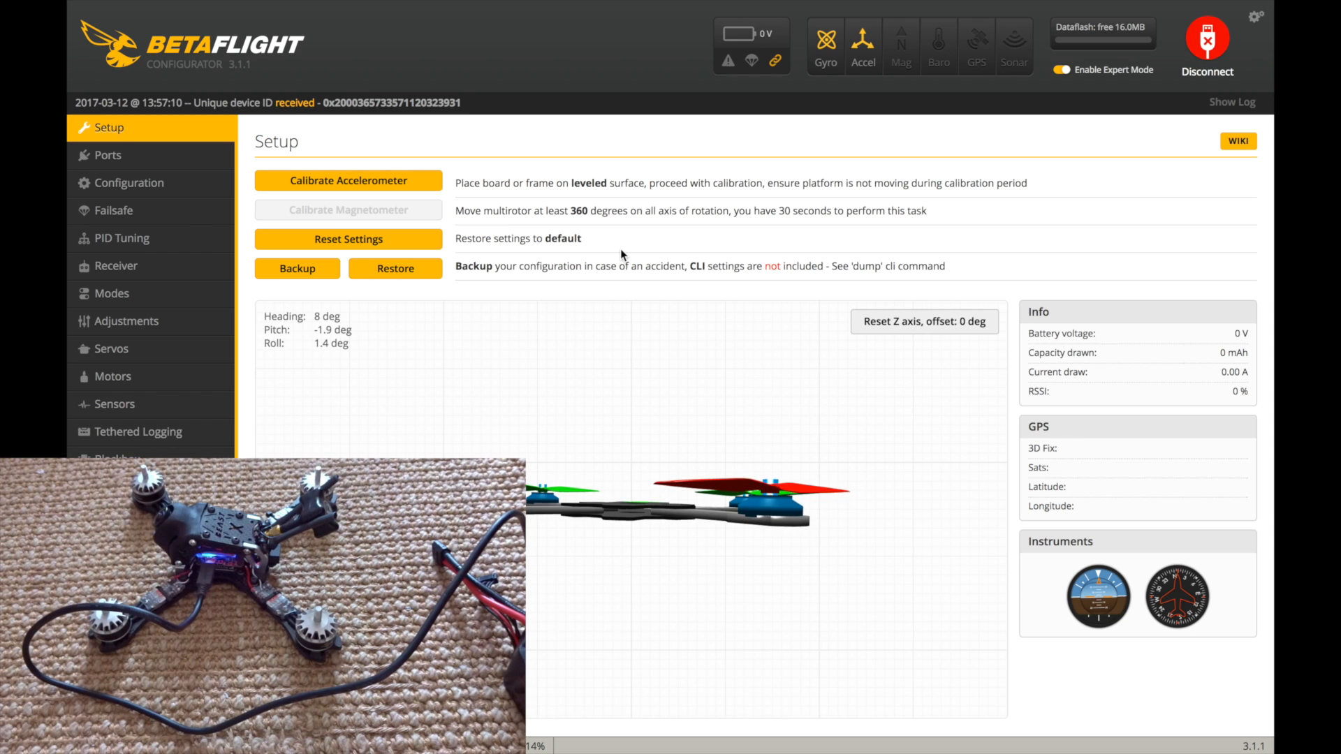
left_click(108, 155)
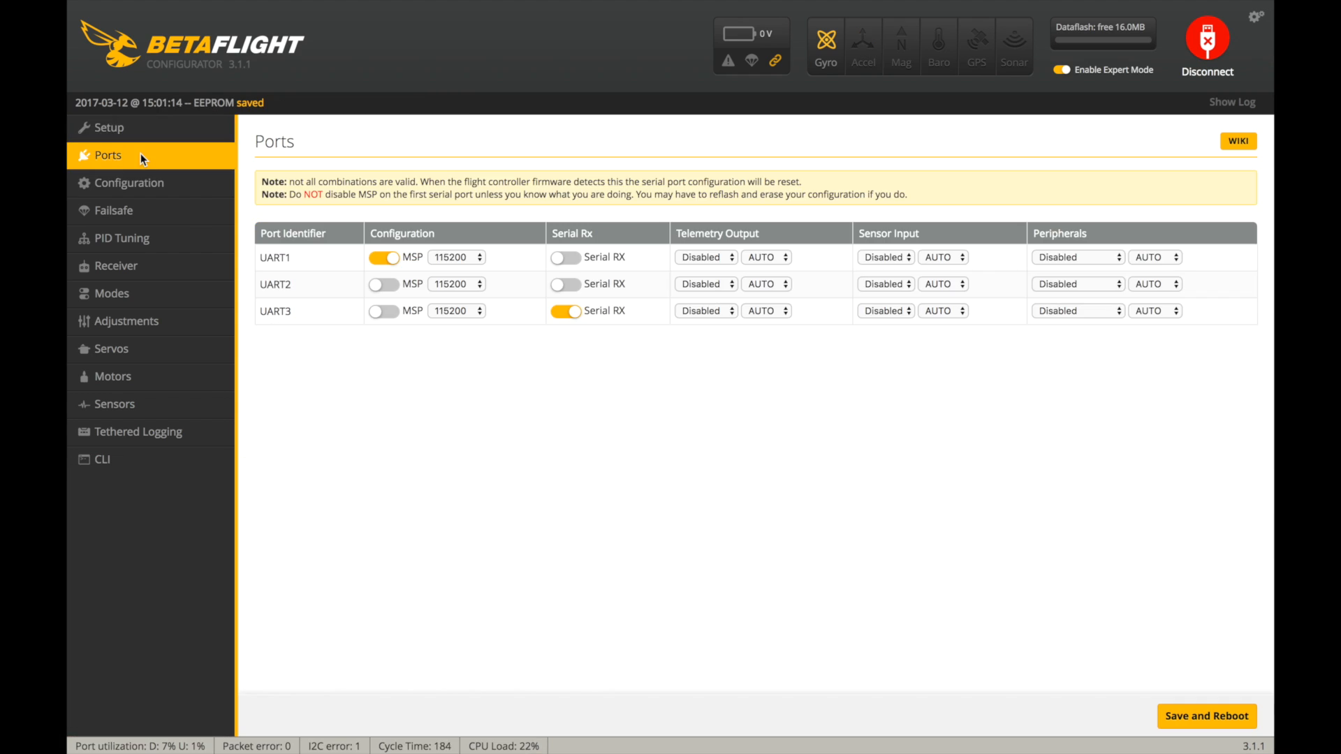
Step: Leave Ports and bring up the Configuration page showing Quad X mixer and receiver settings
left_click(566, 310)
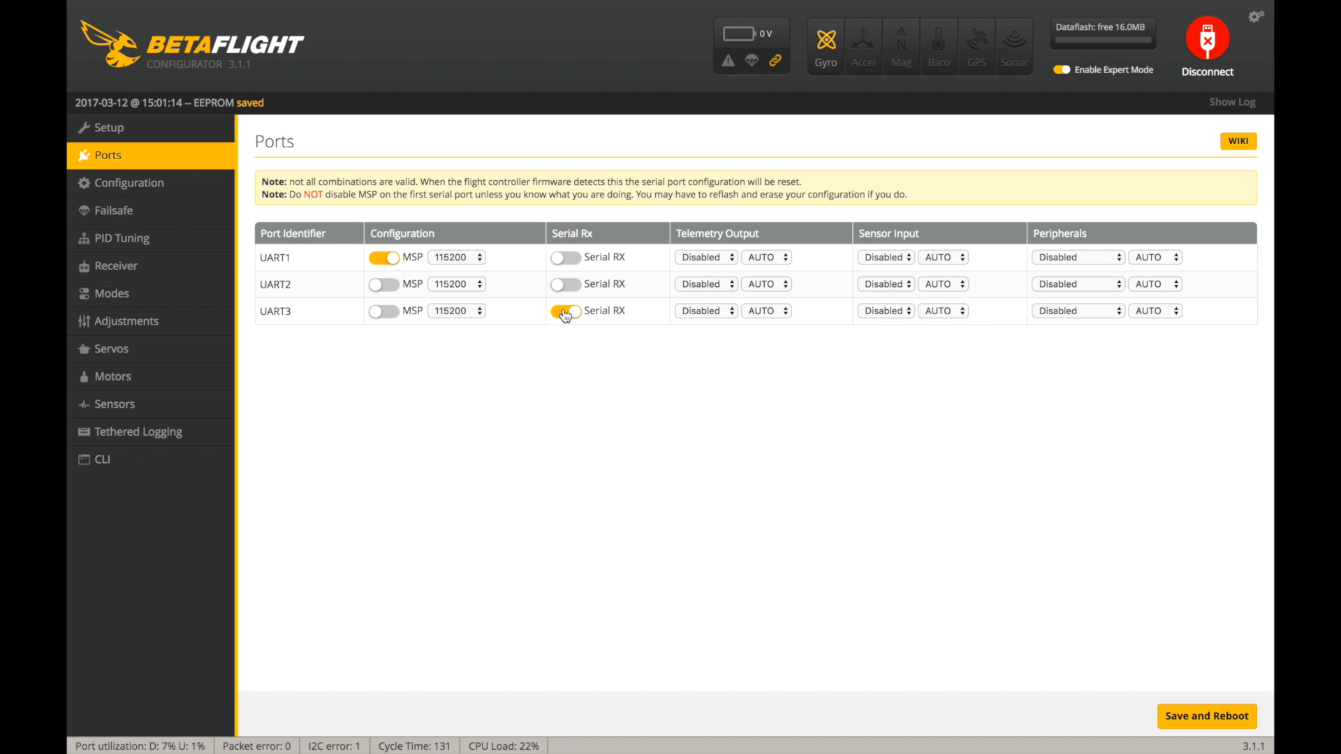
left_click(564, 310)
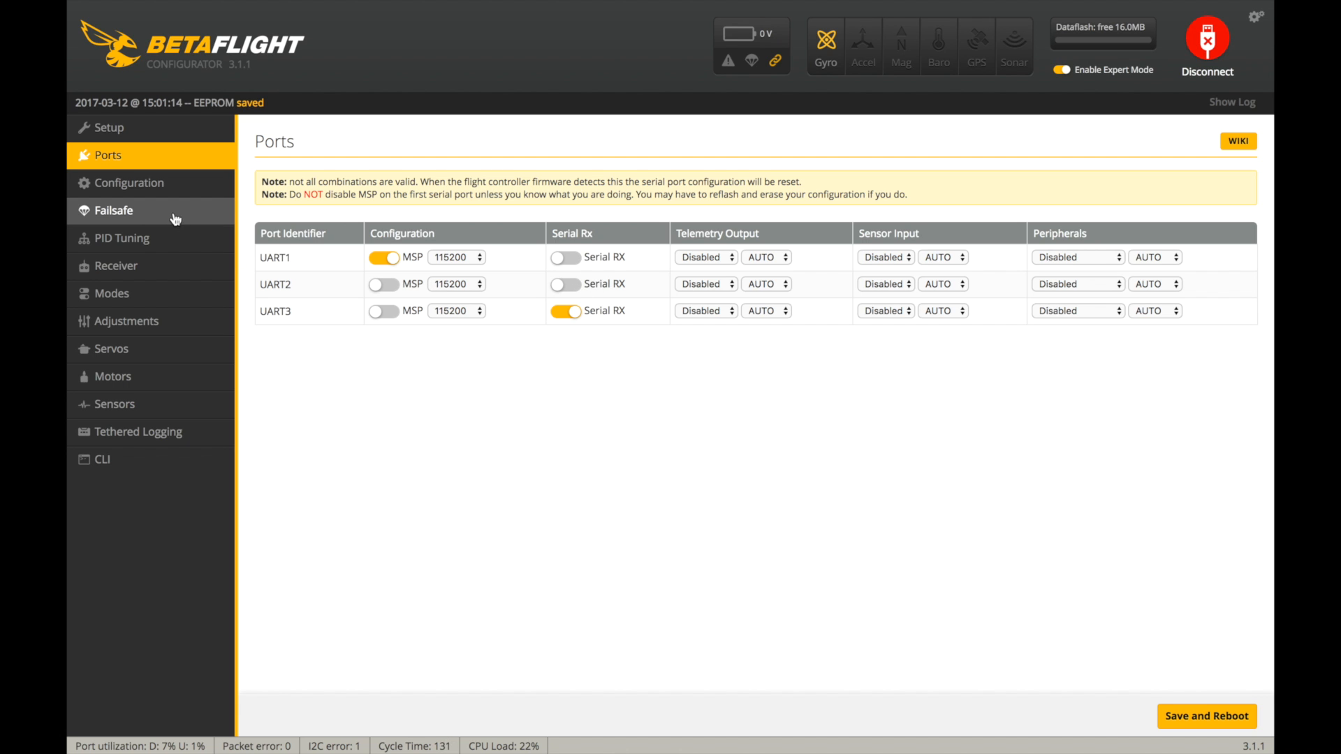
left_click(128, 183)
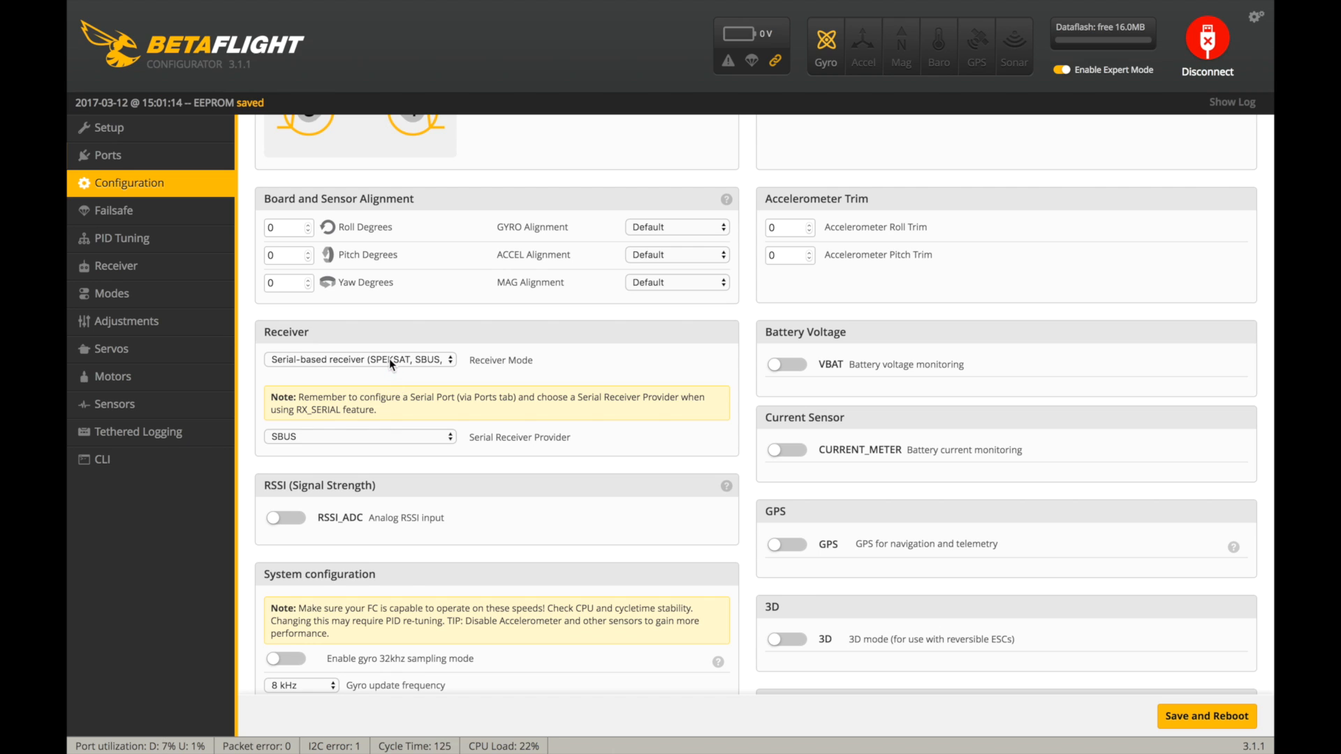
mouse_move(383, 453)
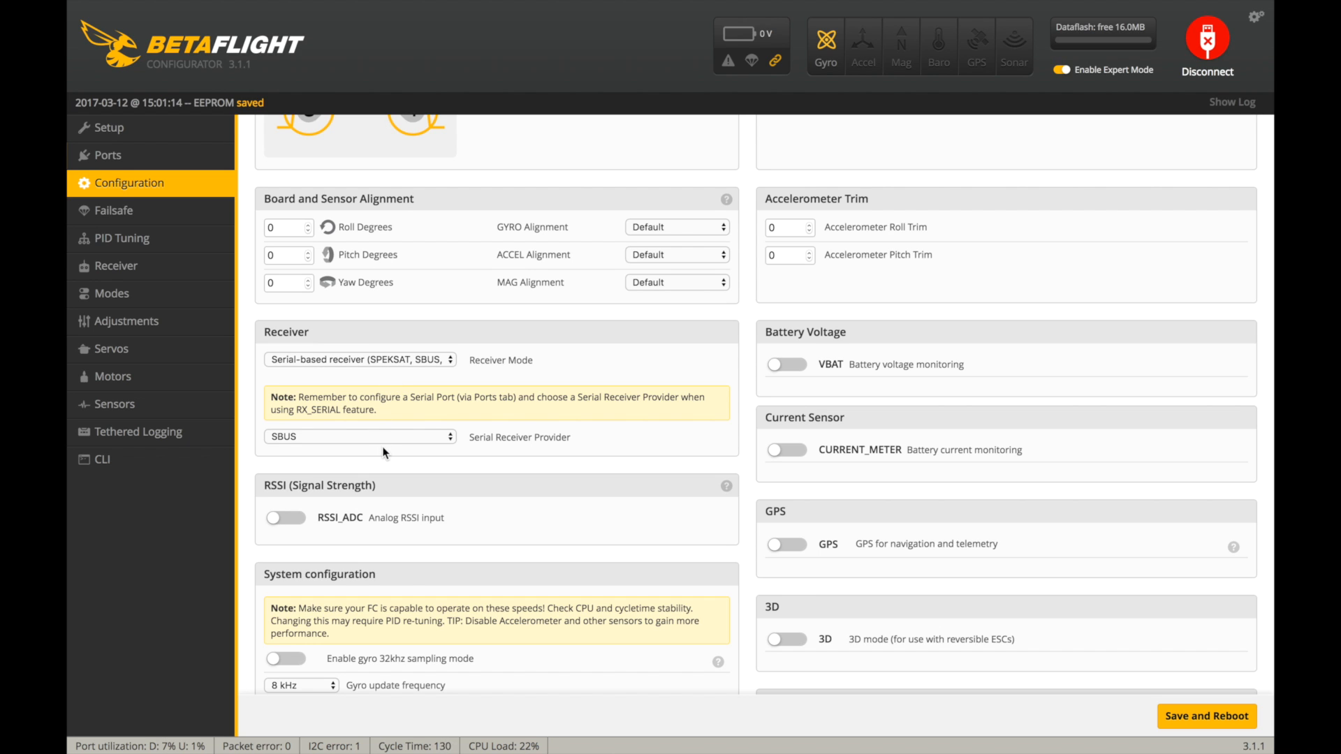
scroll("down", 3)
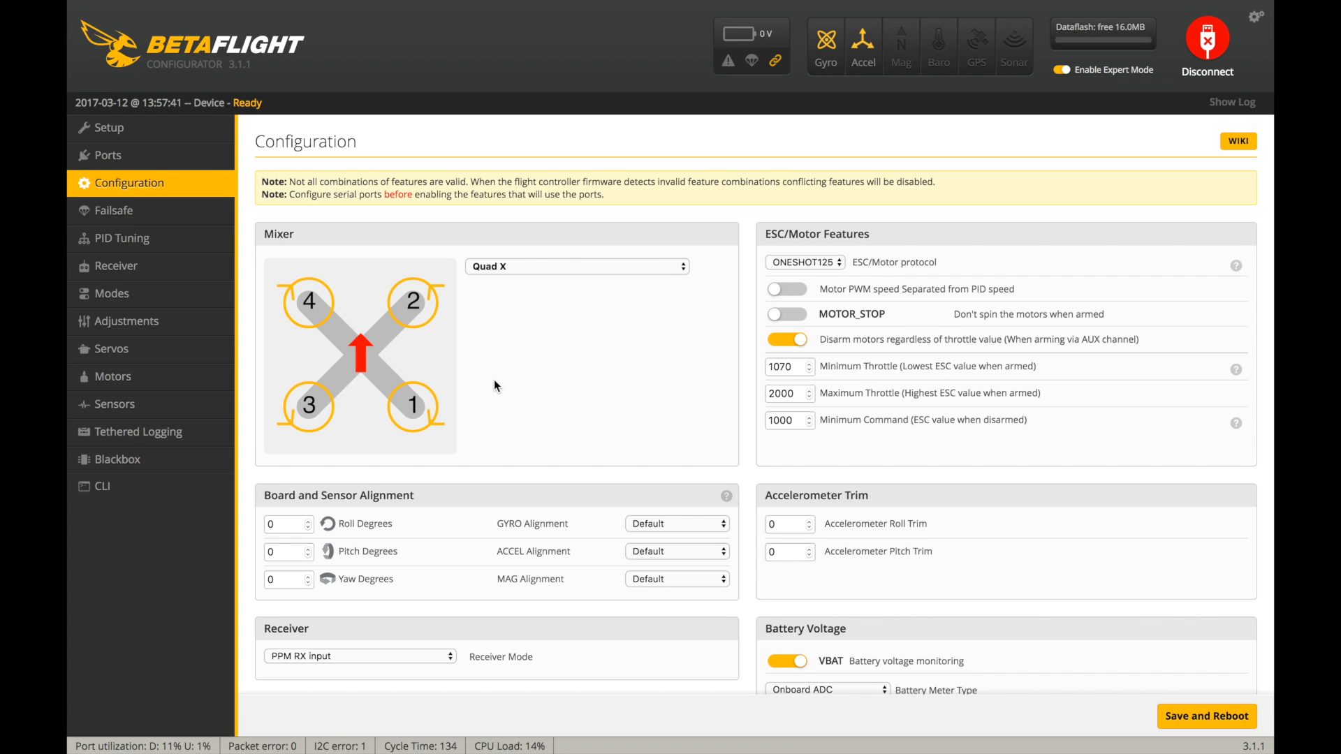
mouse_move(793, 265)
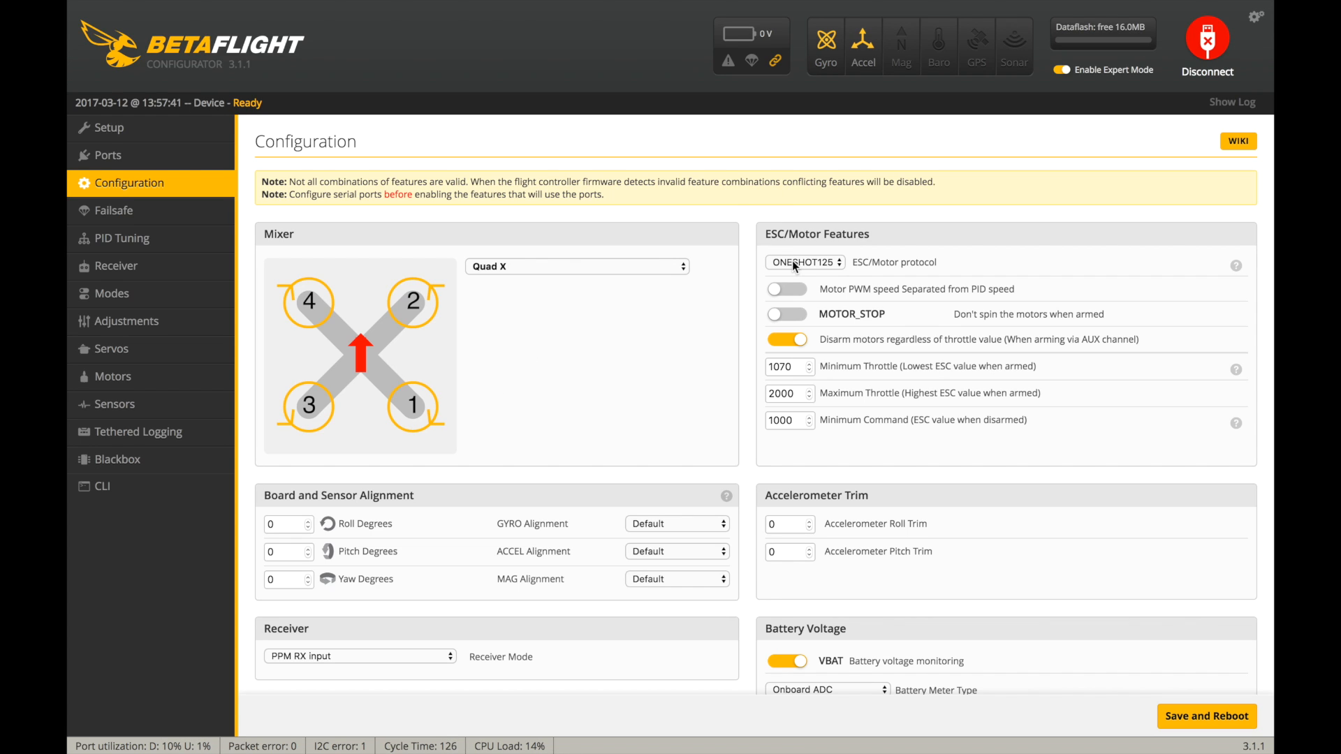
Step: Set ESC protocol MULTISHOT, turn off VBAT monitoring and name the craft Beast
left_click(803, 262)
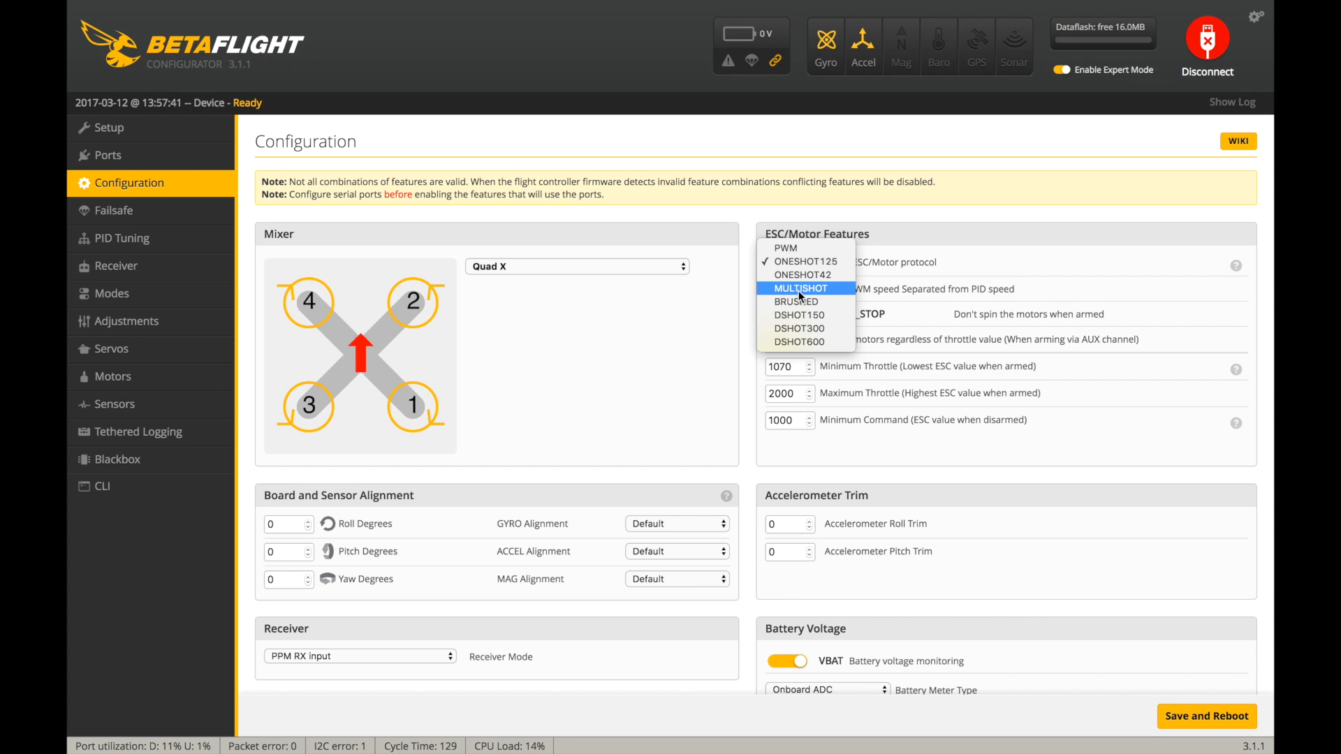
left_click(799, 288)
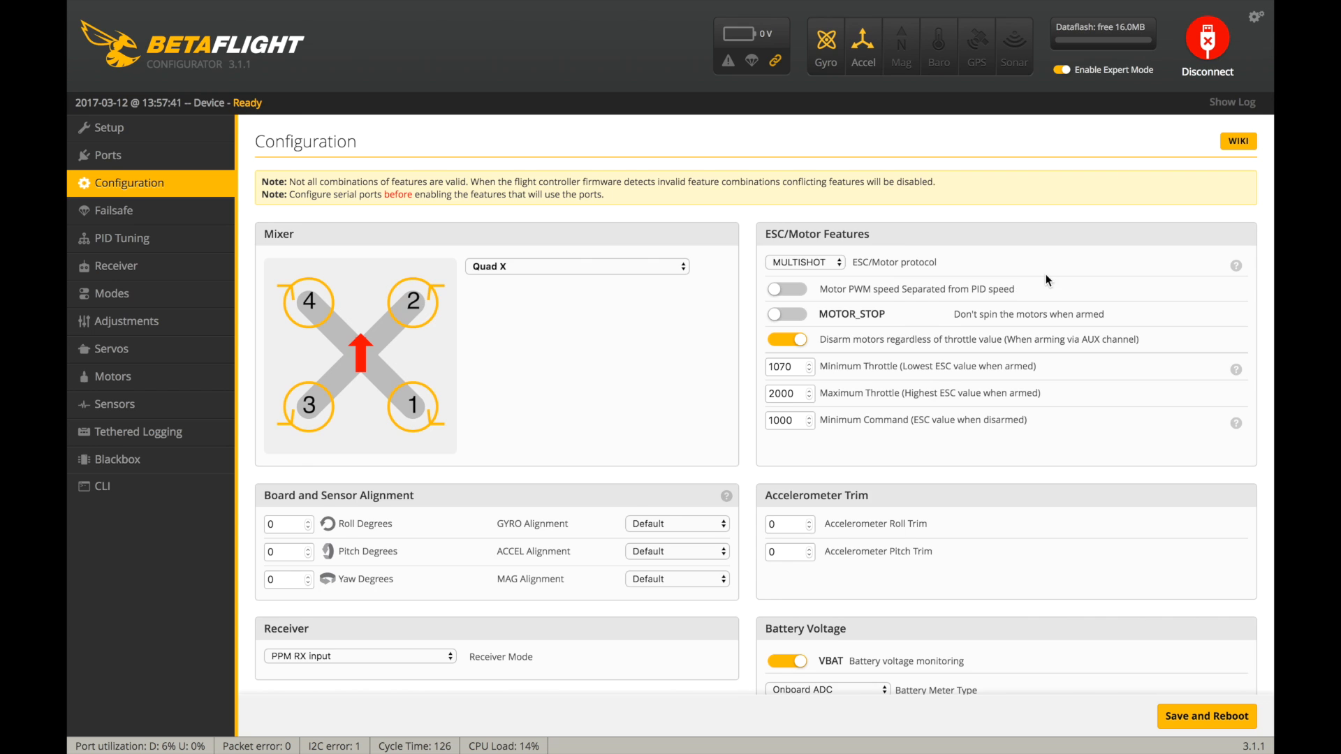
scroll("down", 3)
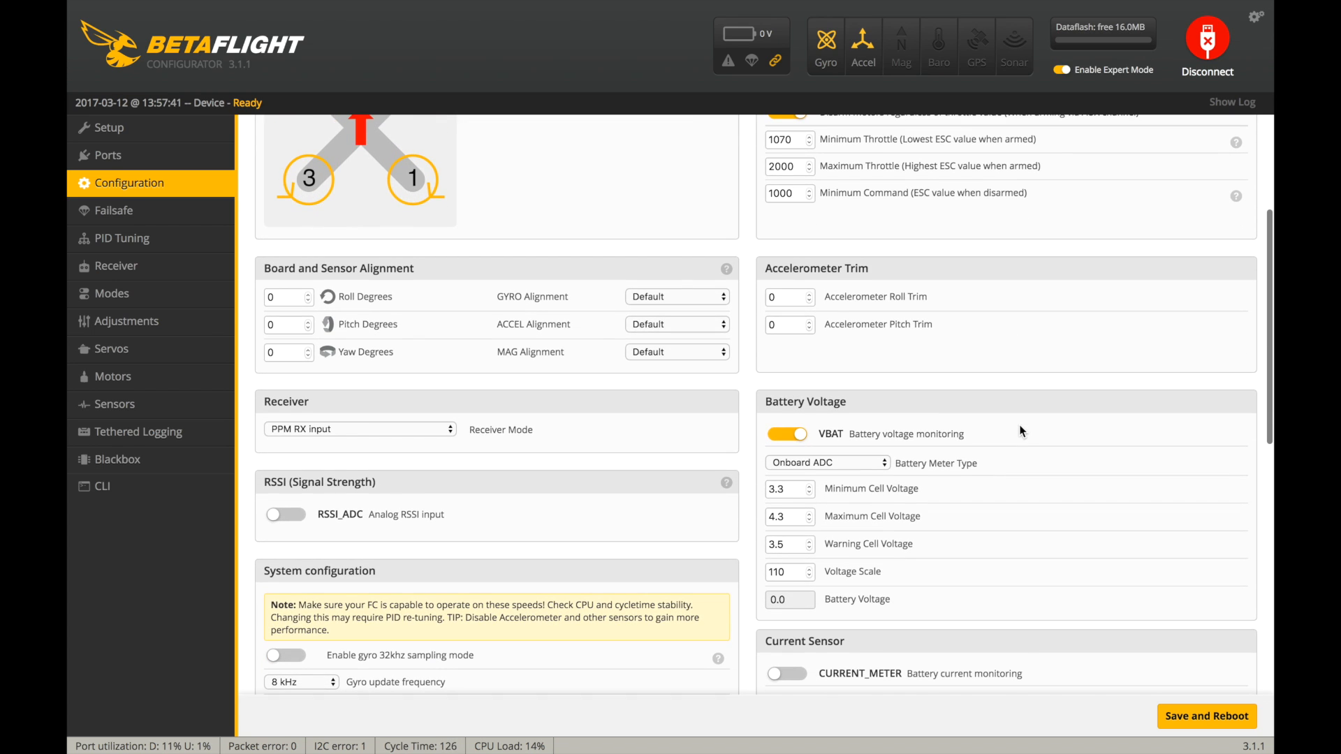
left_click(785, 433)
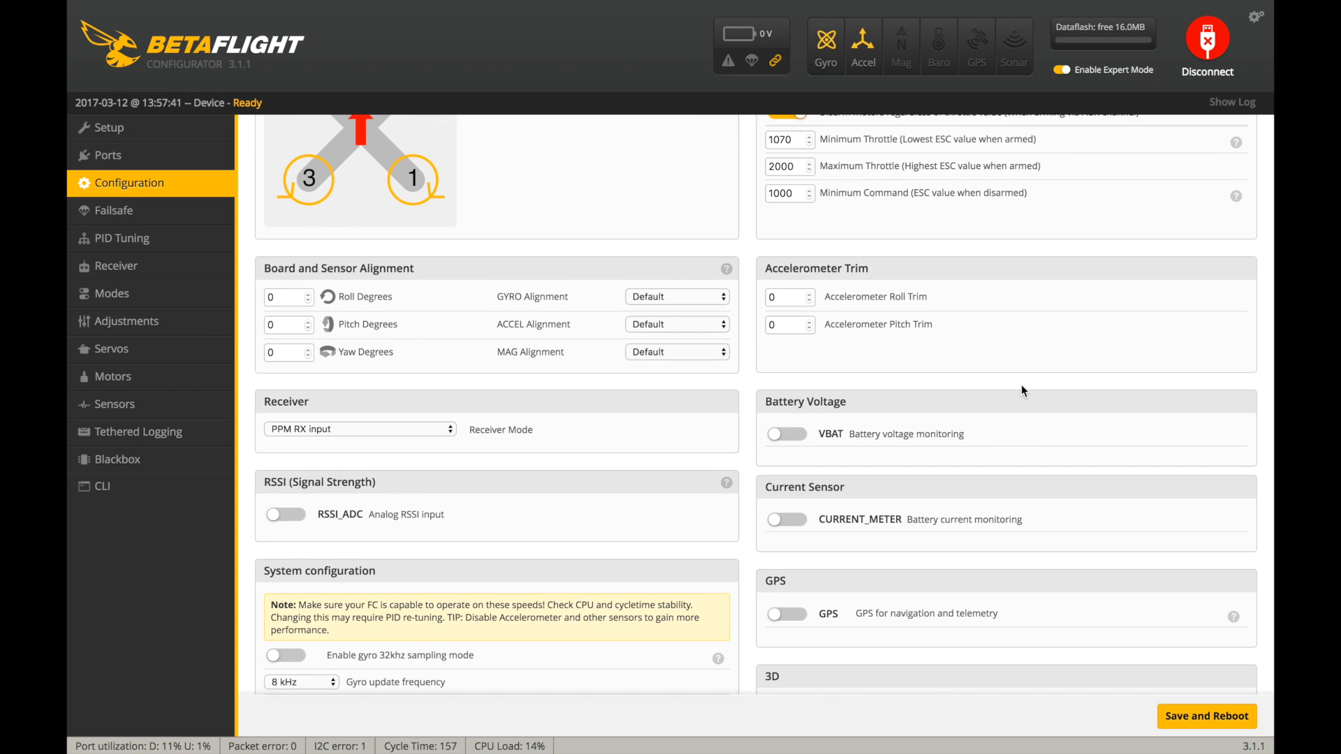
scroll("down", 3)
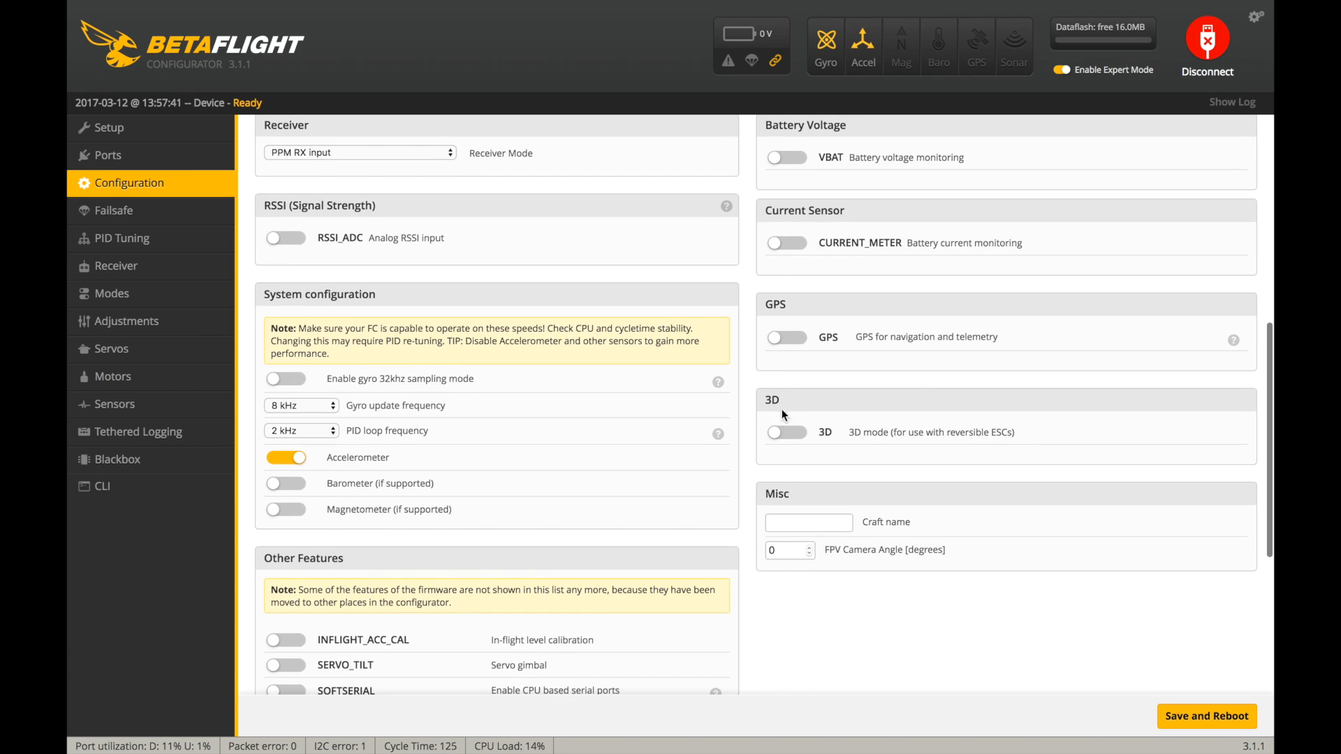
type("B")
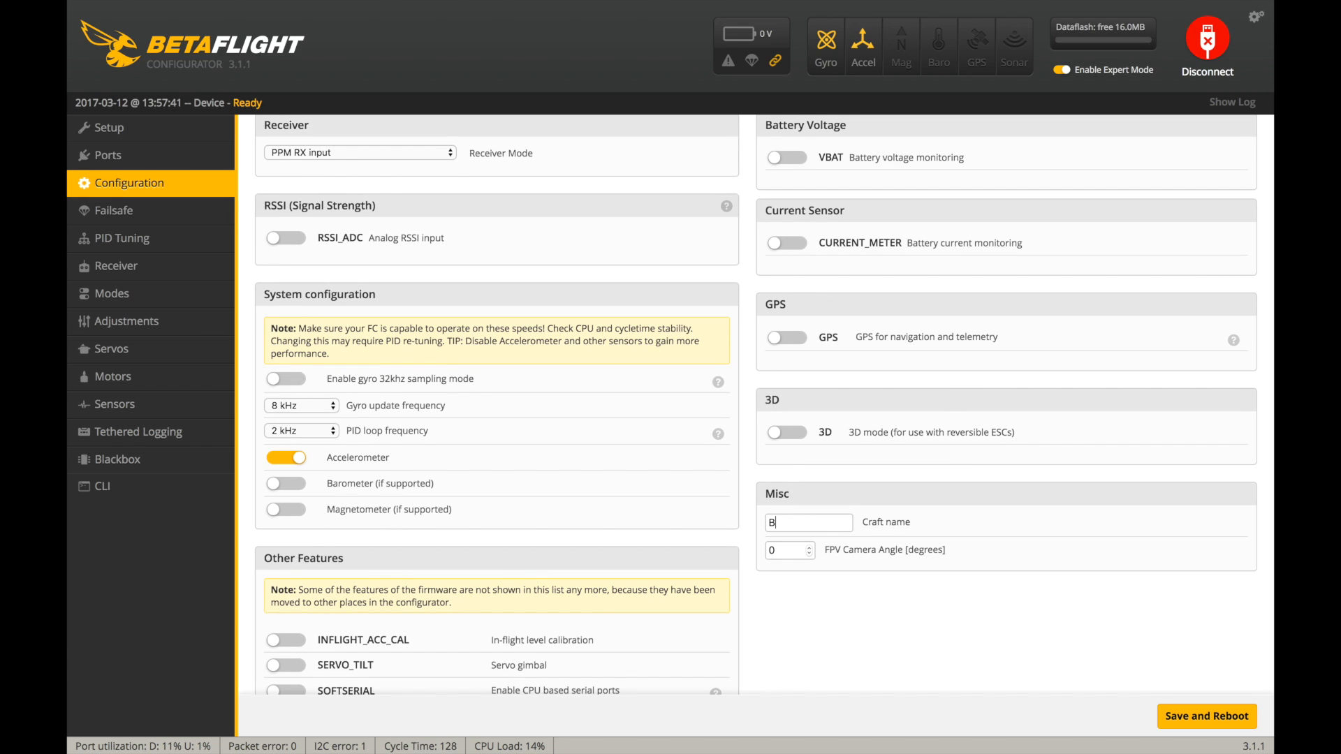
type("east")
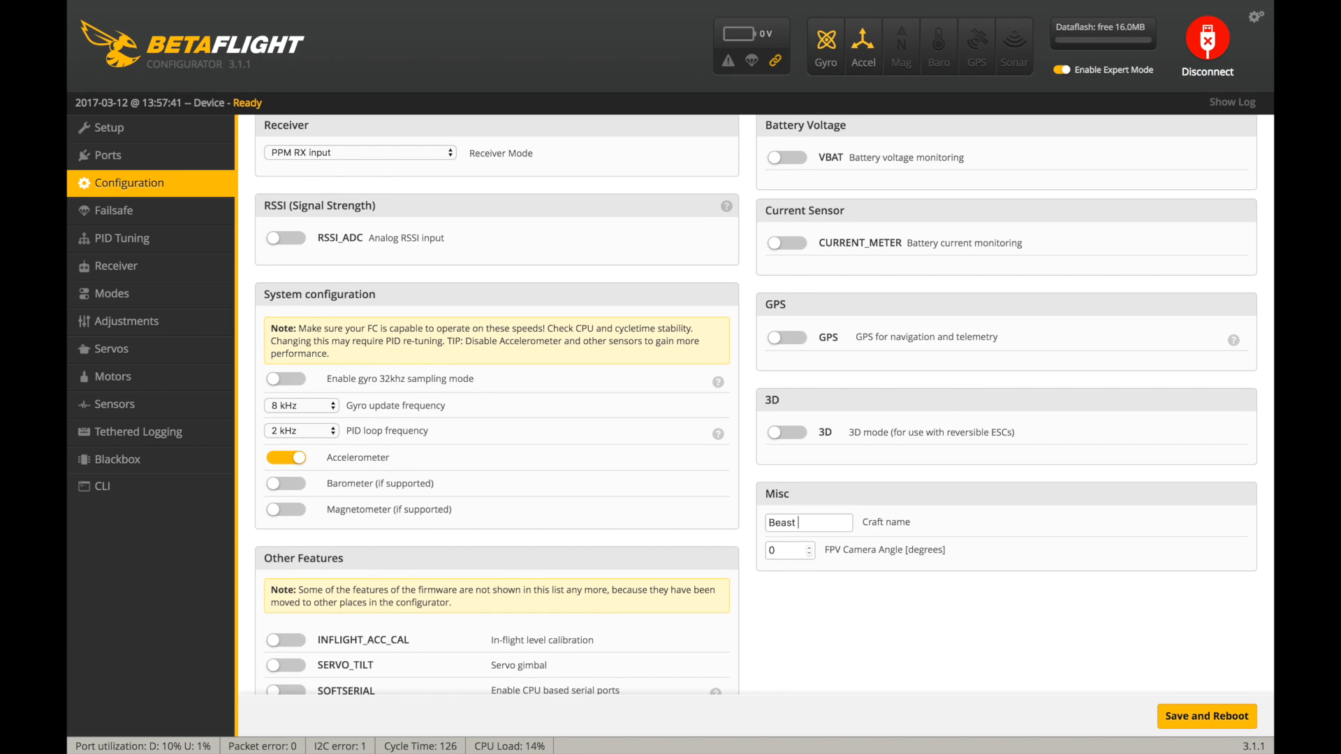
Step: Disable the accelerometer and Blackbox, set PID loop 8 kHz and enable Airmode
left_click(286, 458)
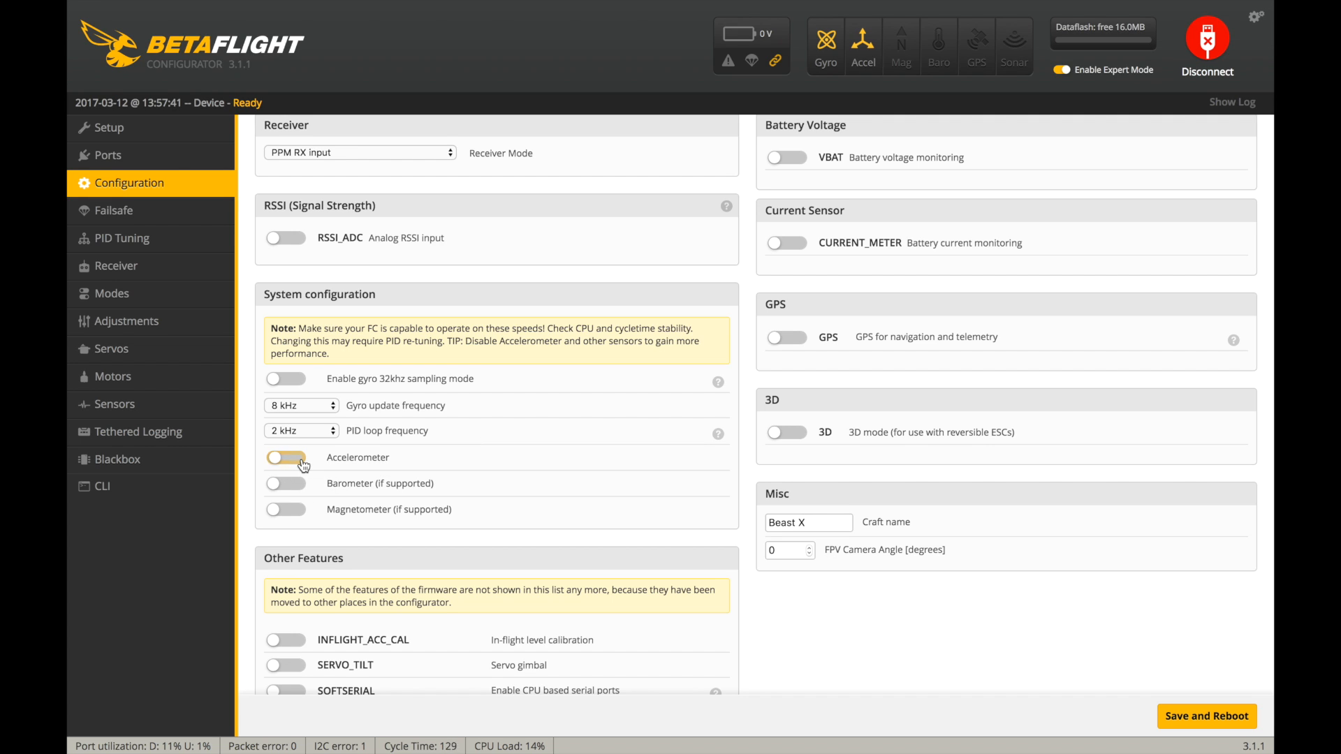
left_click(301, 405)
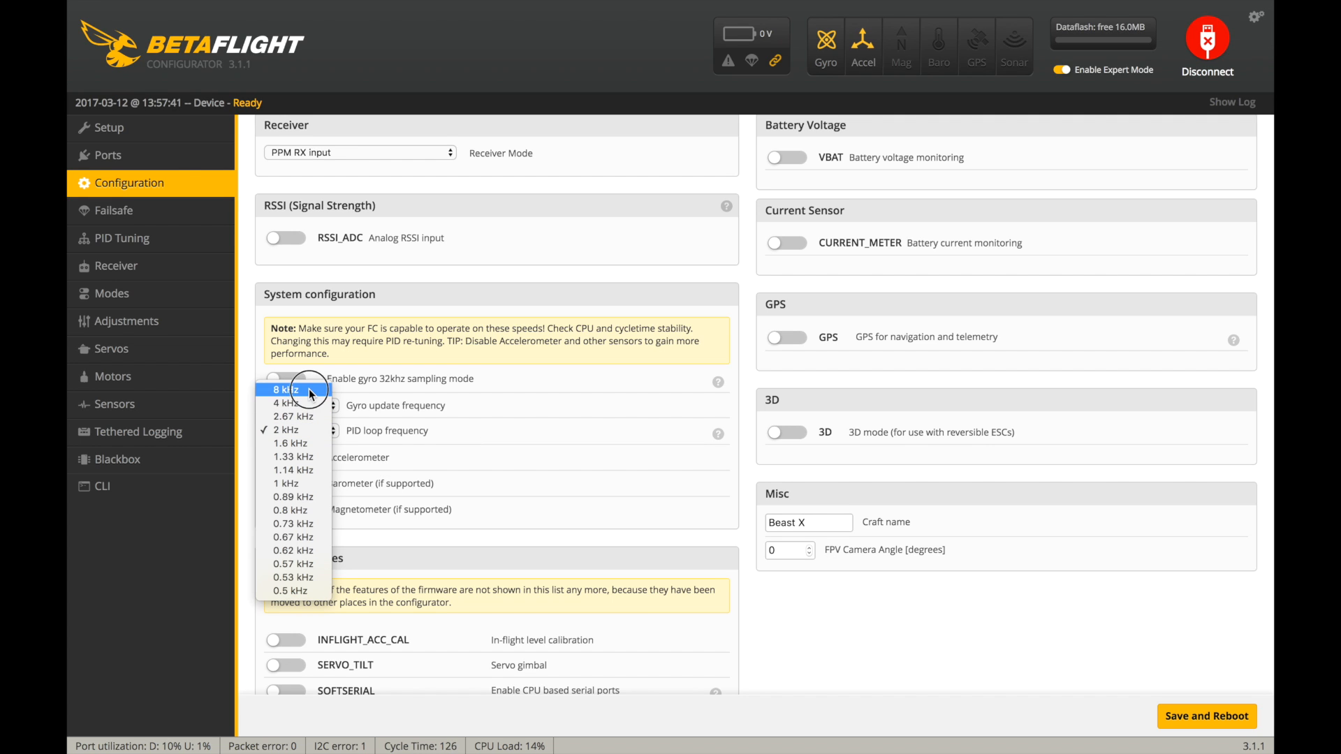
left_click(285, 389)
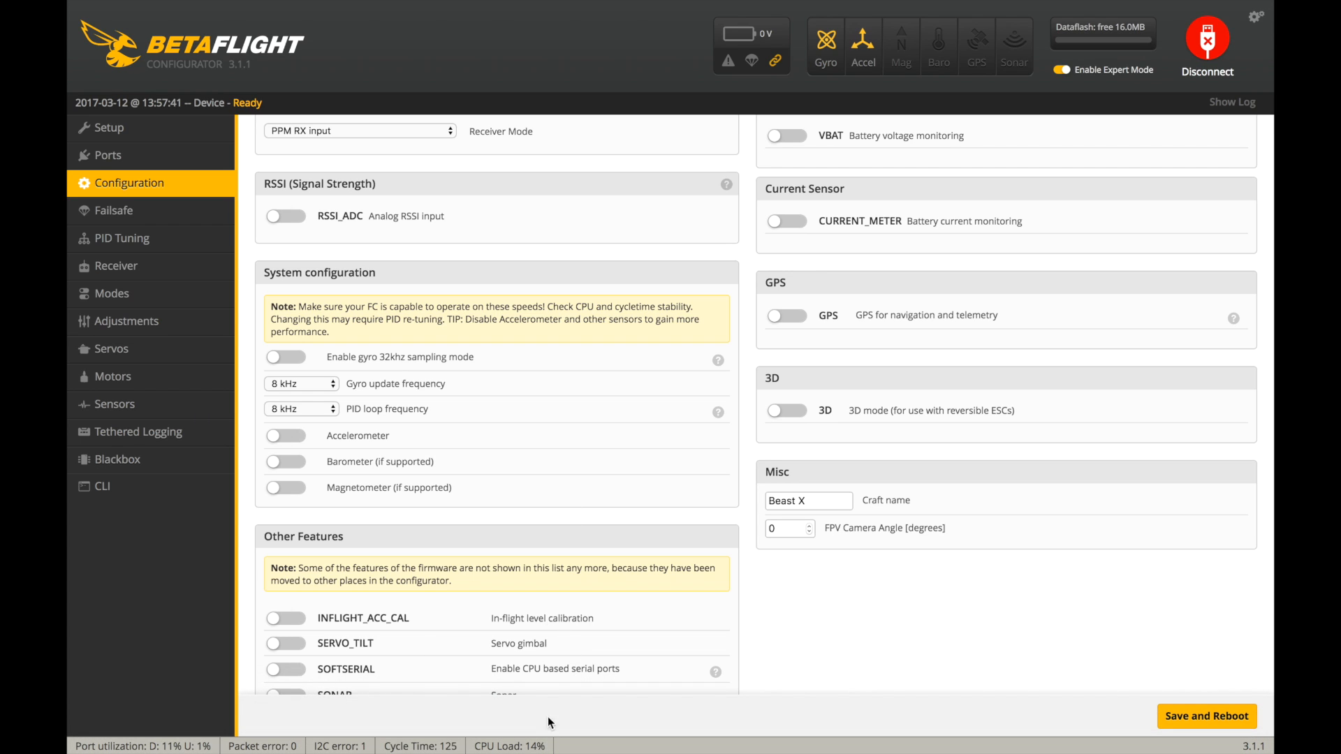
mouse_move(579, 727)
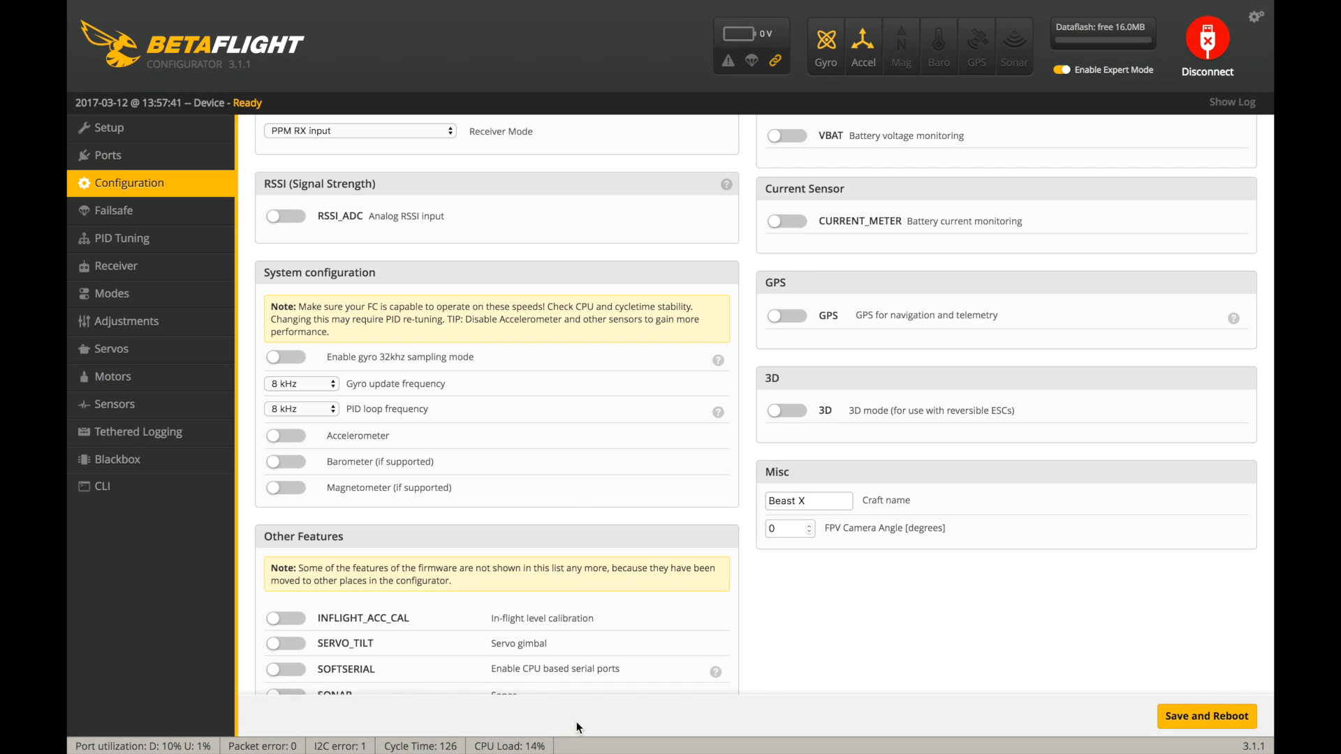
scroll("down", 3)
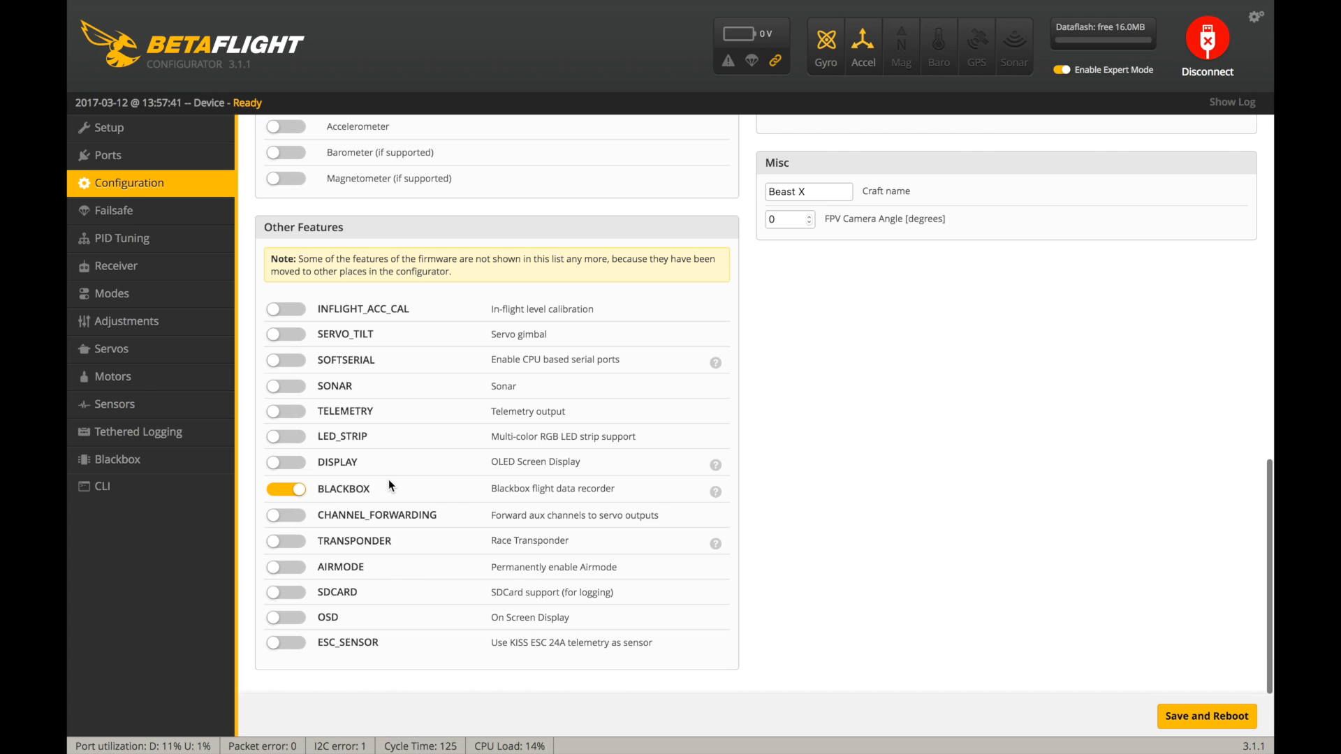
left_click(287, 568)
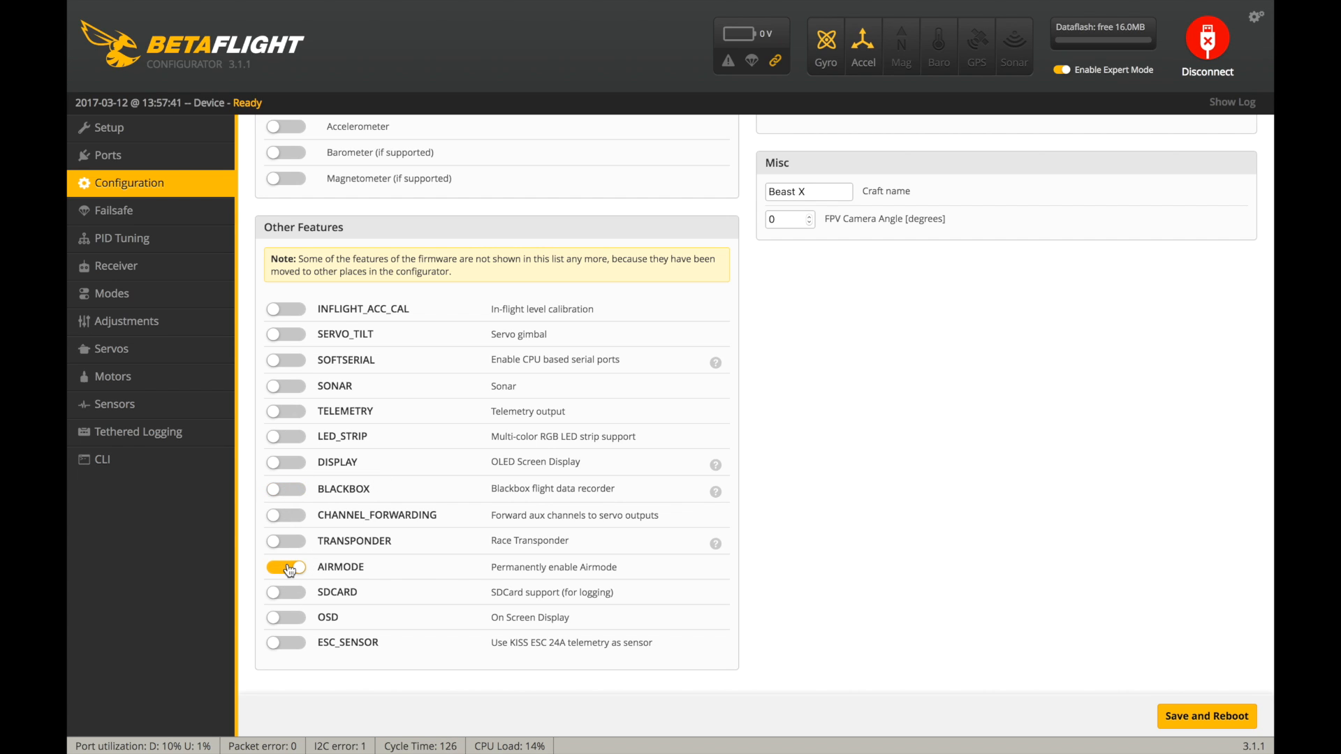
left_click(287, 567)
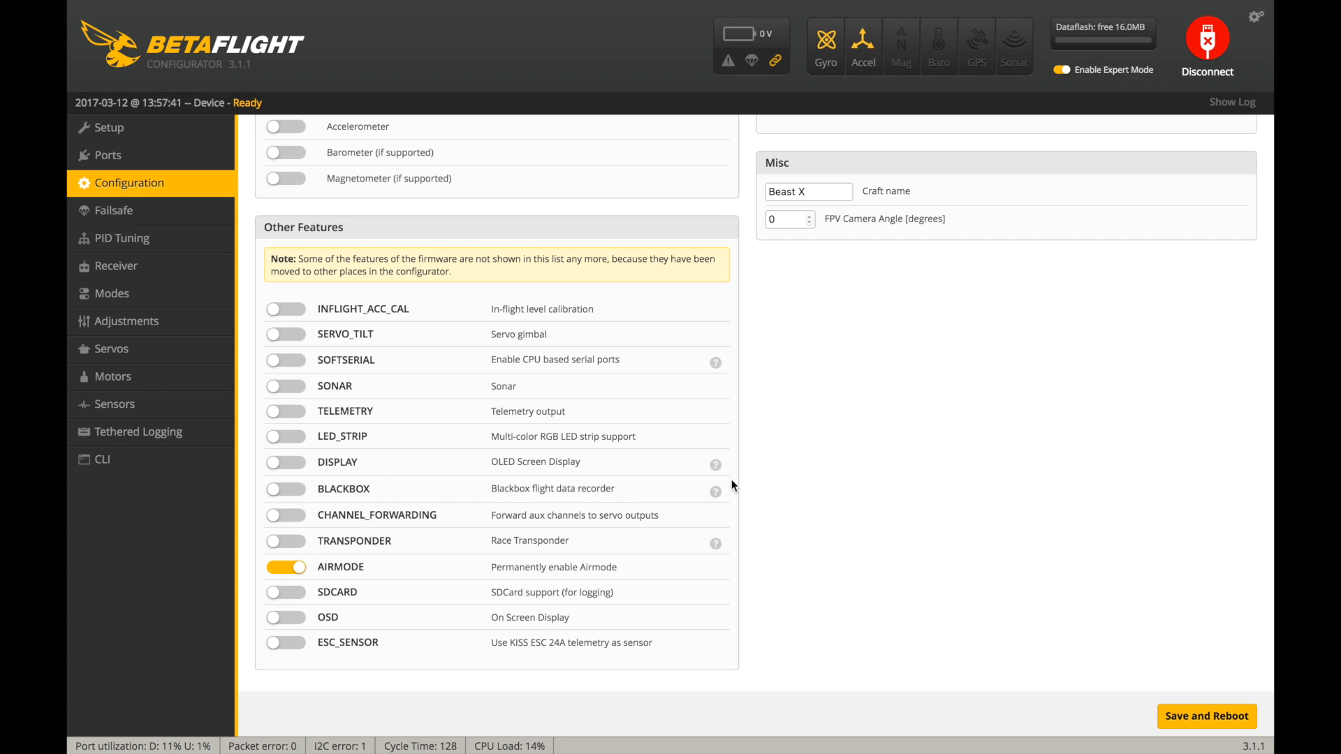
mouse_move(824, 489)
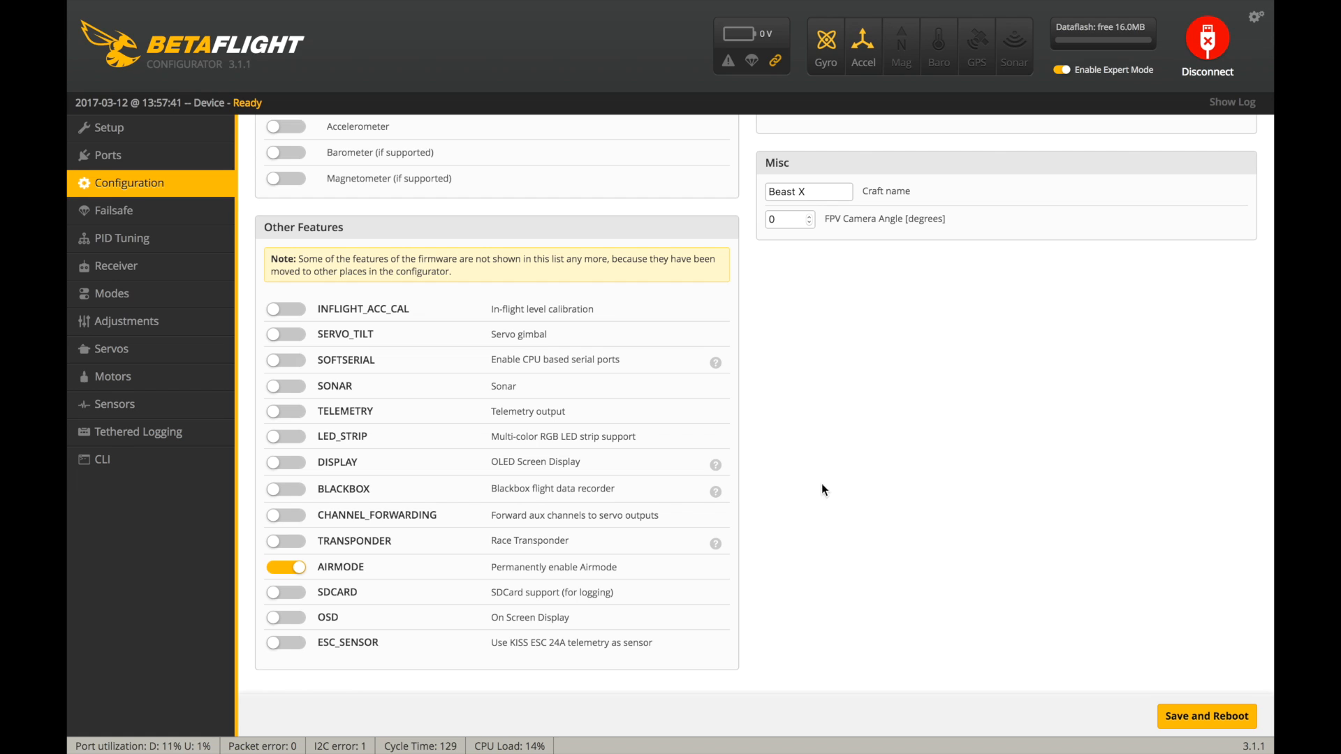
Step: Save the configuration and reboot the board, then move on to Failsafe
left_click(1205, 715)
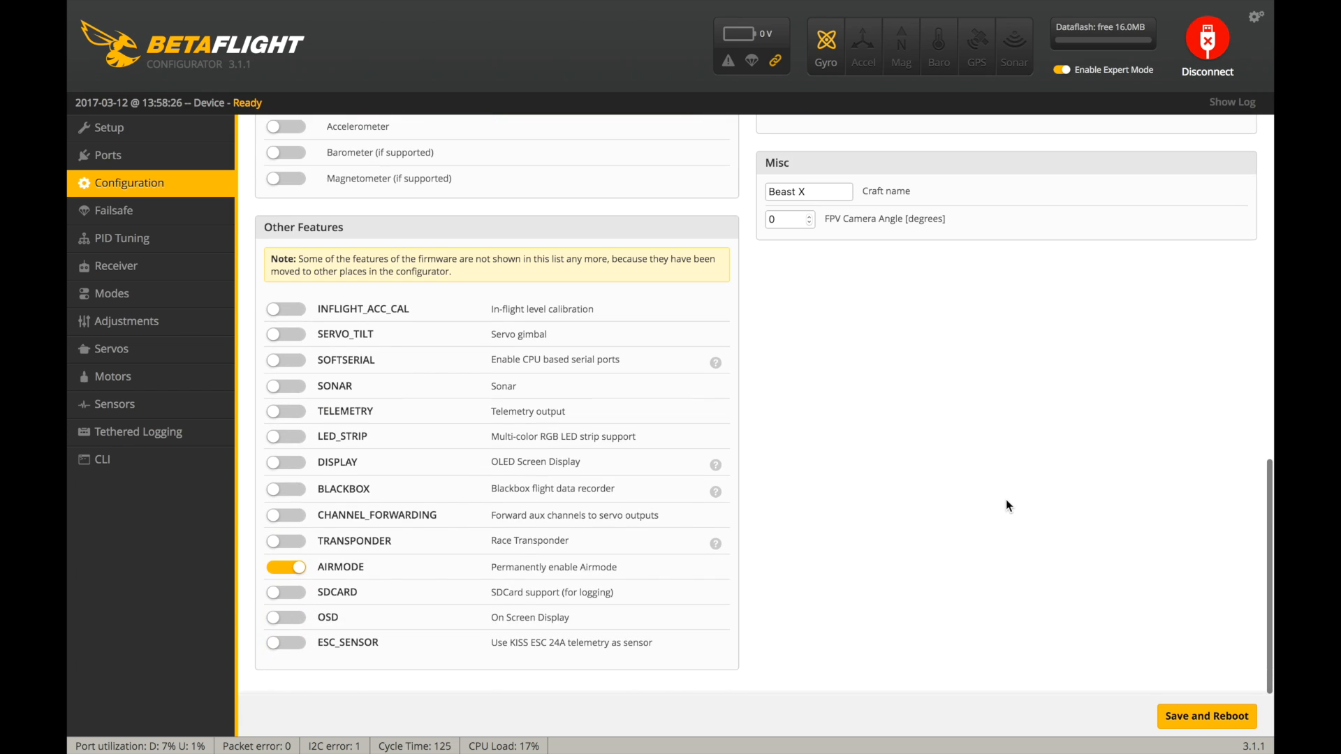
scroll("up", 3)
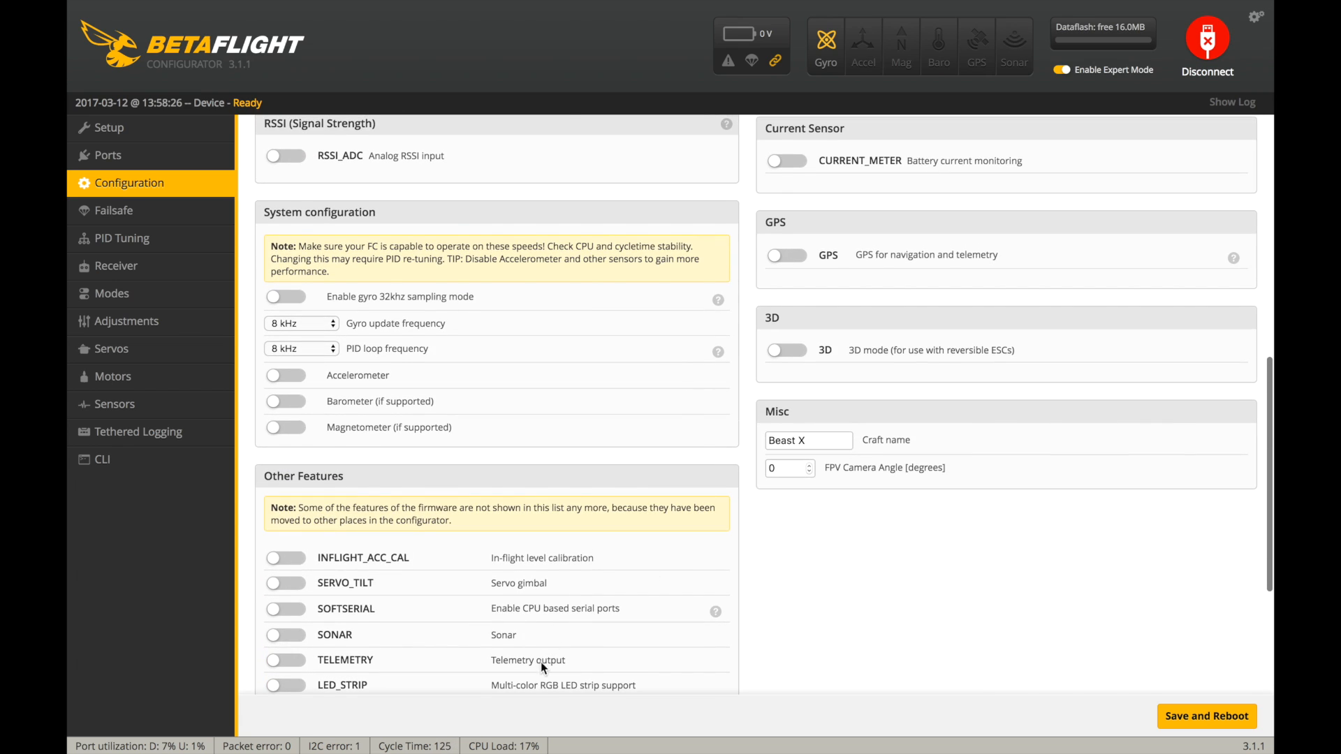
mouse_move(517, 721)
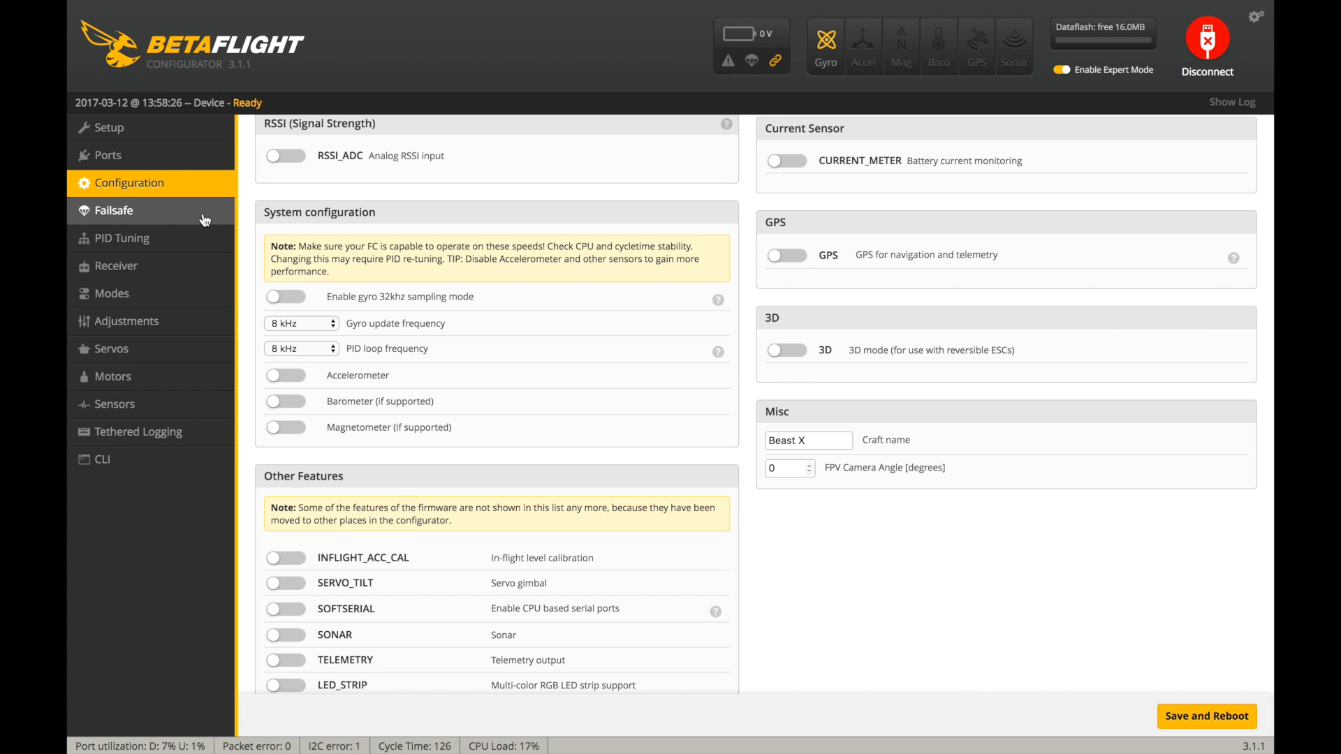
left_click(112, 211)
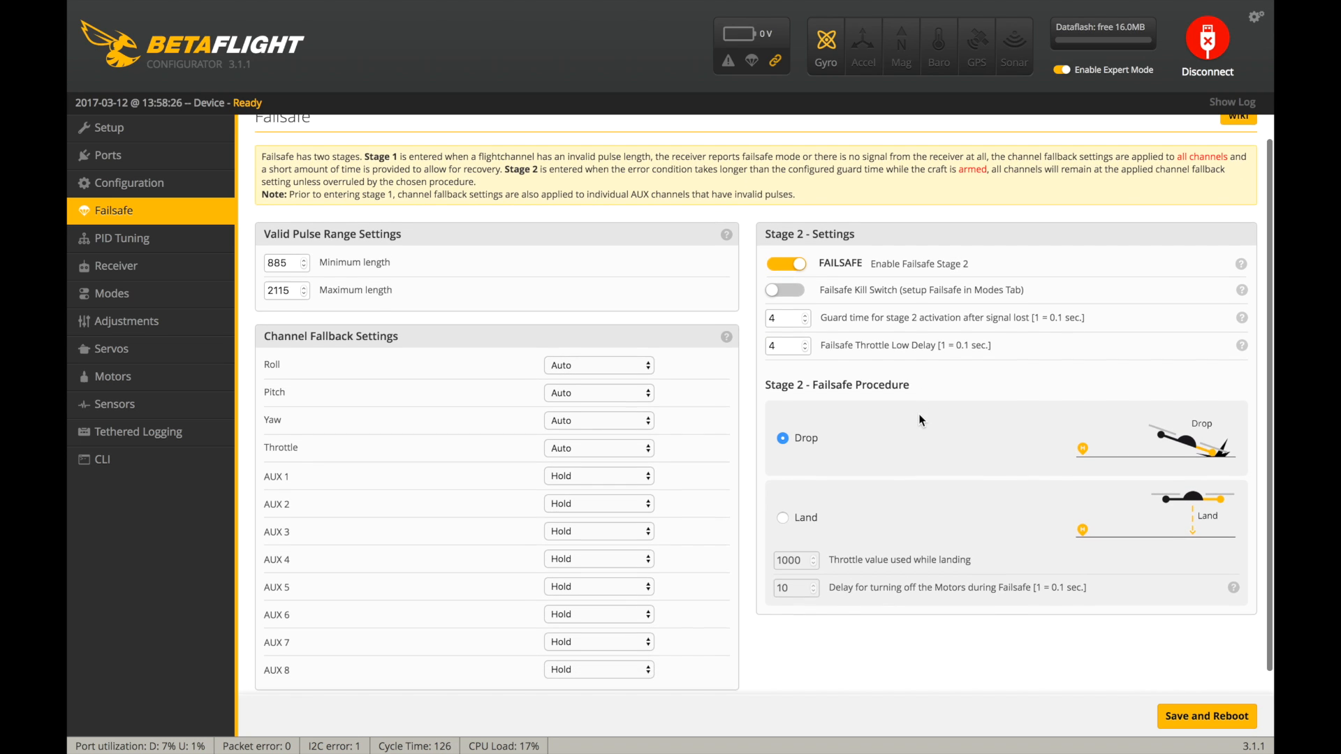
Step: Keep stage 2 failsafe on Drop, save and reboot, then go to PID Tuning
scroll("down", 3)
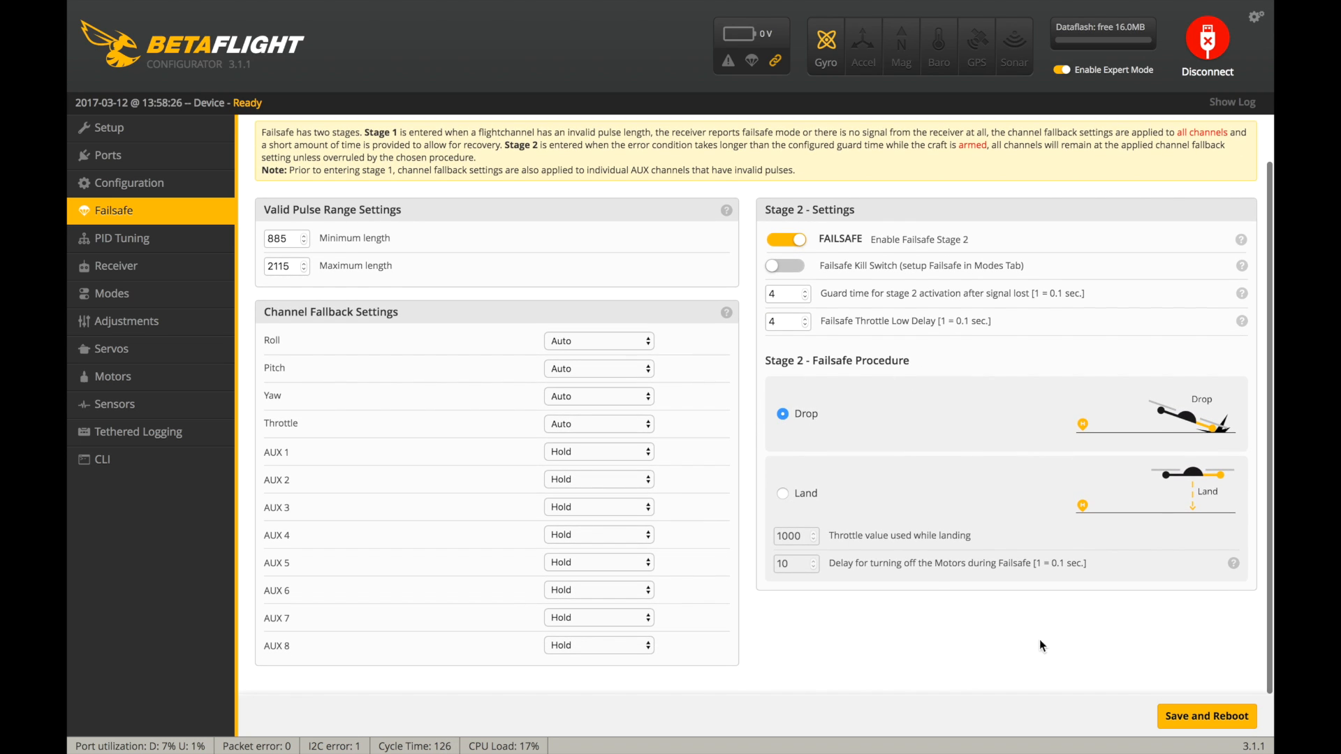
left_click(1206, 715)
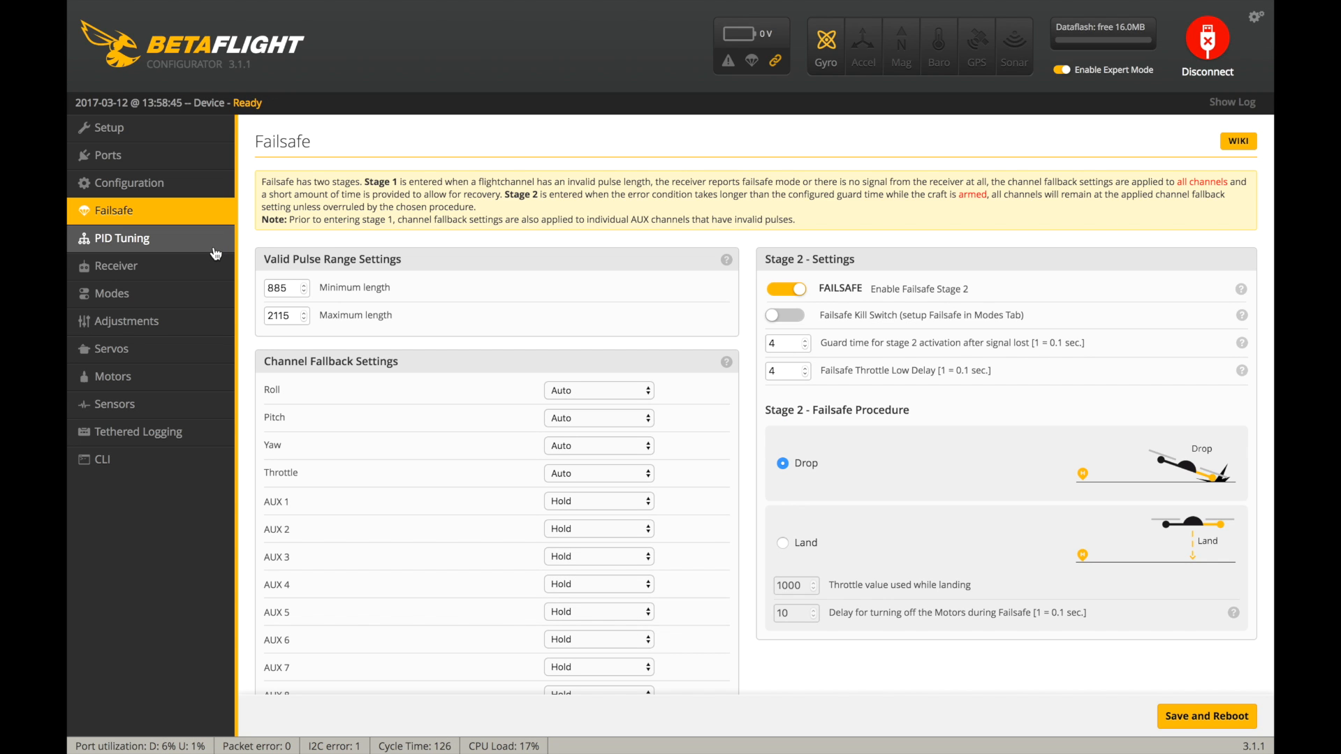
left_click(121, 238)
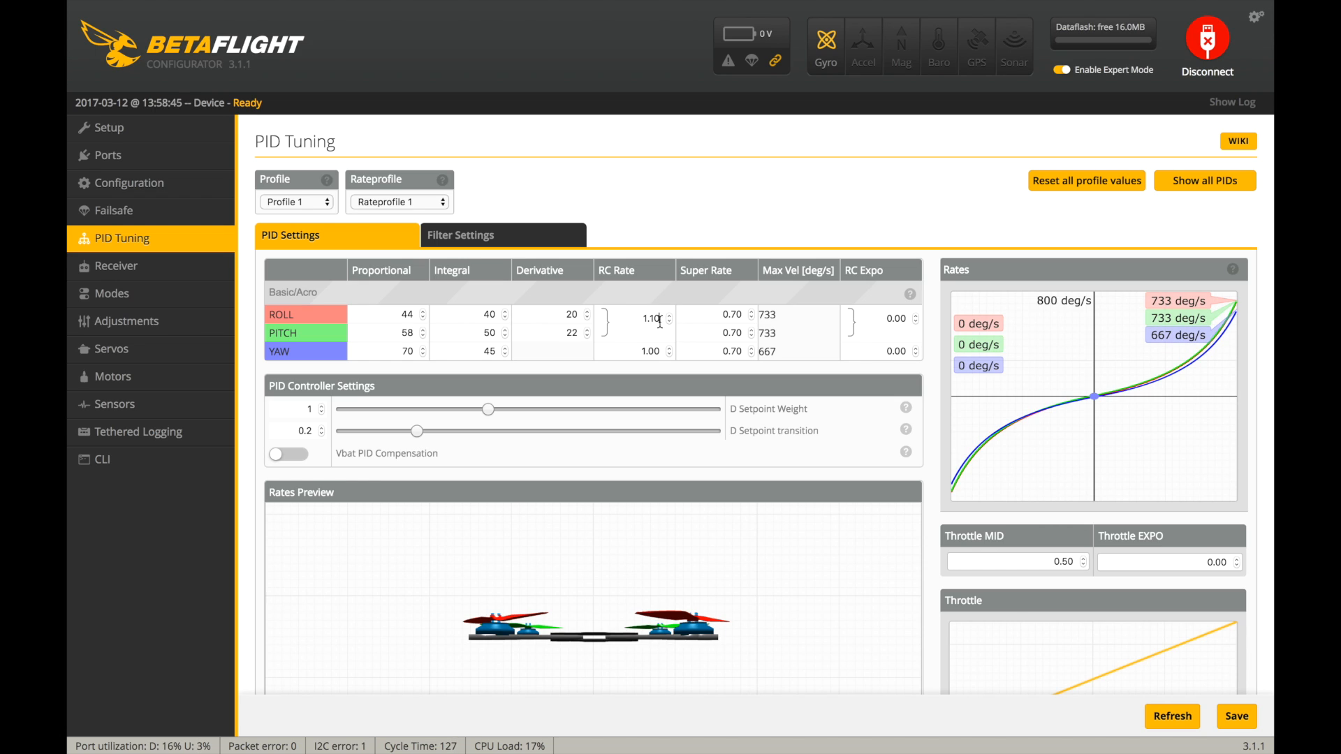
Step: Set yaw RC Rate 1.10 and Super Rate 0.60 on all axes, then save
left_click(669, 348)
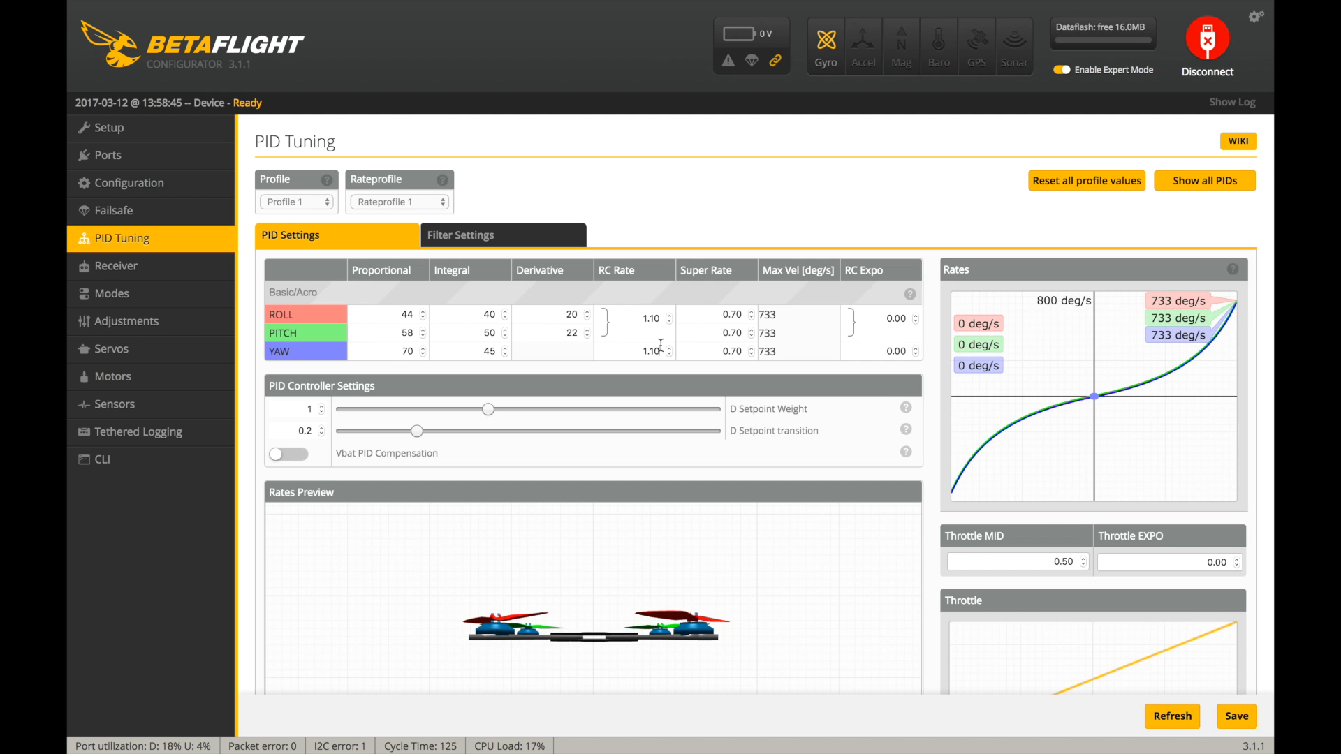
mouse_move(688, 333)
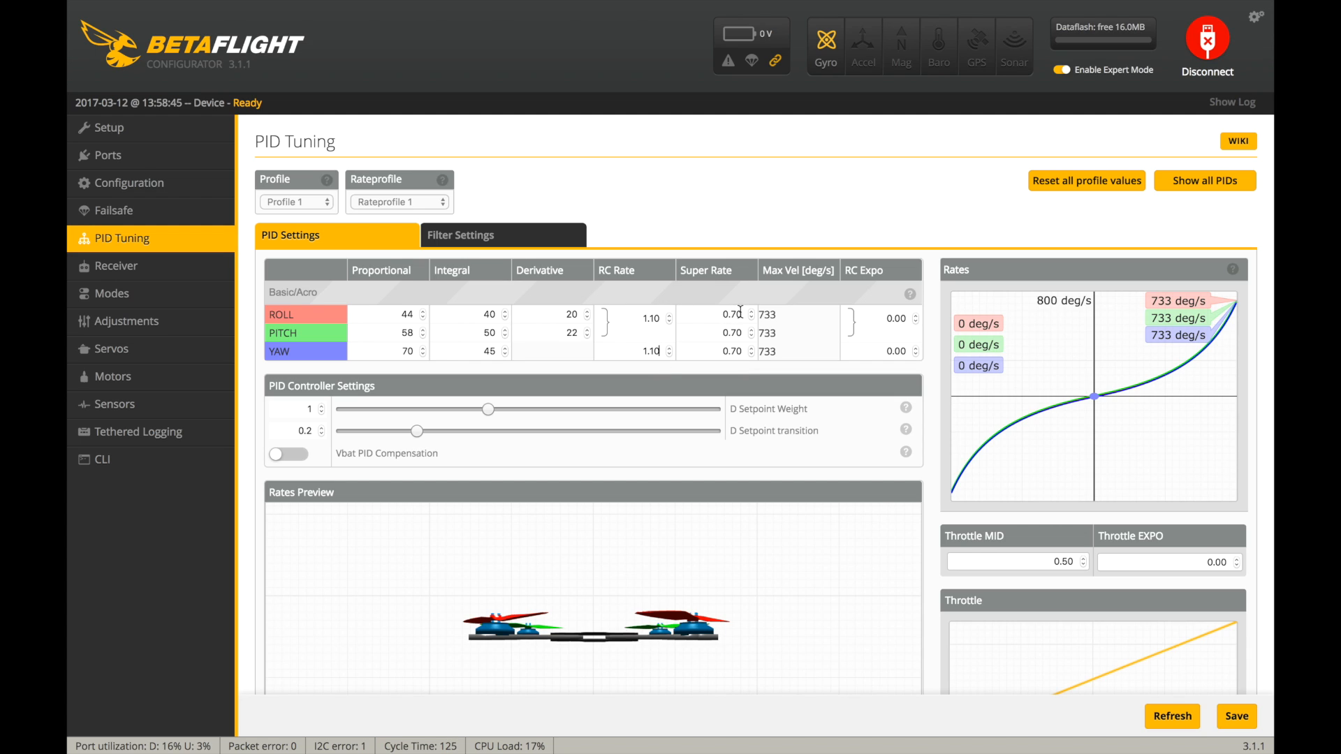
left_click(751, 317)
type("0.6")
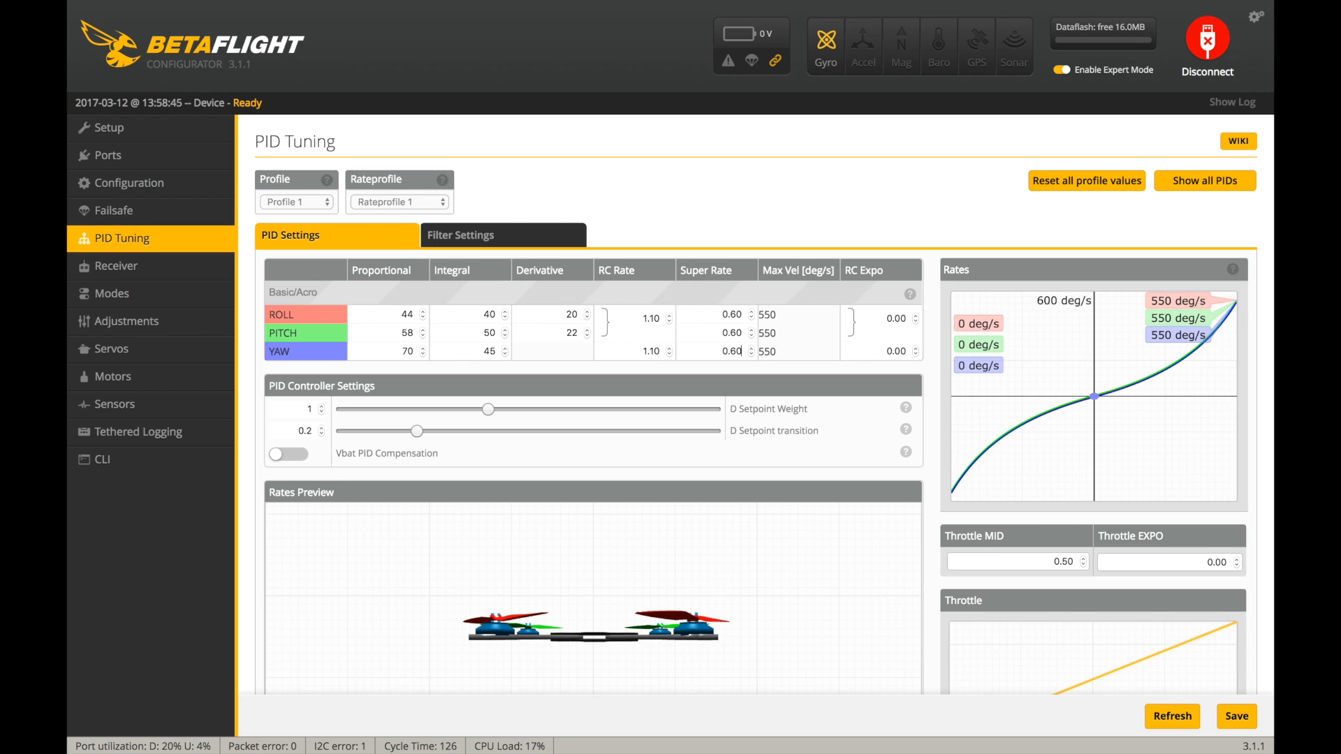
mouse_move(715, 490)
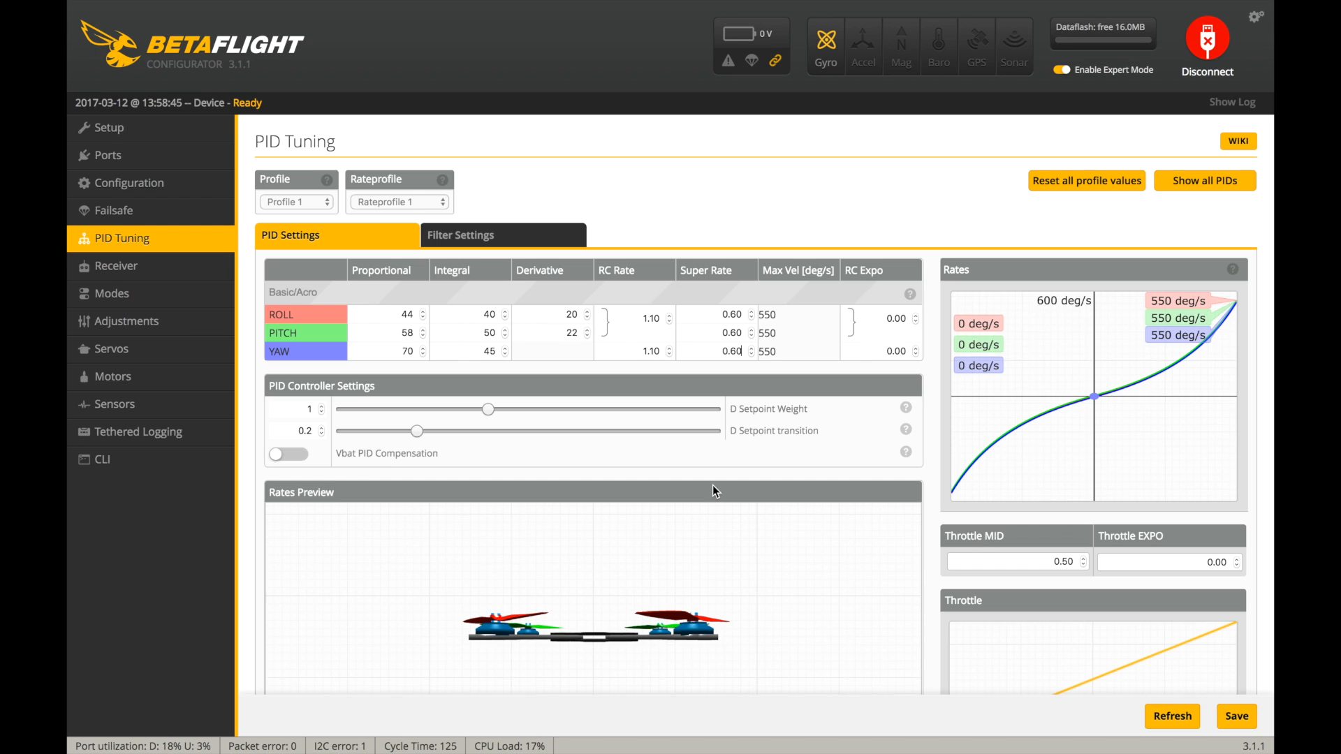
mouse_move(379, 431)
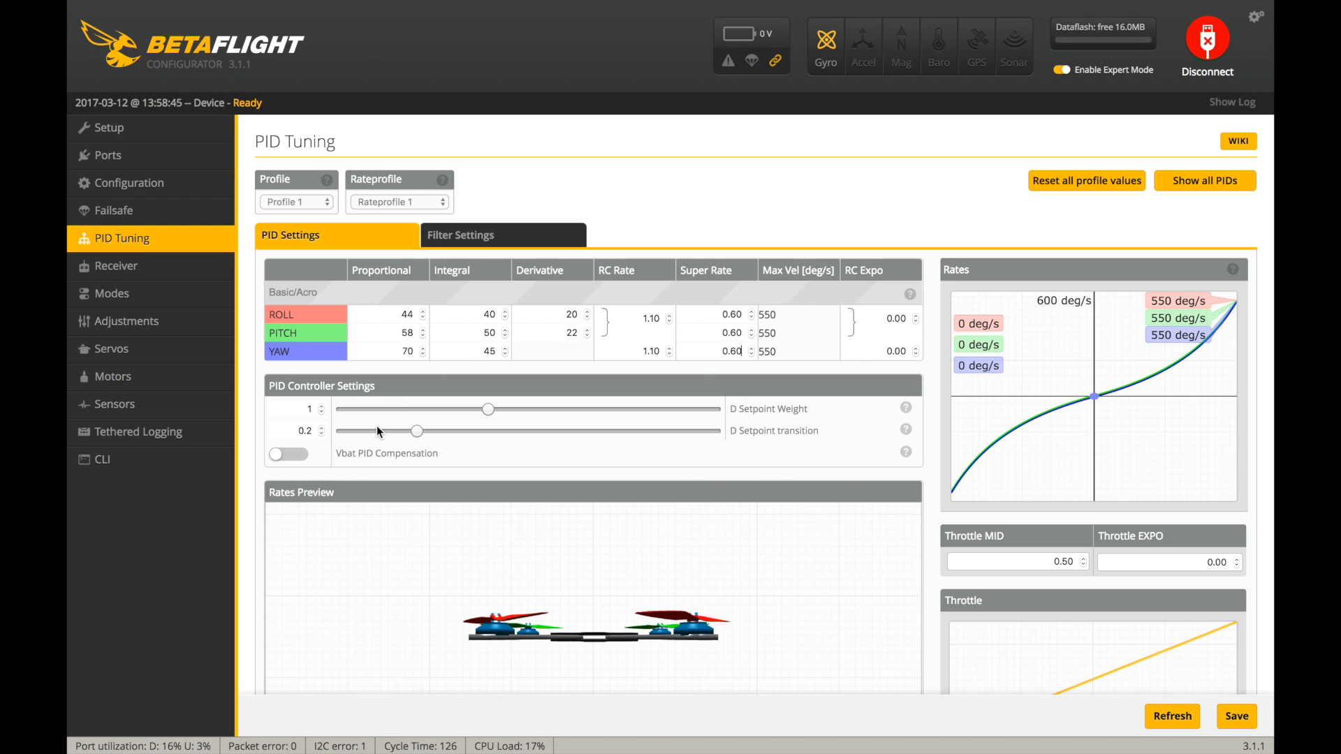
mouse_move(716, 443)
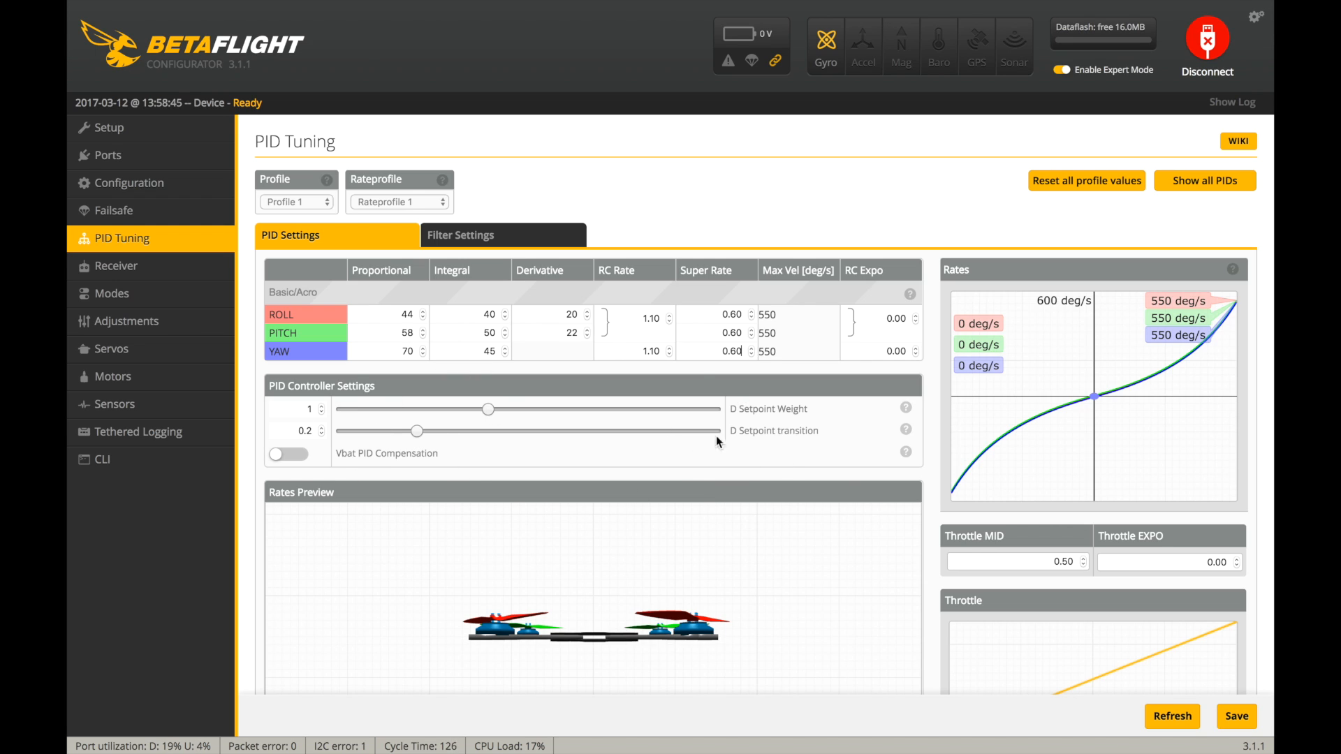
mouse_move(462, 384)
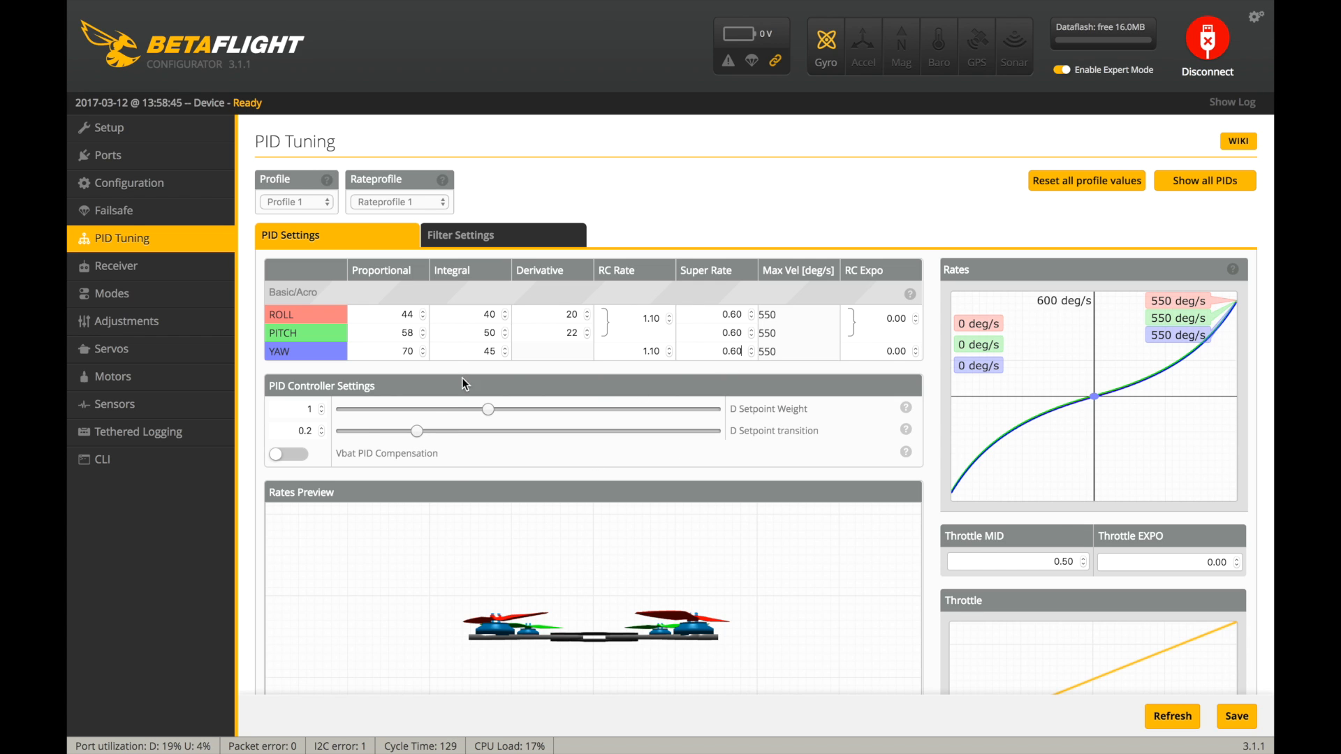
scroll("down", 3)
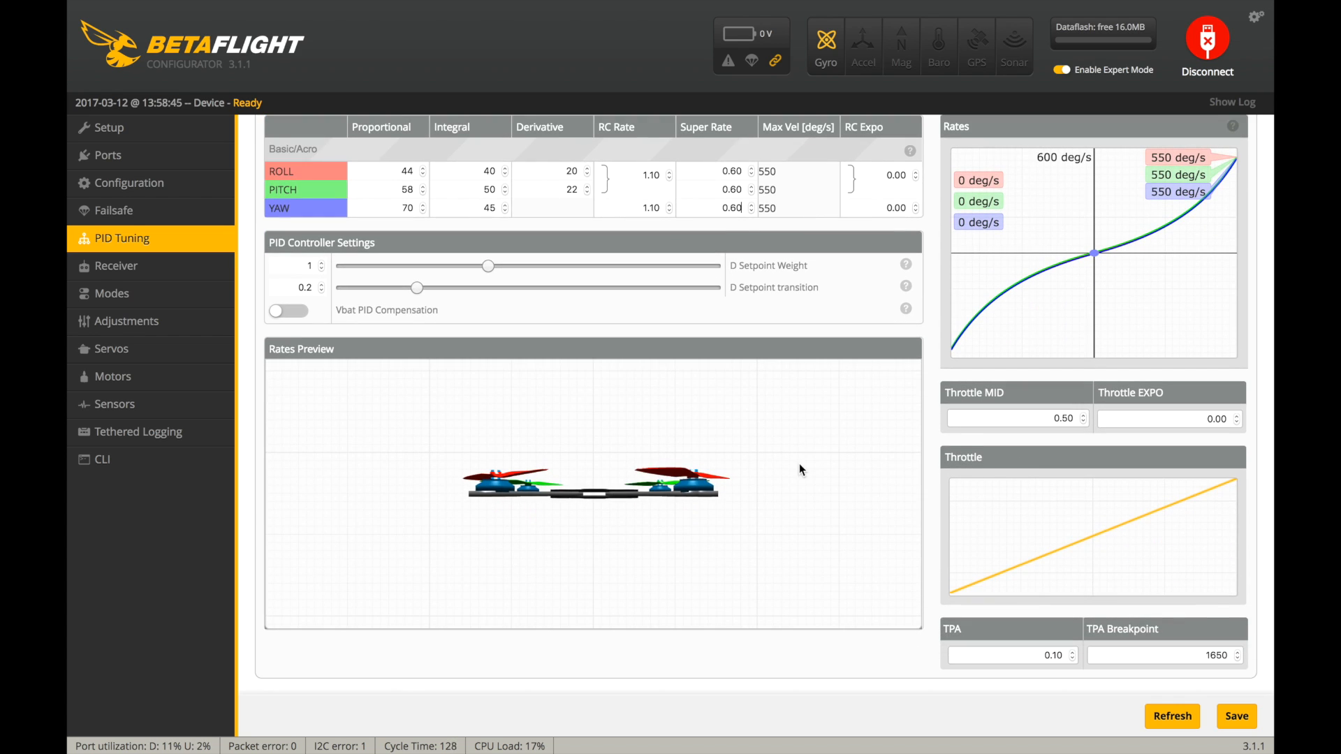
left_click(1233, 715)
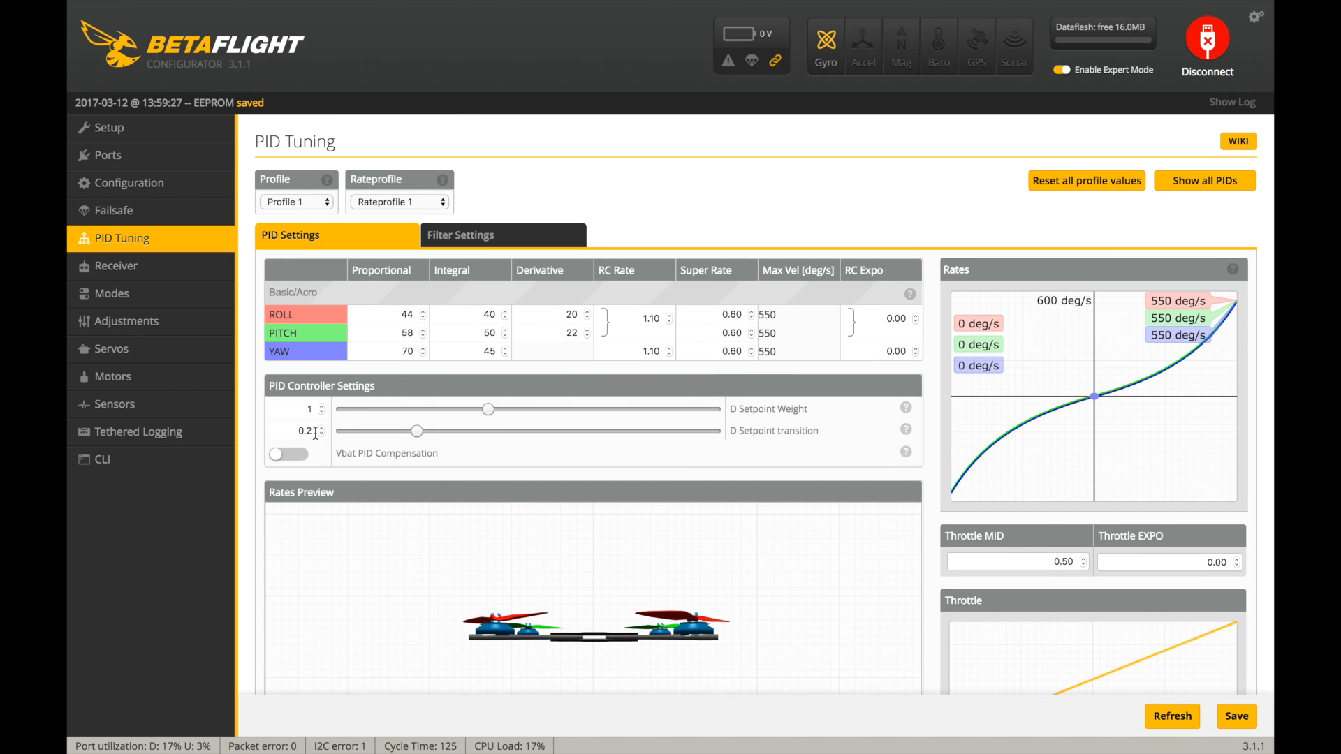
Step: Enable motor testing and spin all four motors up via the Master slider, then back to 1000
left_click(111, 375)
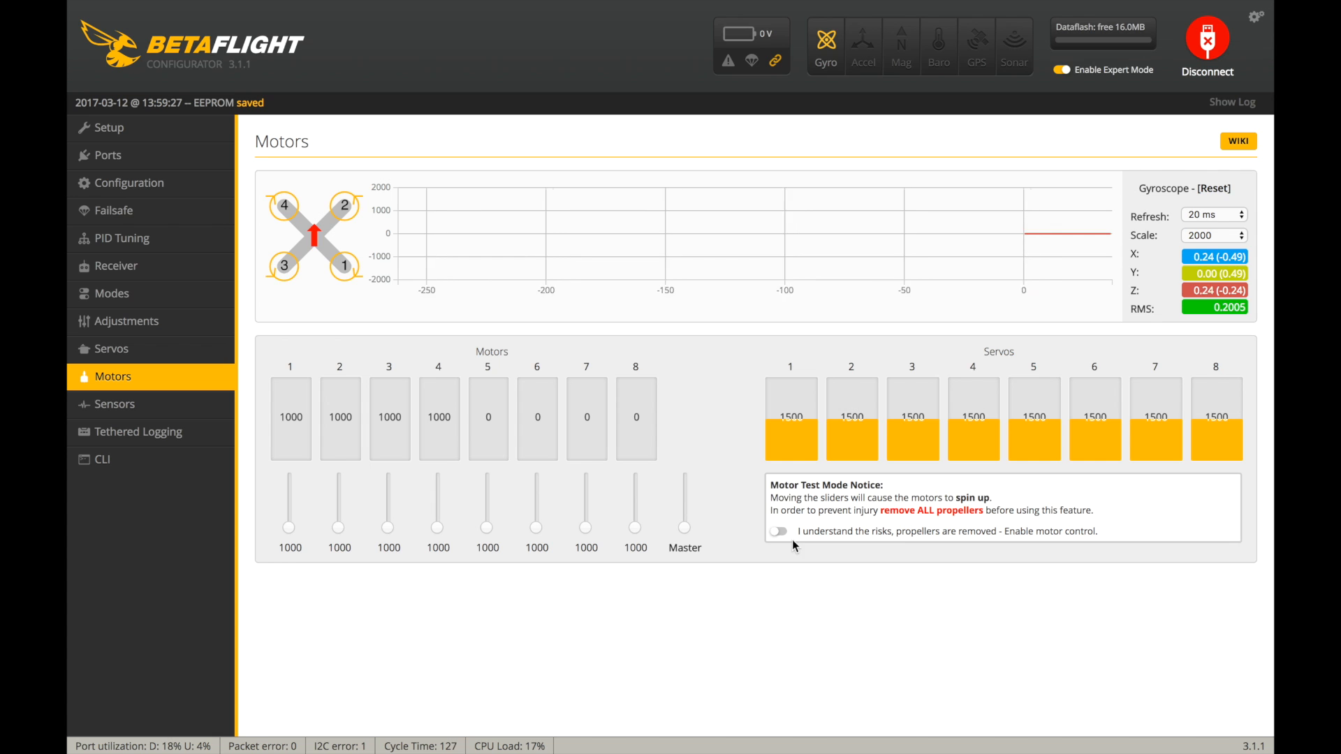
left_click(778, 531)
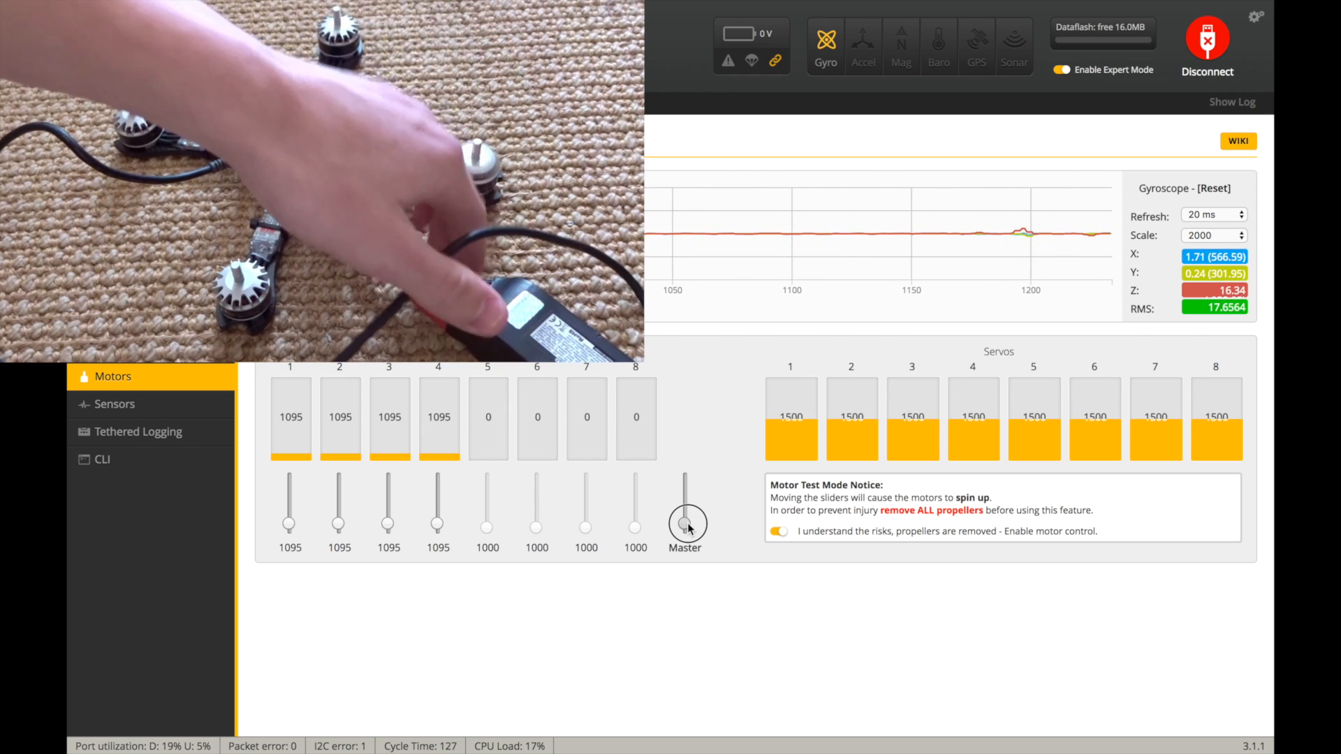
left_click_drag(685, 520, 685, 504)
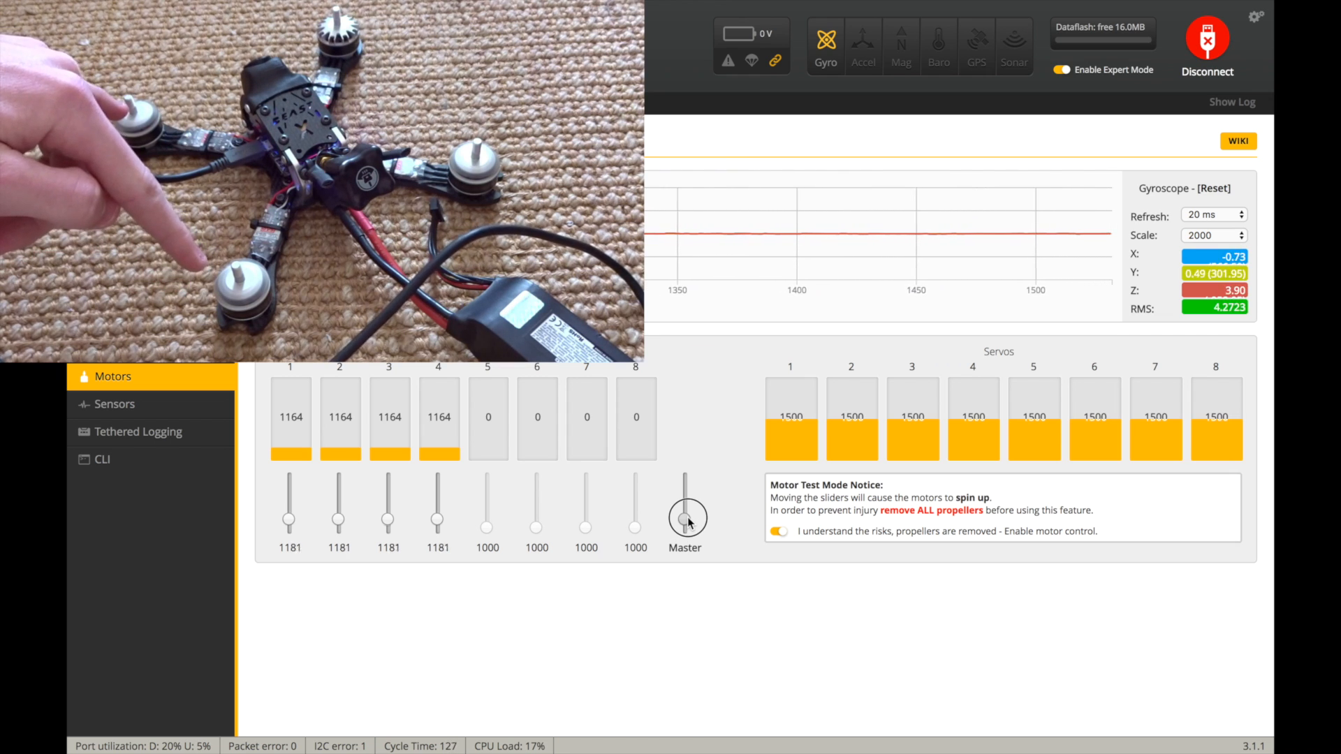
left_click_drag(688, 520, 687, 504)
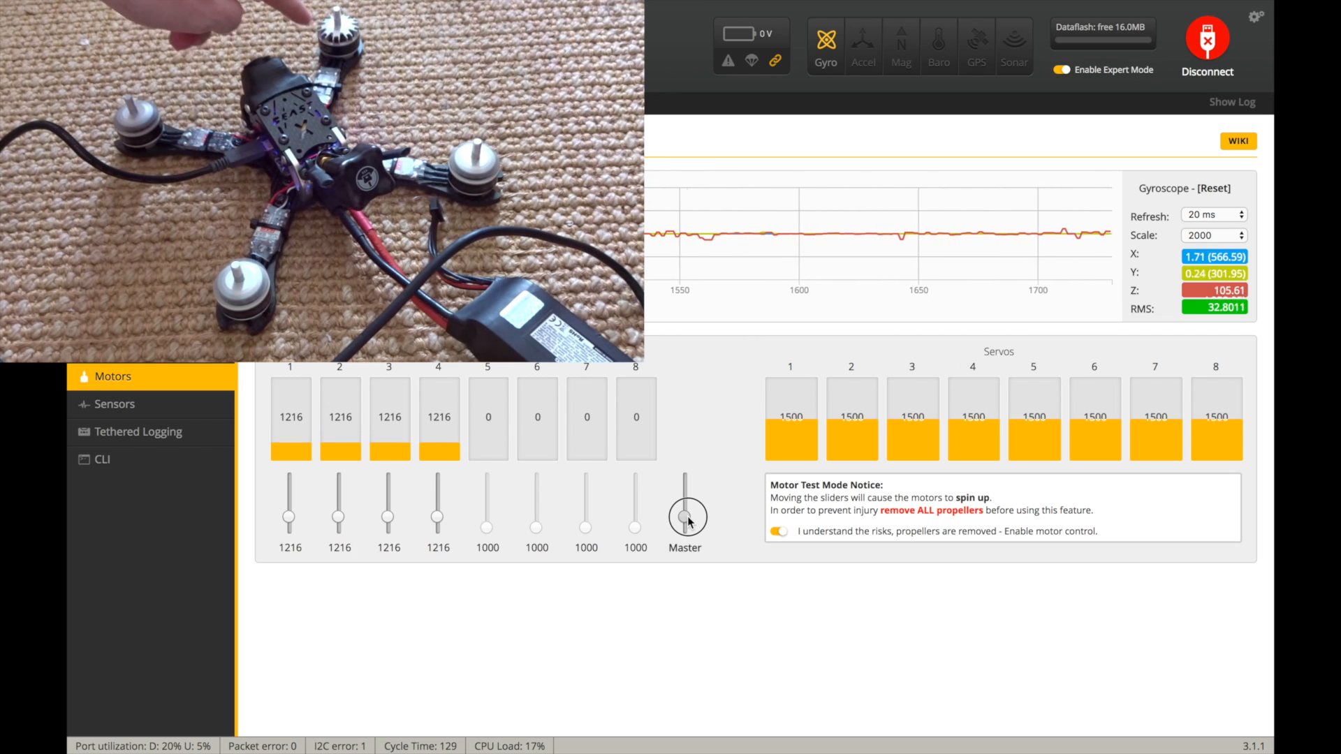
left_click_drag(685, 504, 685, 528)
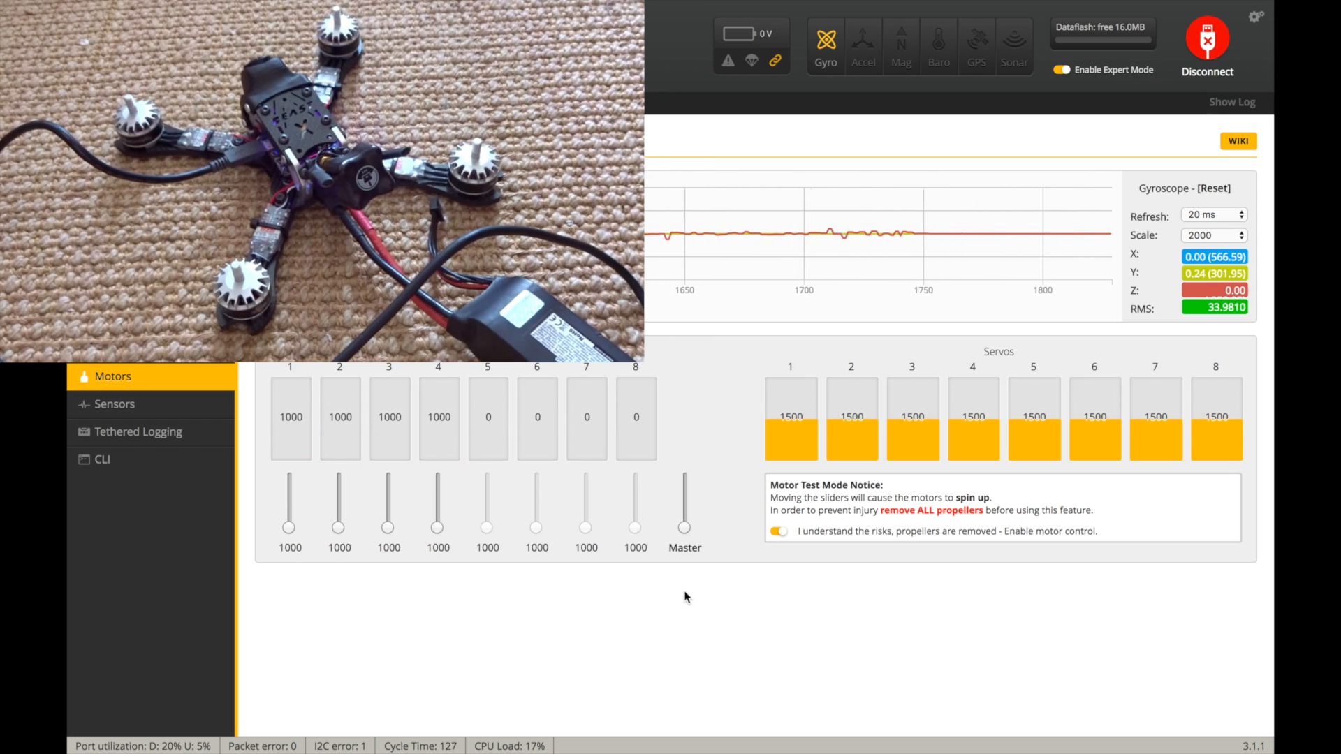
Step: Set the ESC/Motor protocol to DSHOT600 with Motor Idle Throttle 4.00 percent on the Configuration page
left_click(778, 530)
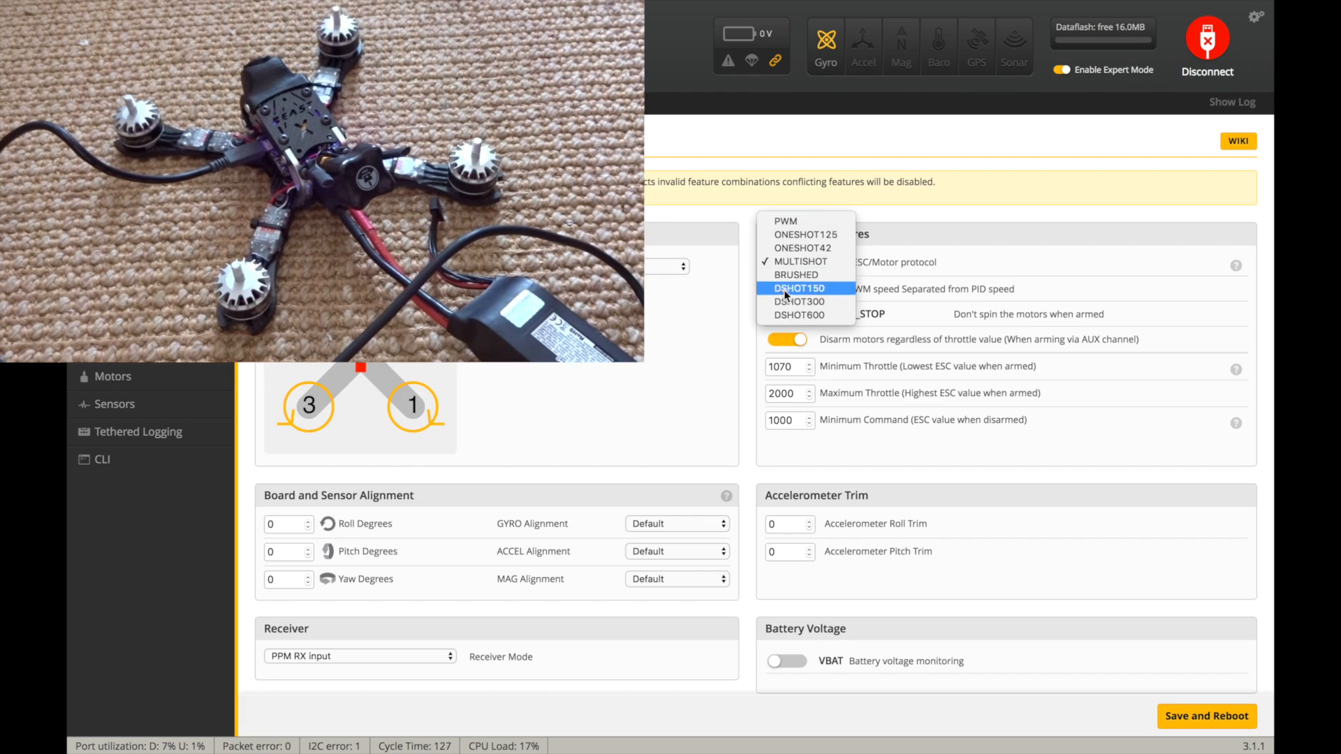
left_click(799, 314)
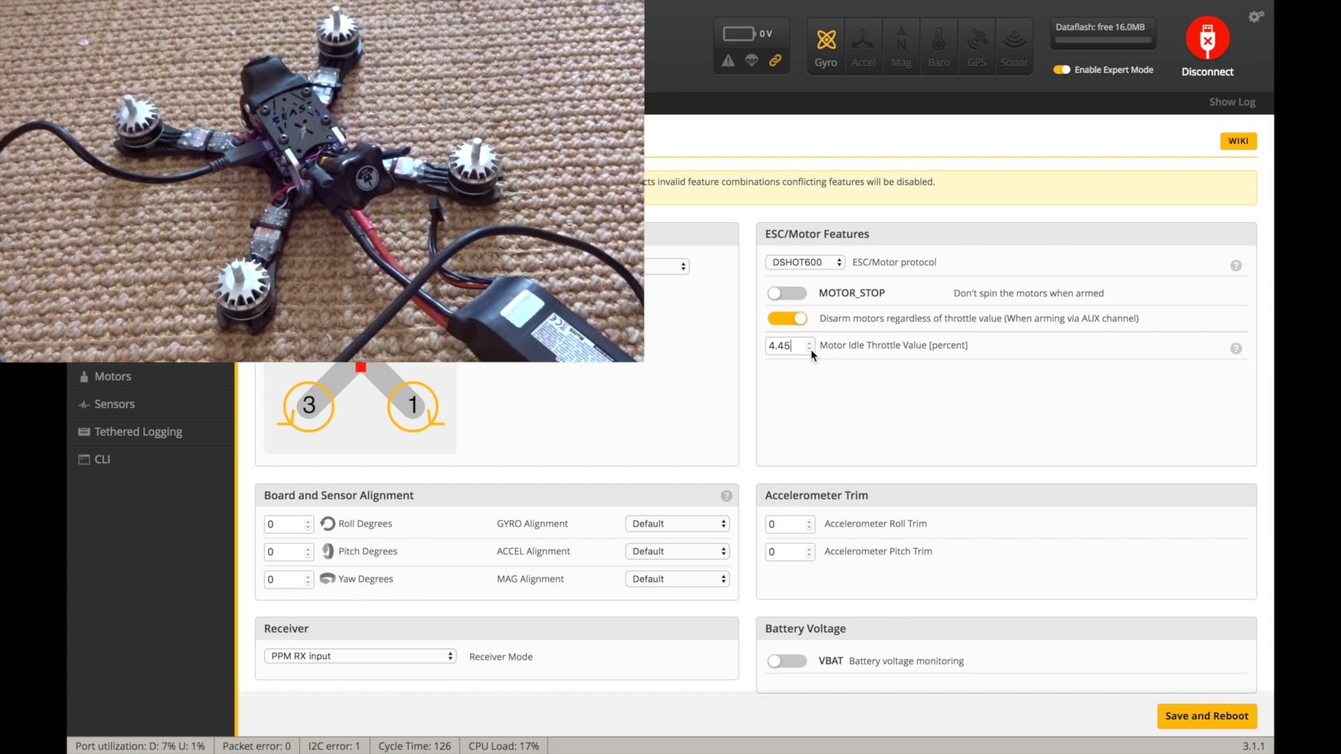
left_click(809, 350)
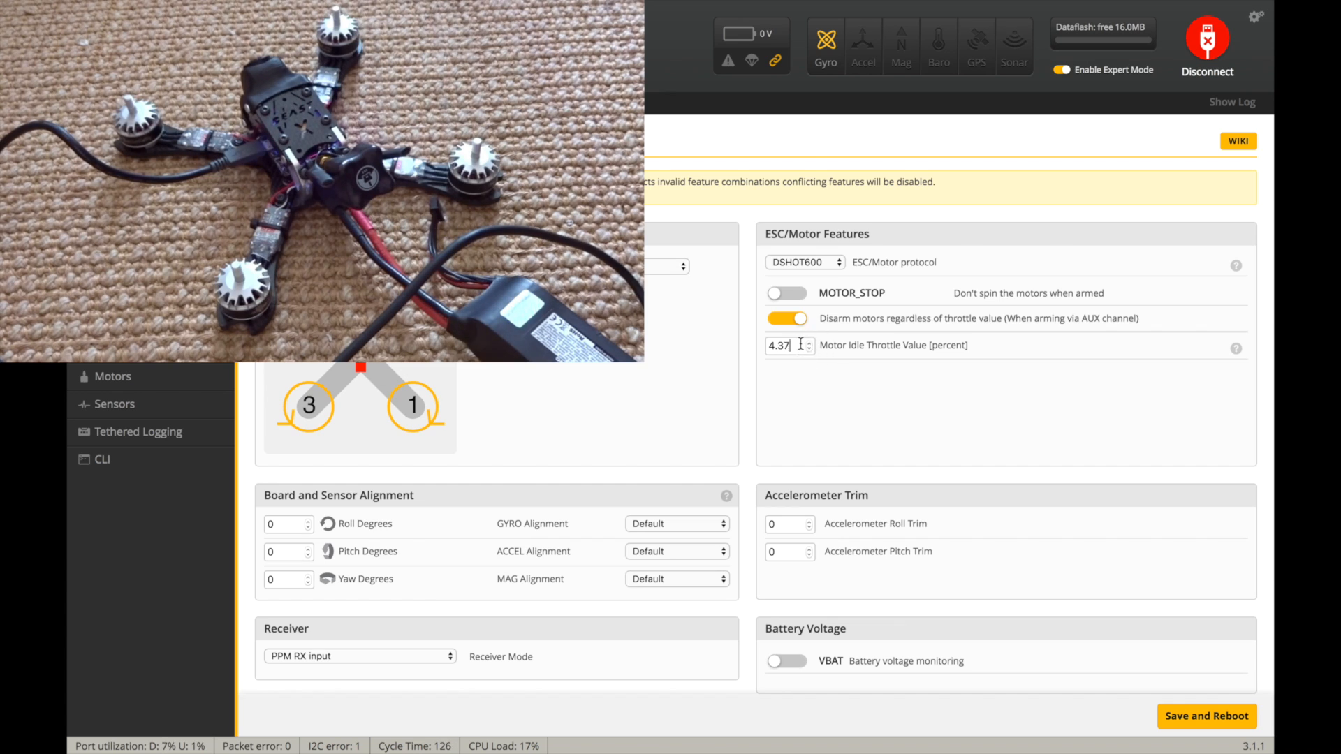
type("4.00")
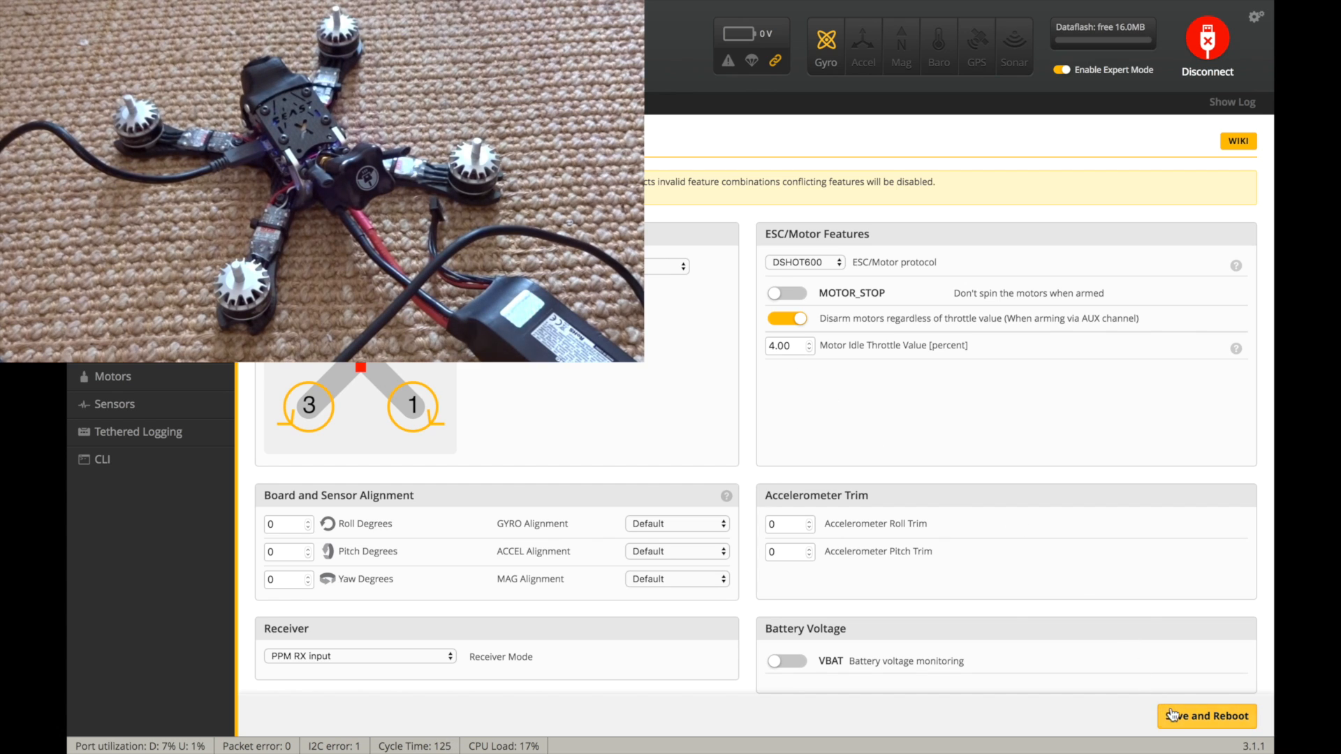
mouse_move(1058, 387)
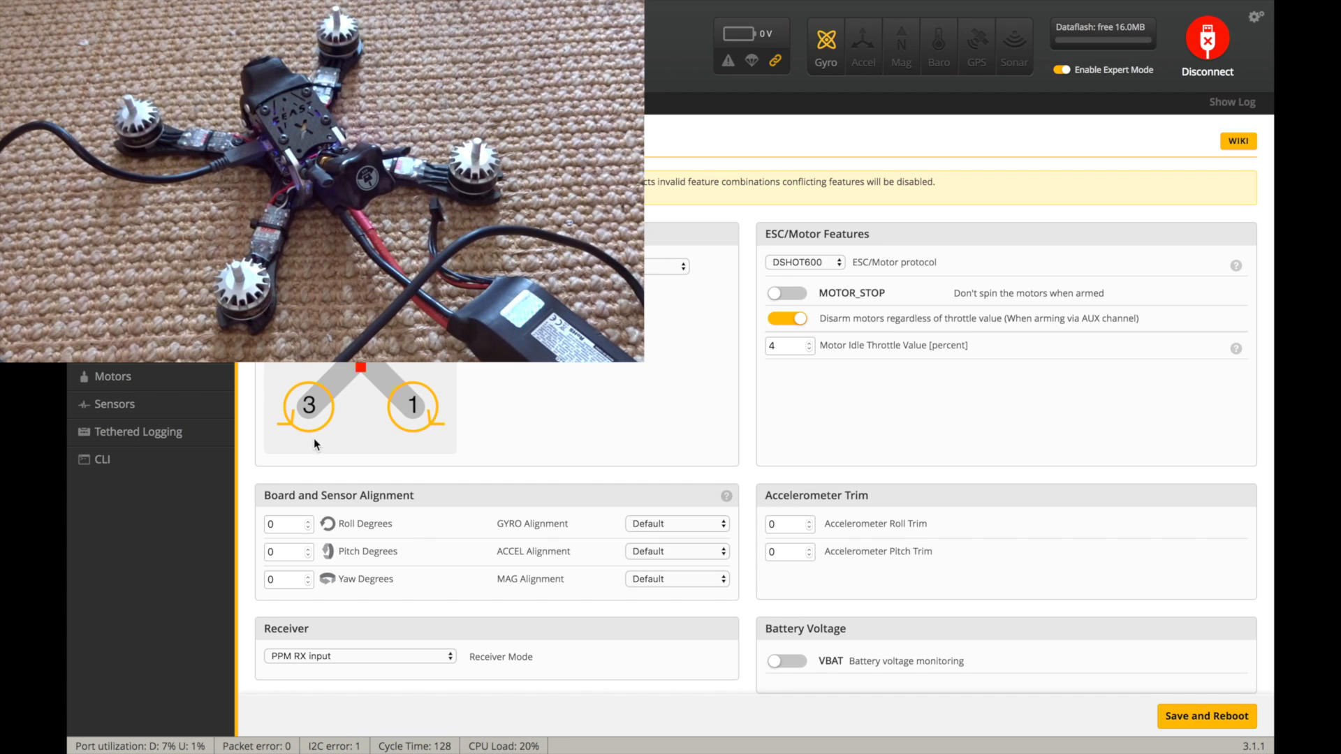
mouse_move(167, 376)
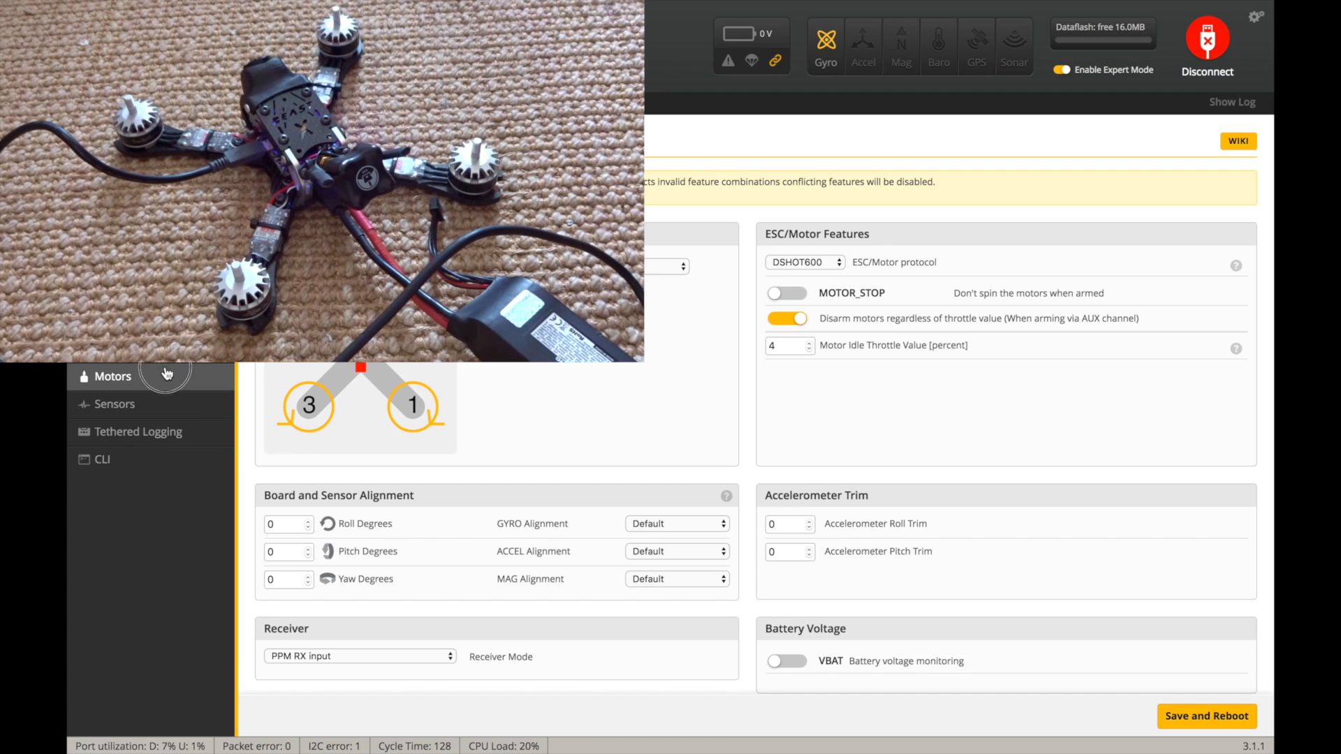
Step: Briefly spin all four motors to 1040 under motor control, then disable it with motors at 1000
left_click(112, 376)
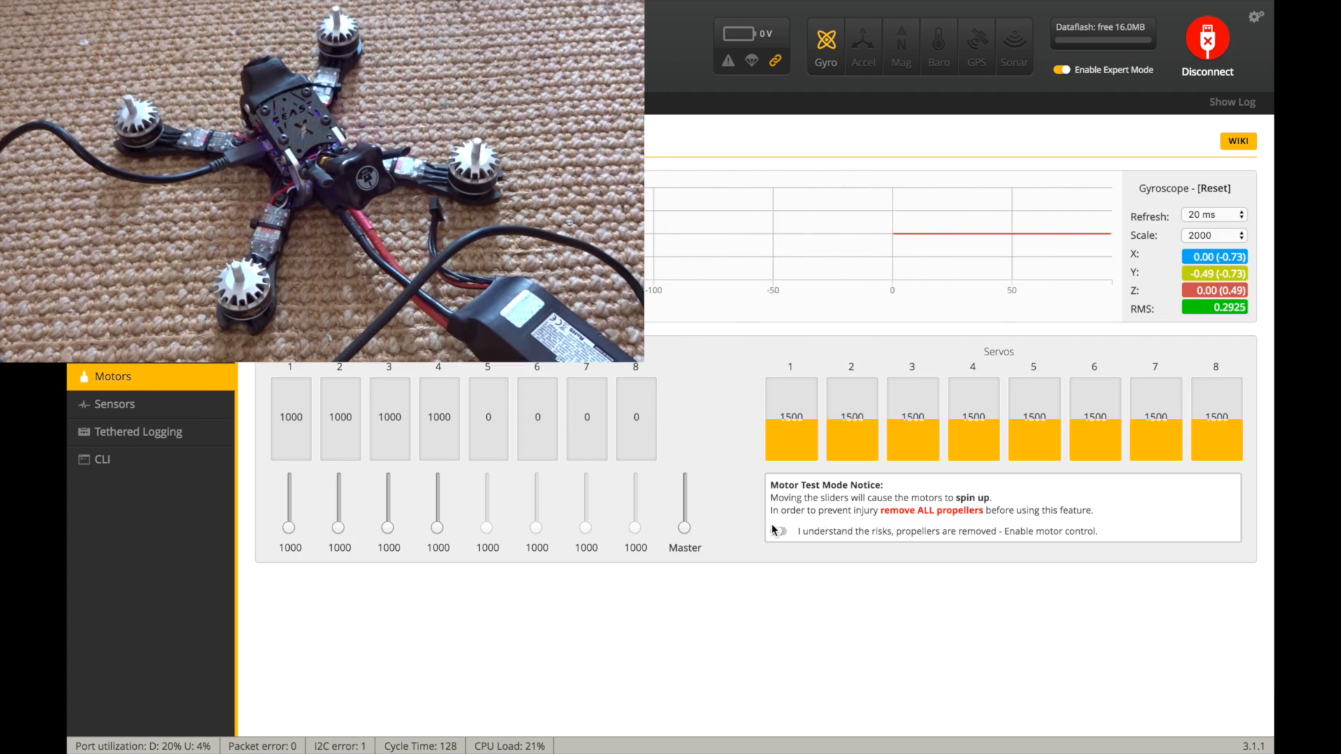
left_click(778, 531)
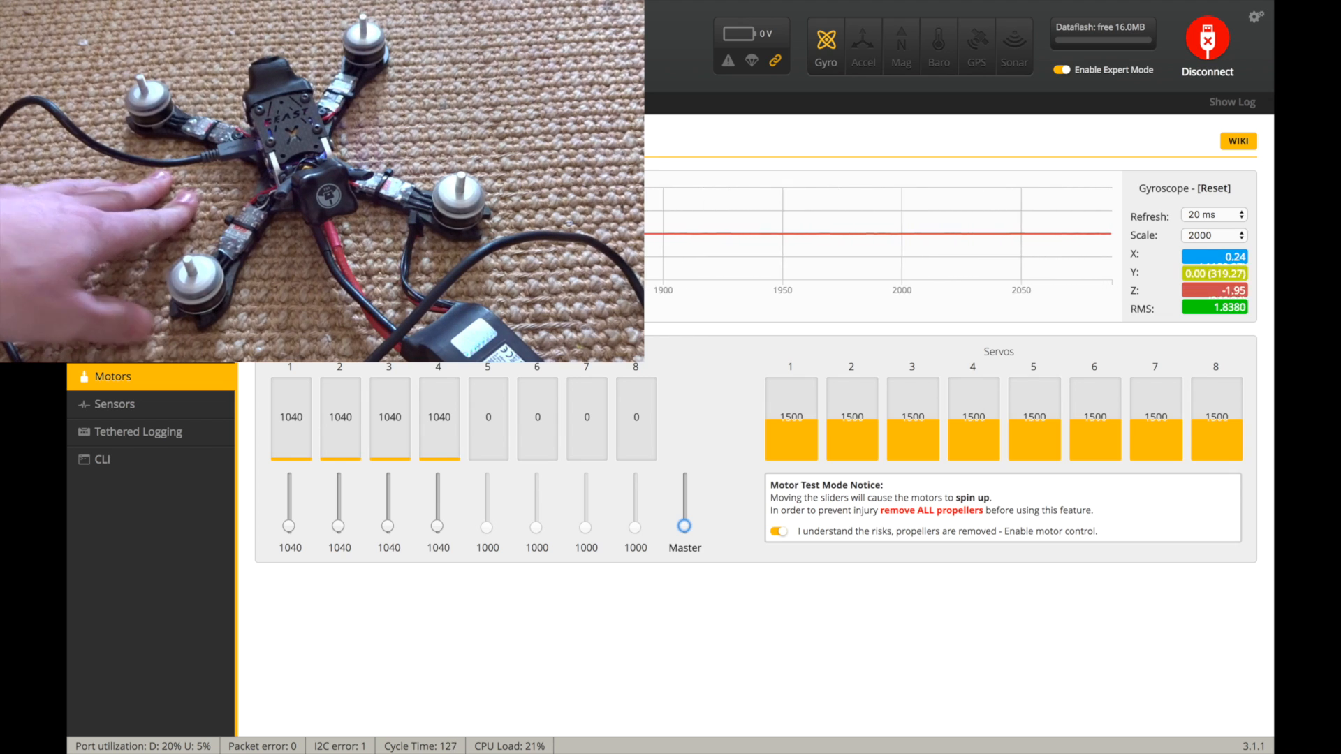
left_click(684, 525)
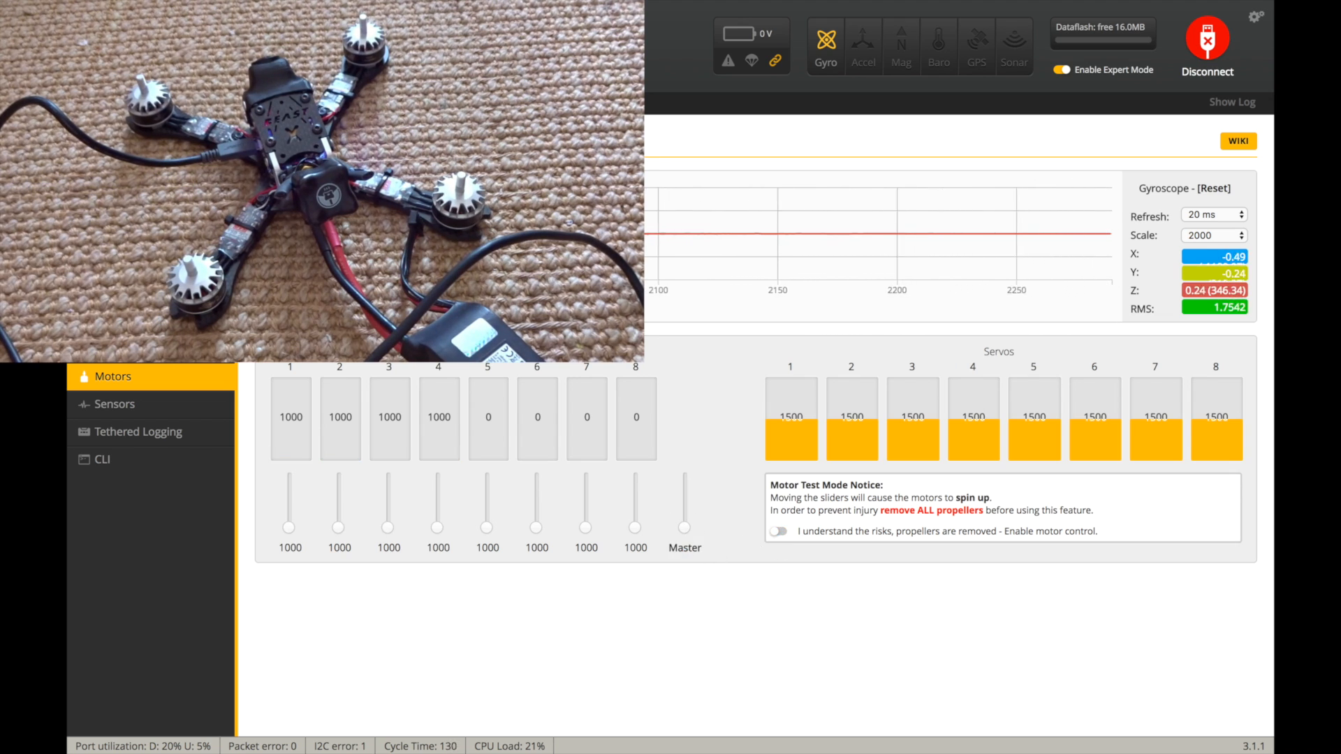
Step: Save Receiver settings with RC Deadband 4 and Yaw Deadband 6
left_click(116, 265)
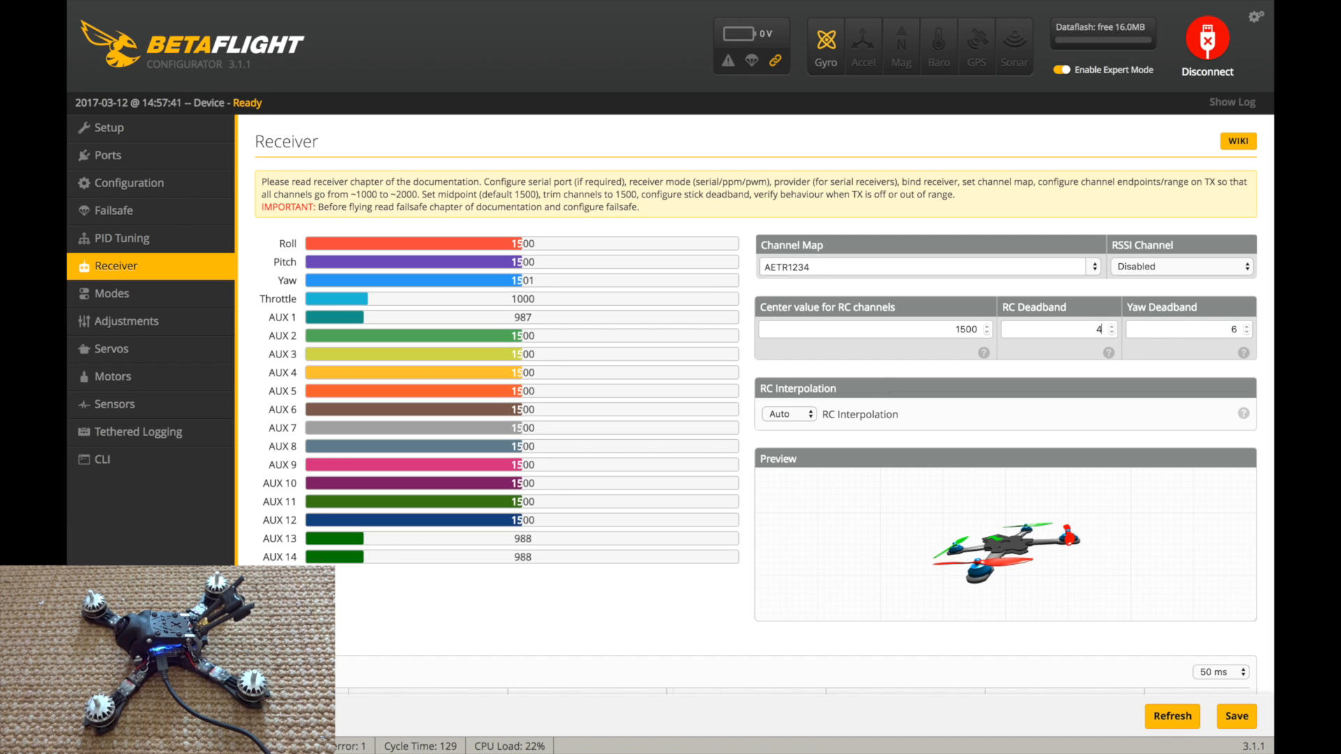
left_click(1235, 715)
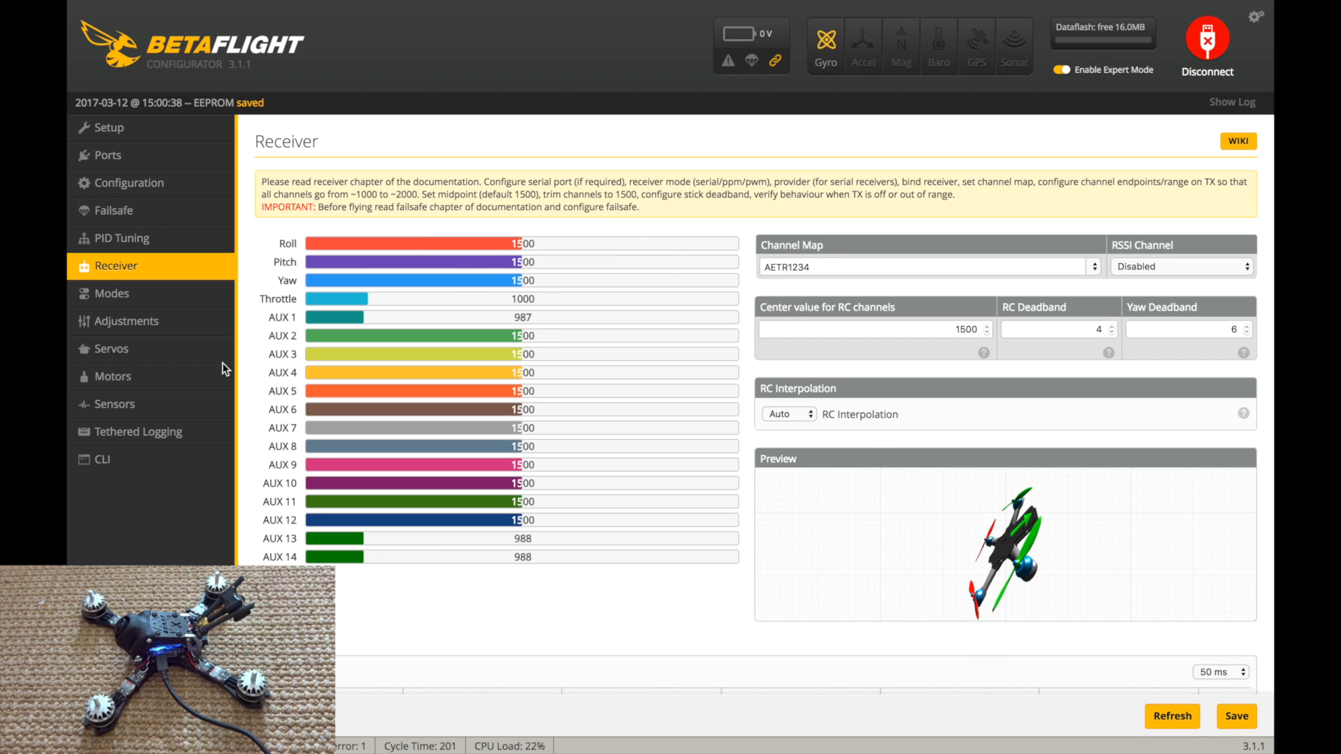
Step: Replace the ARM range on AUX 1 with a new one from 1825 to 2100
left_click(110, 294)
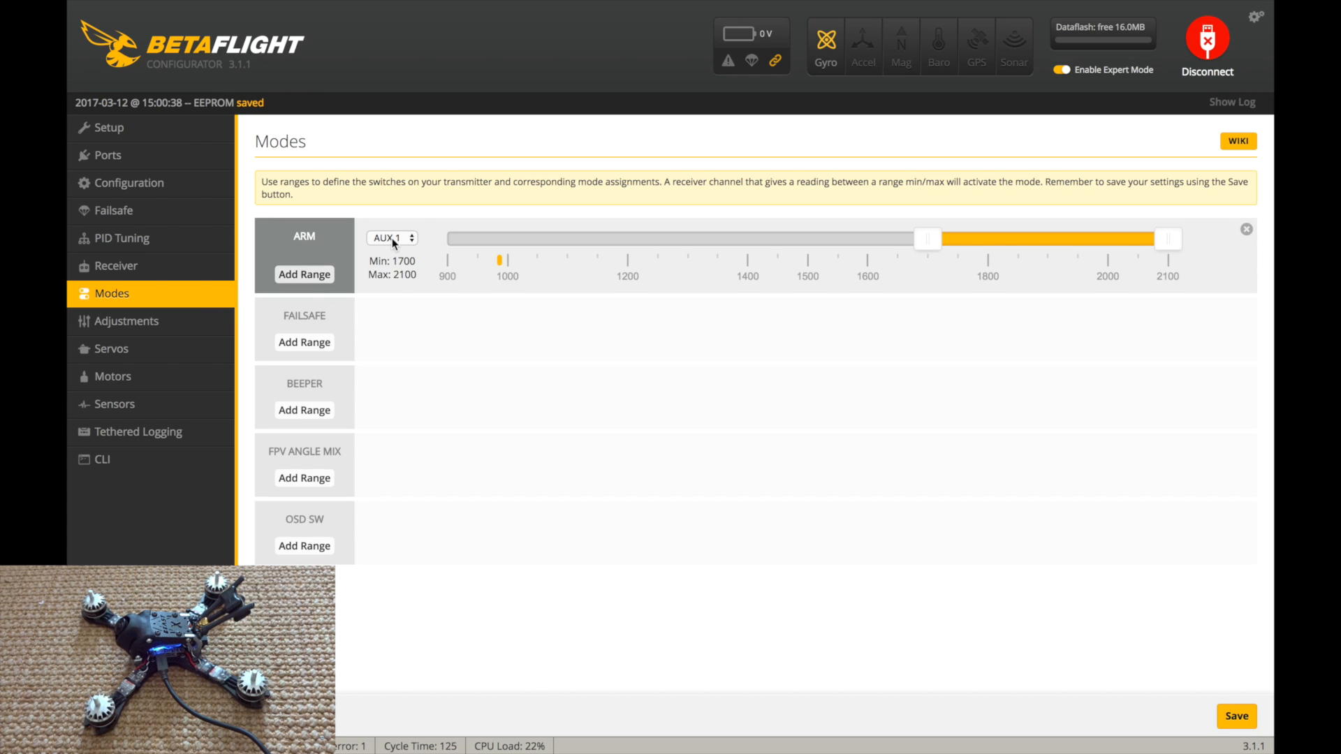
left_click(1246, 229)
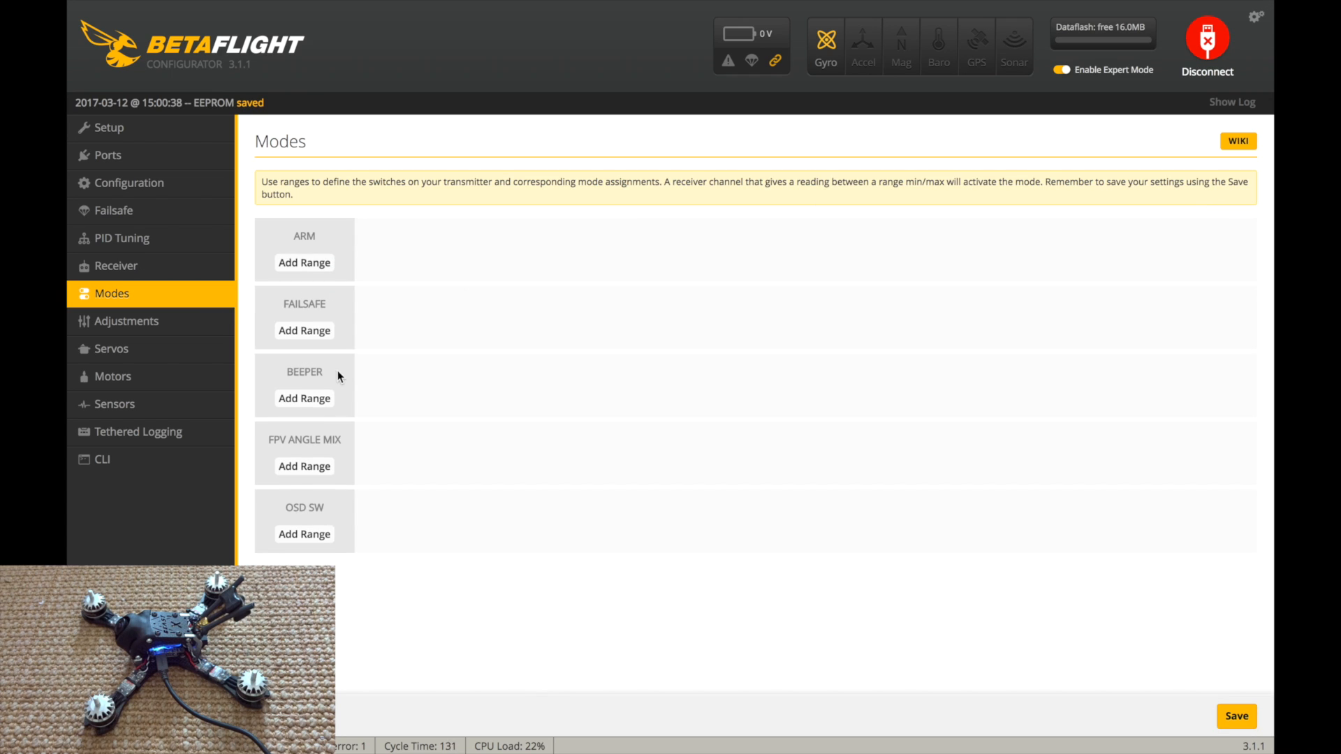
left_click(305, 263)
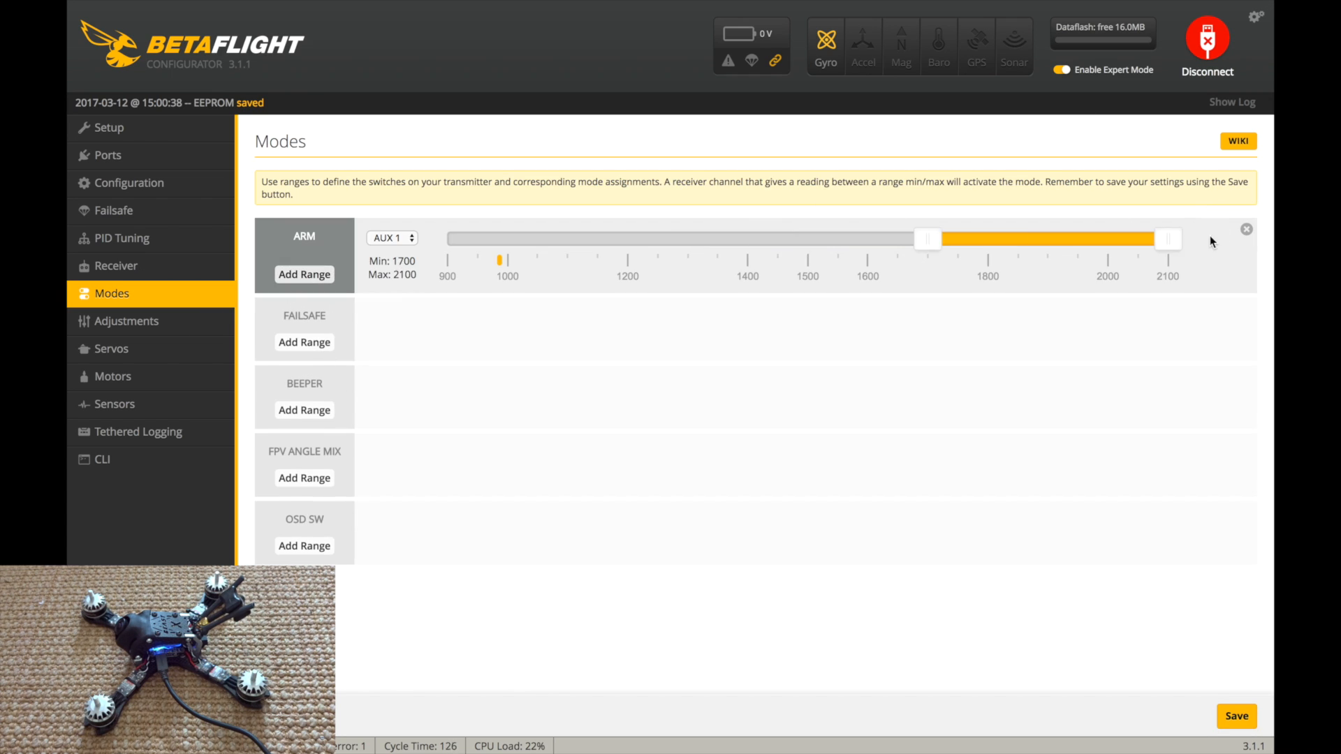
left_click_drag(928, 239, 996, 238)
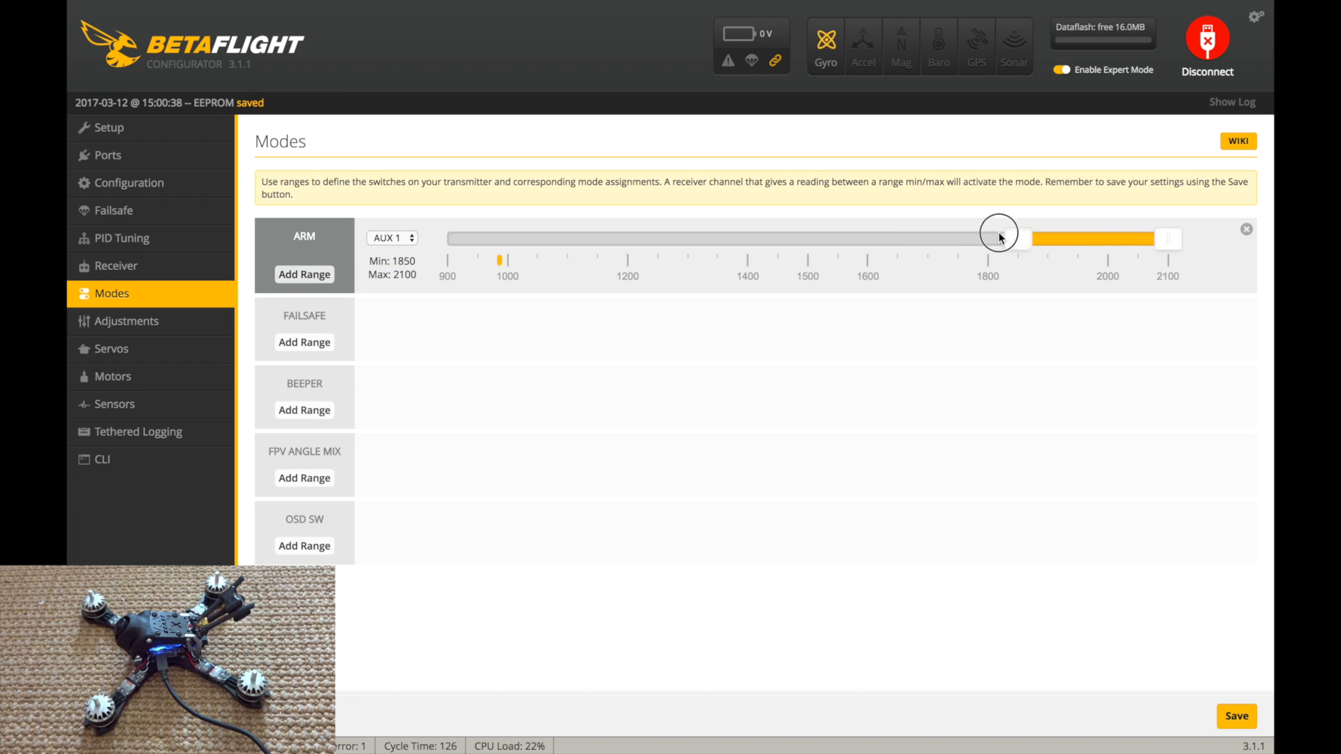
left_click_drag(997, 237, 992, 237)
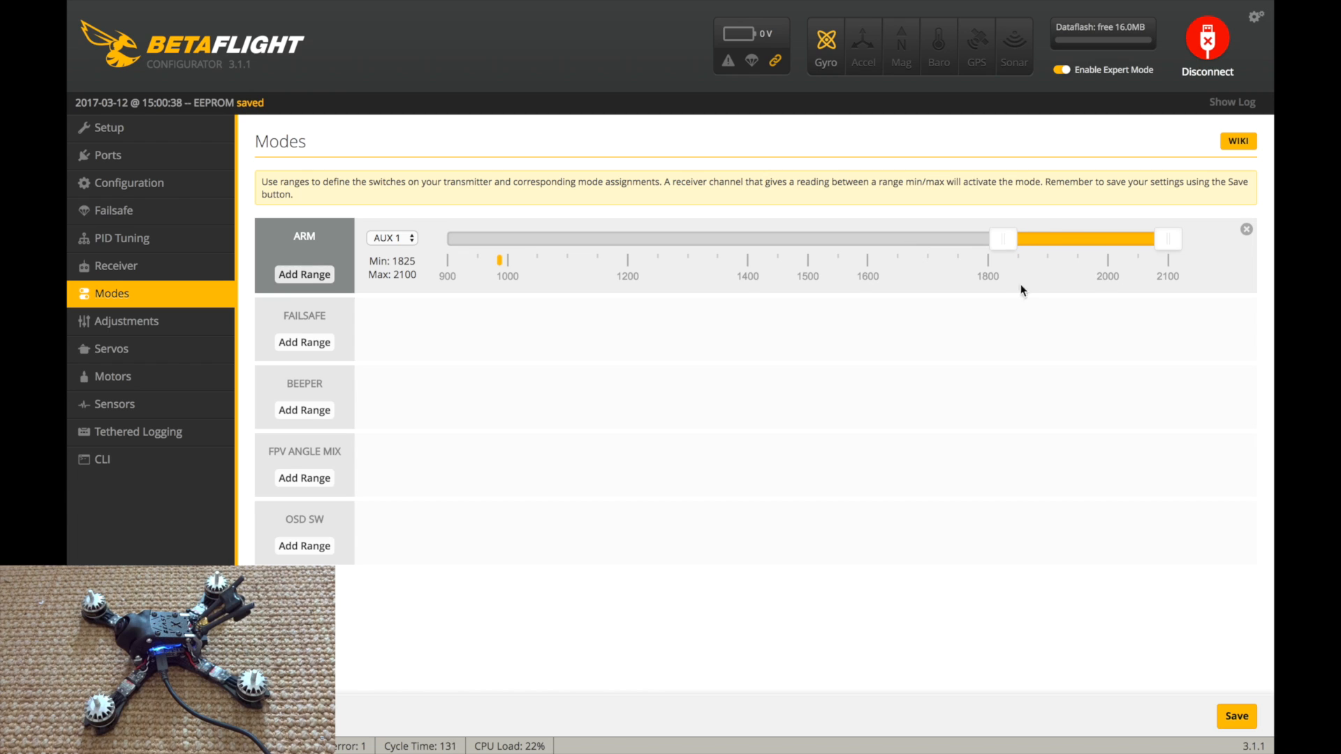
mouse_move(649, 409)
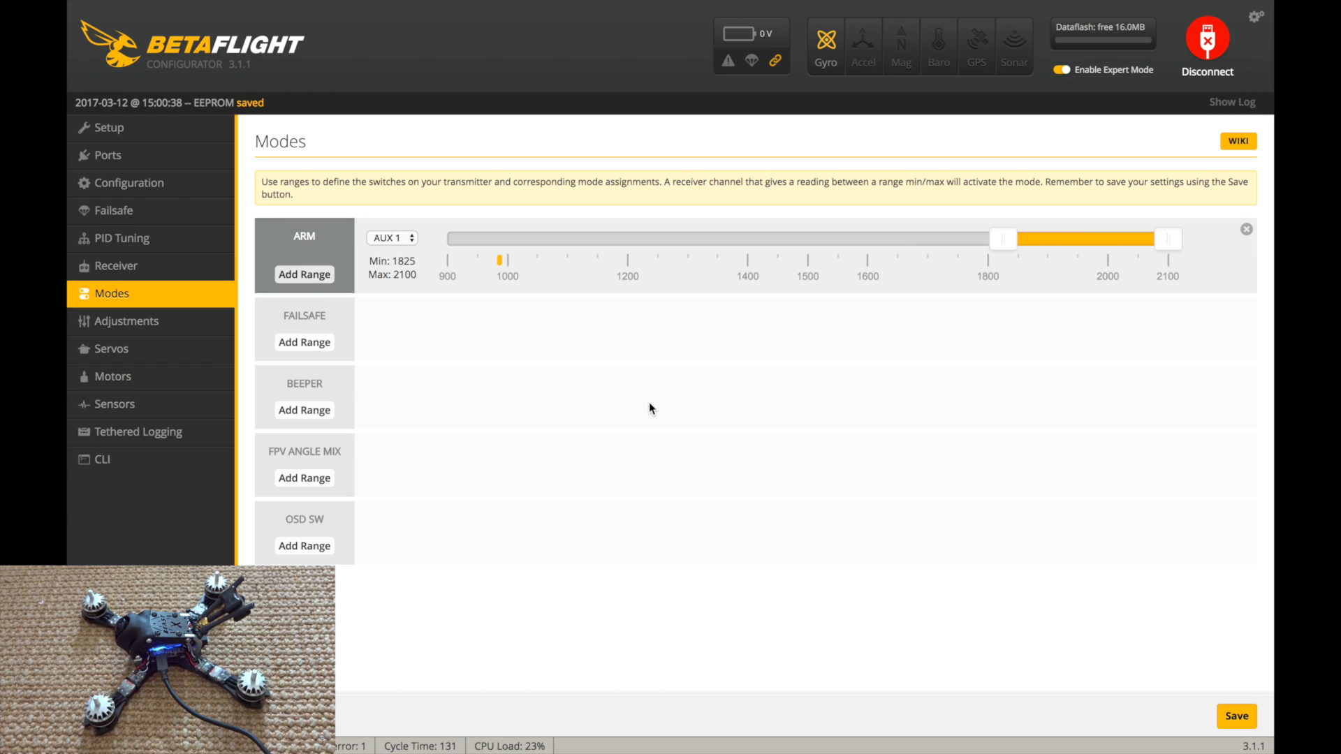